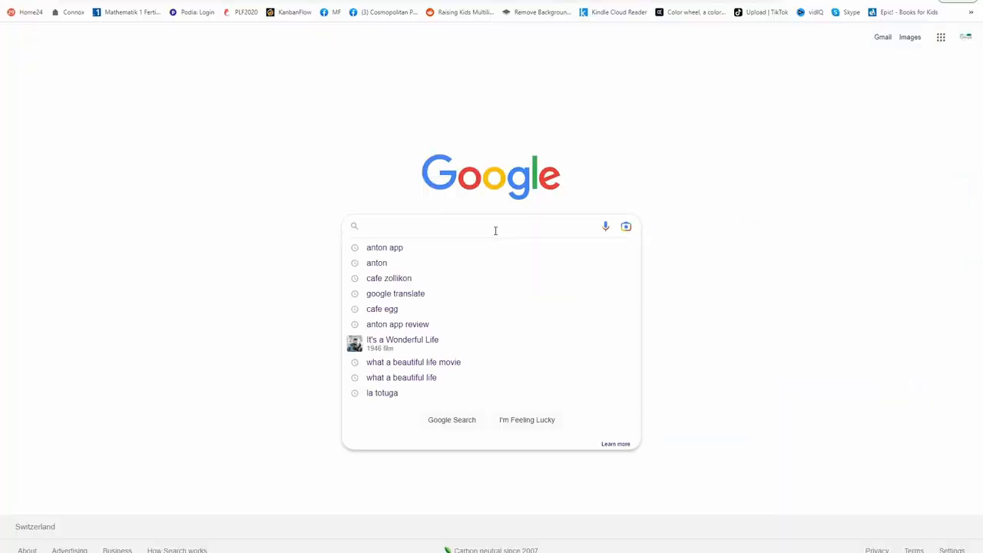
# Step: Search Google for 'Anton a' and open the ANTON app website
pyautogui.write('Anton a')
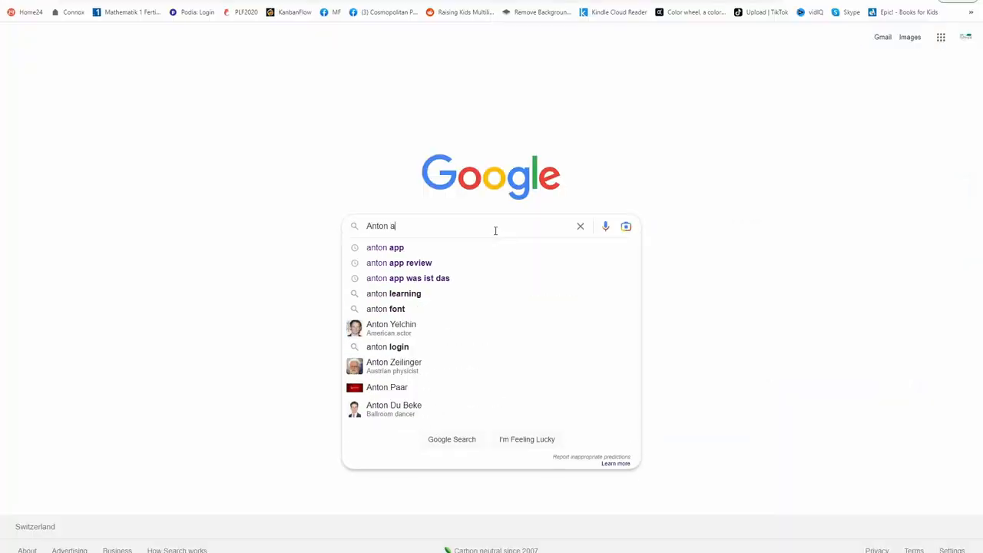
pyautogui.click(385, 247)
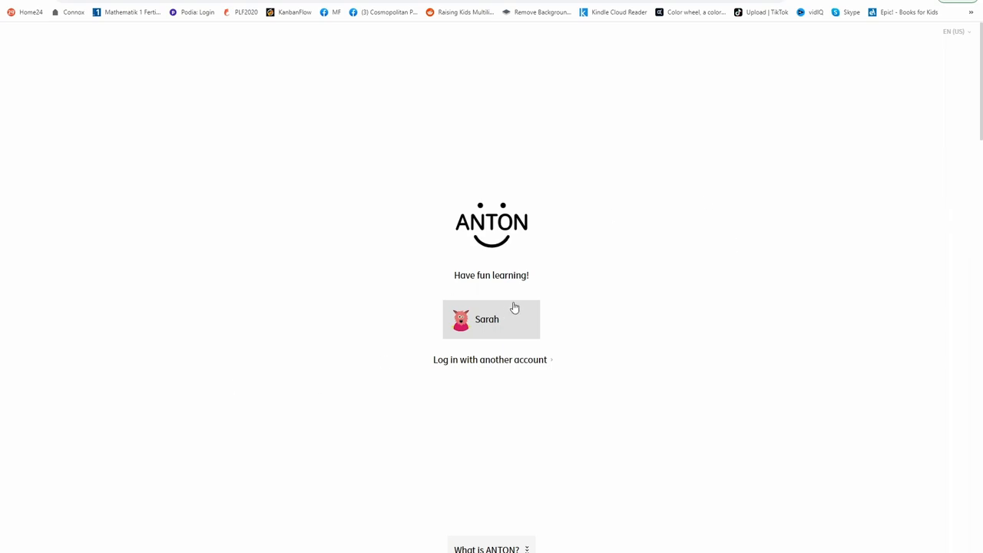
# Step: Create a new student account nicknamed 'Marz' with a random monster avatar
pyautogui.click(490, 360)
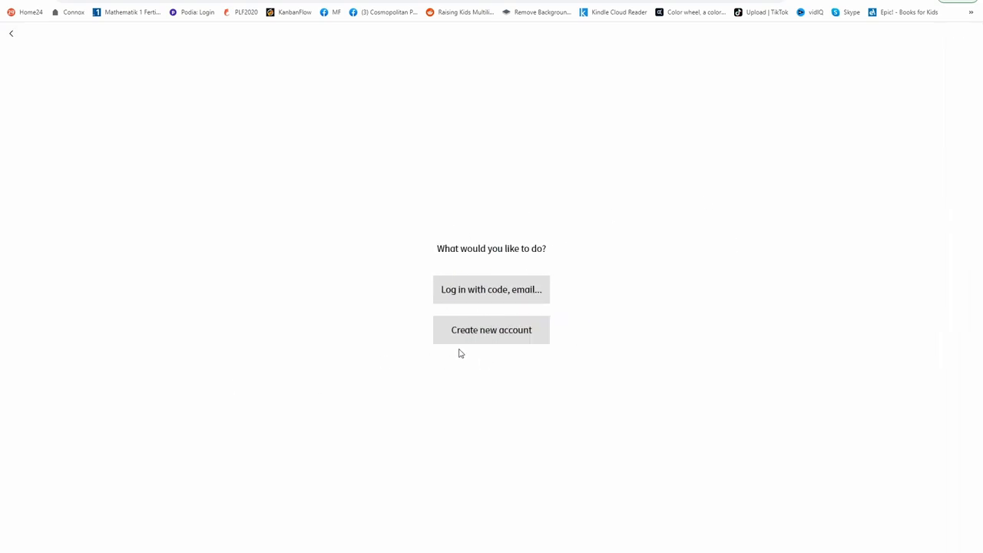
pyautogui.click(490, 330)
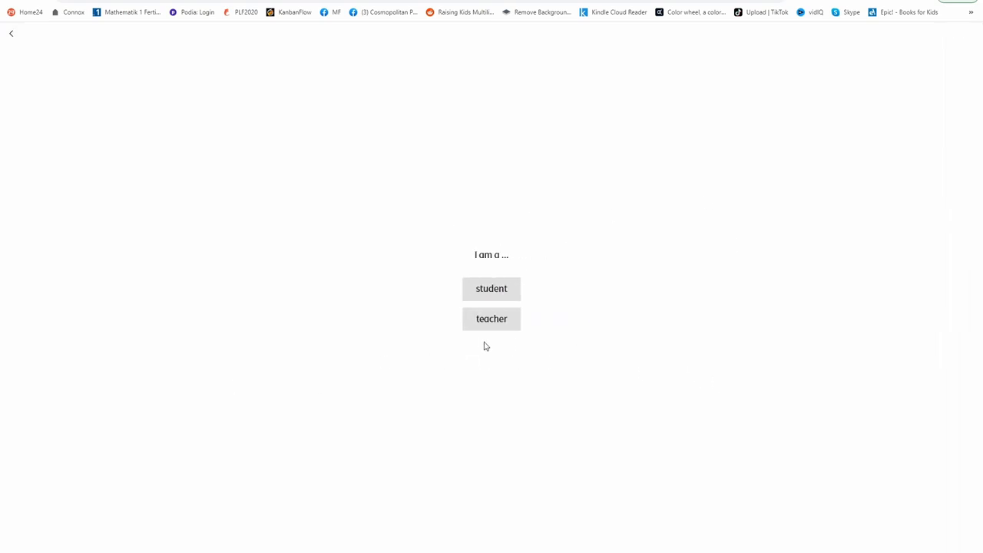
pyautogui.click(491, 288)
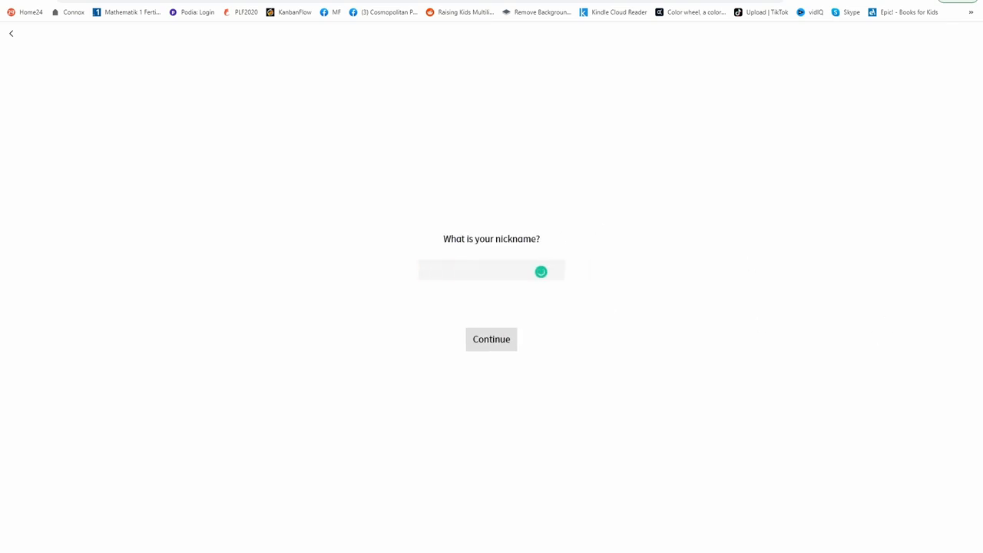
pyautogui.write('Marz')
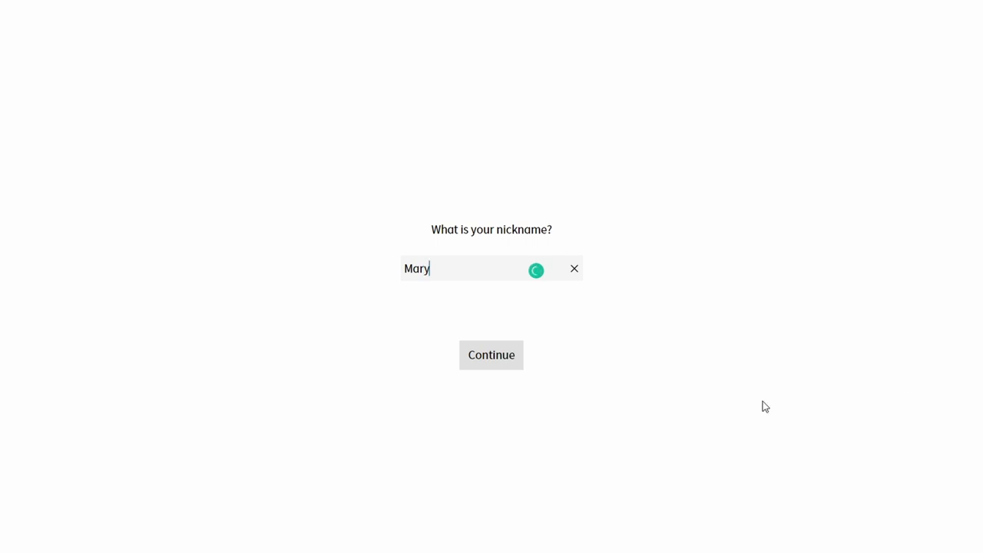
pyautogui.click(491, 355)
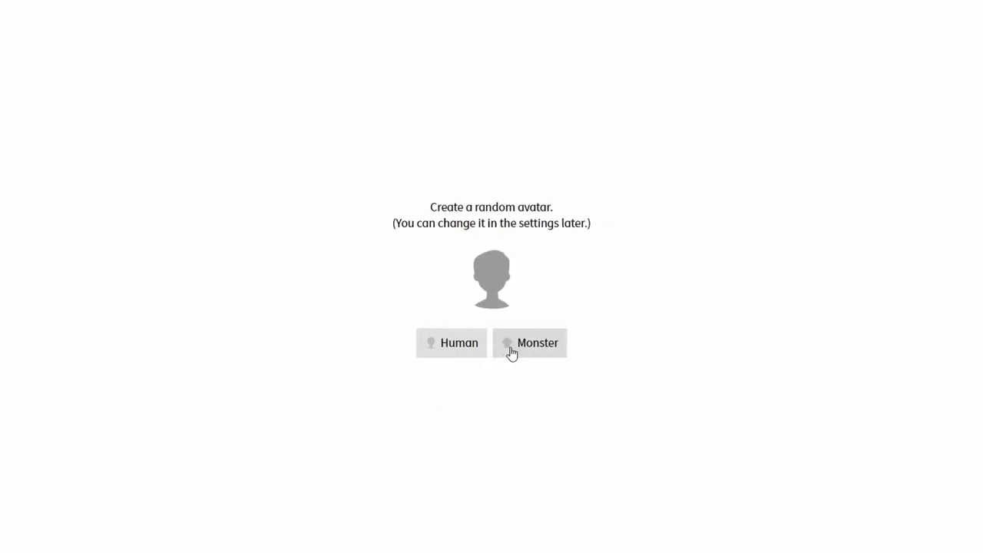
pyautogui.click(530, 343)
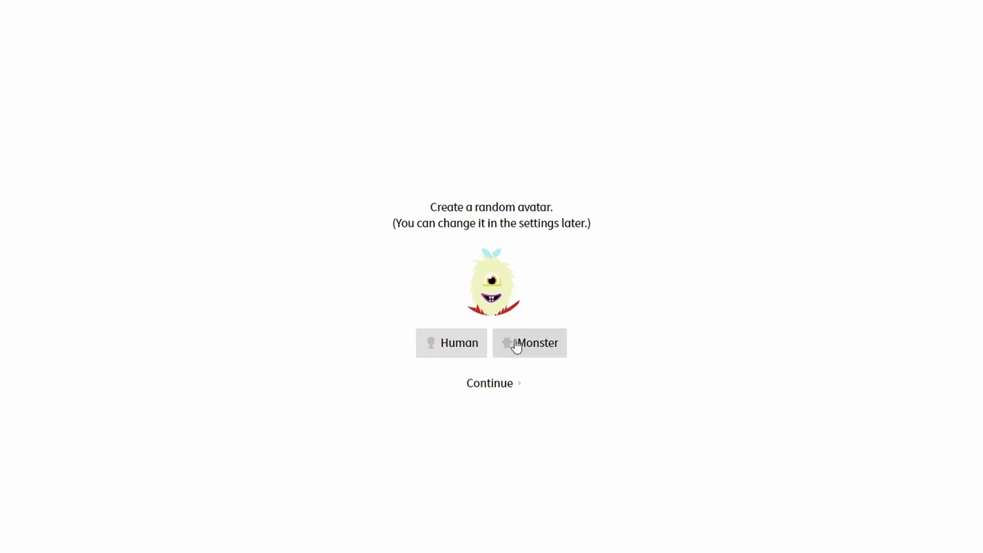
pyautogui.click(489, 383)
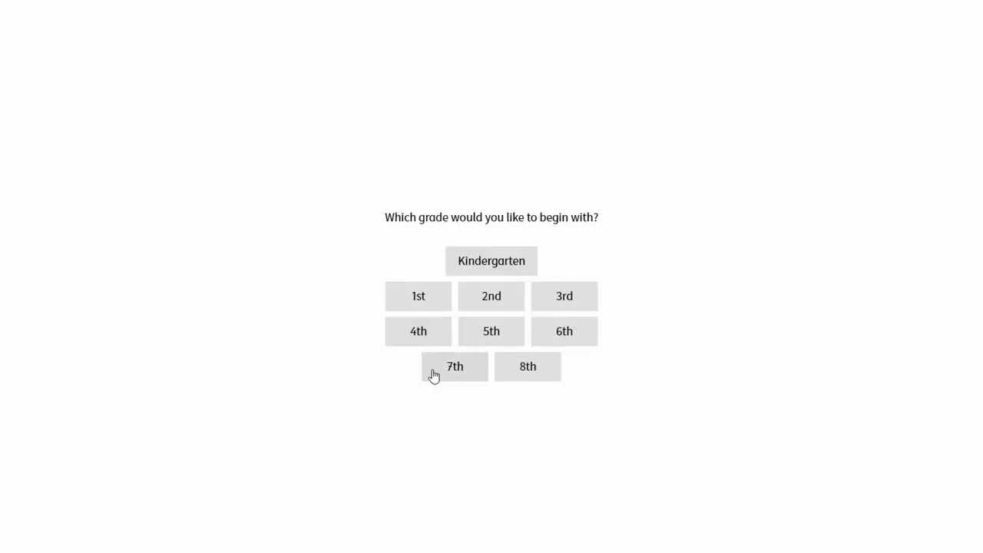
pyautogui.moveTo(658, 374)
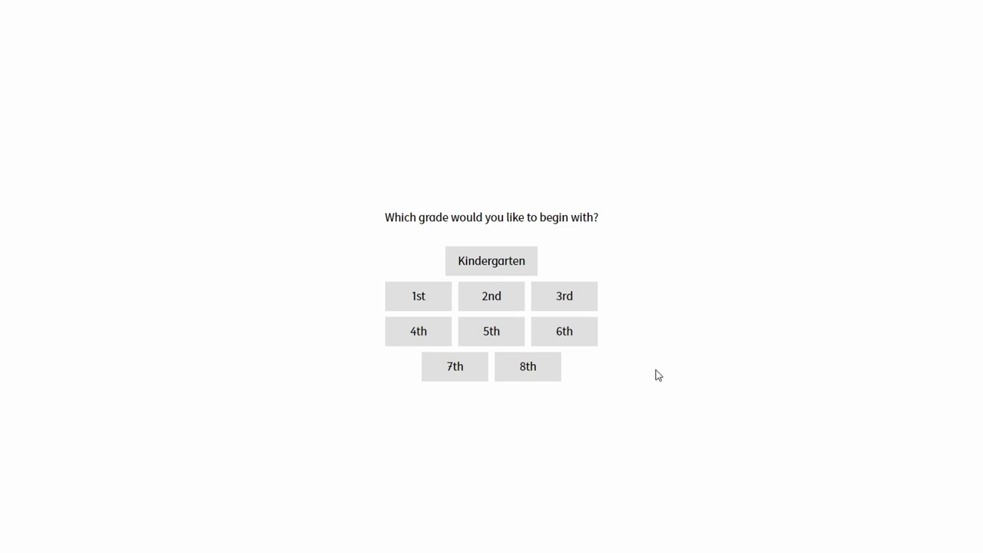
pyautogui.moveTo(652, 375)
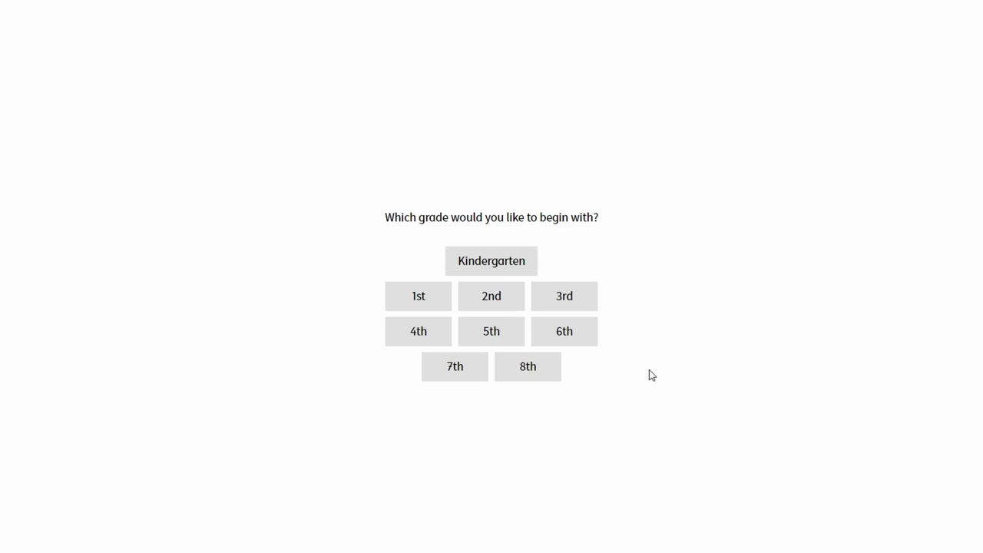
pyautogui.moveTo(642, 366)
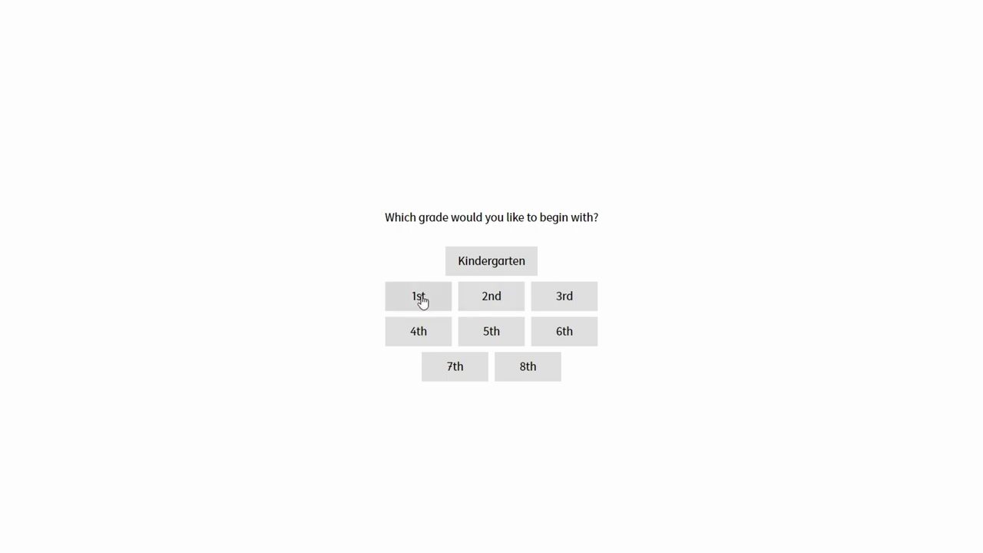
# Step: Choose 1st grade, a starting subject and a referral answer, skipping the details
pyautogui.click(418, 297)
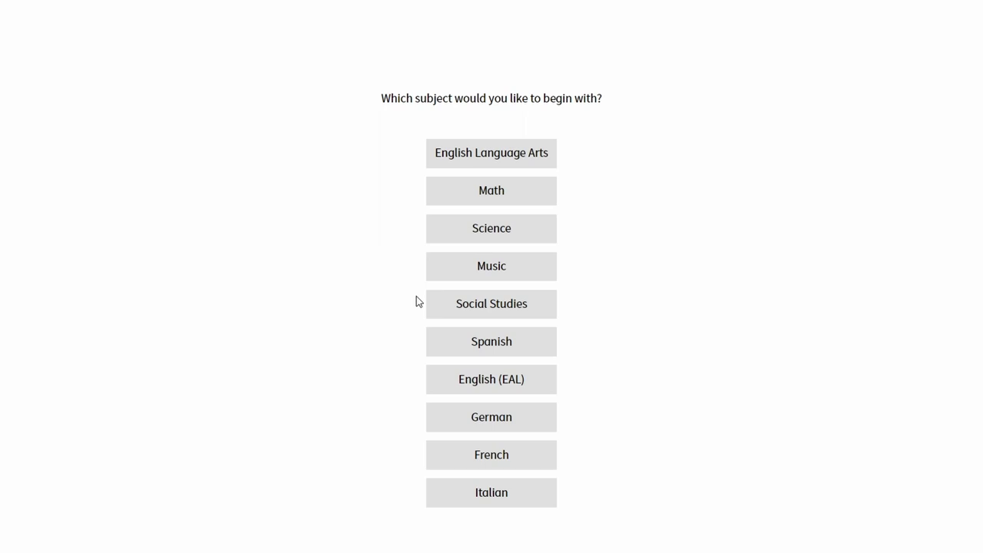
pyautogui.moveTo(646, 249)
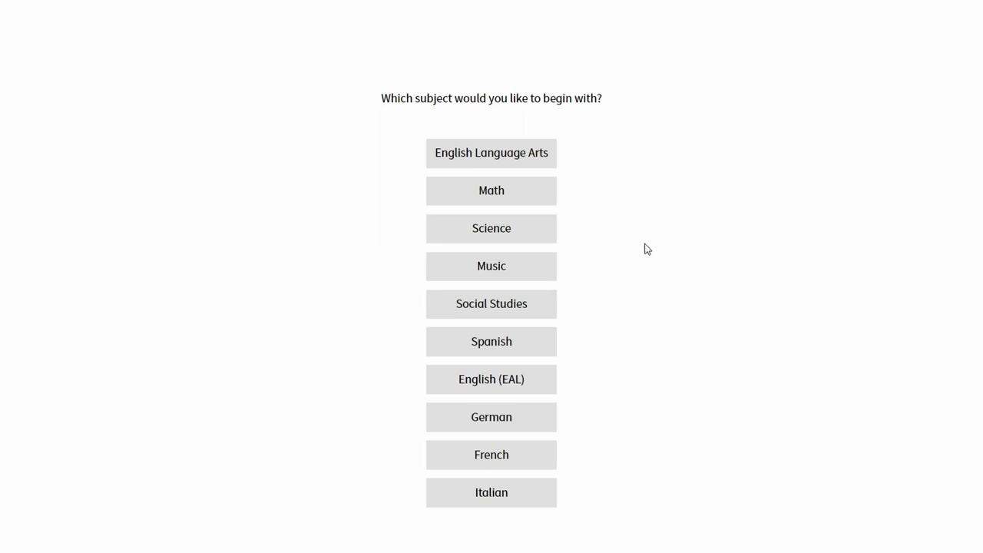
pyautogui.moveTo(512, 425)
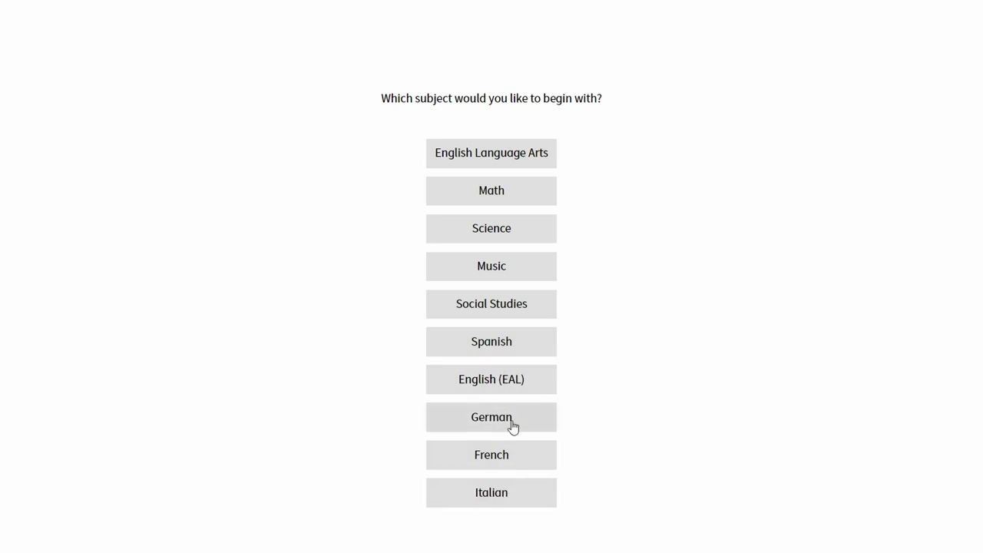
pyautogui.moveTo(521, 505)
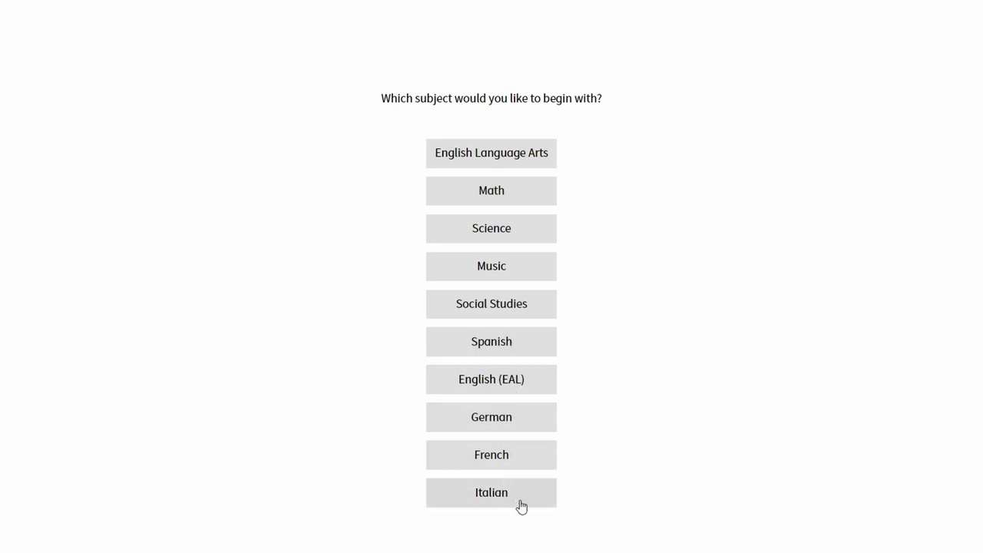
pyautogui.moveTo(626, 536)
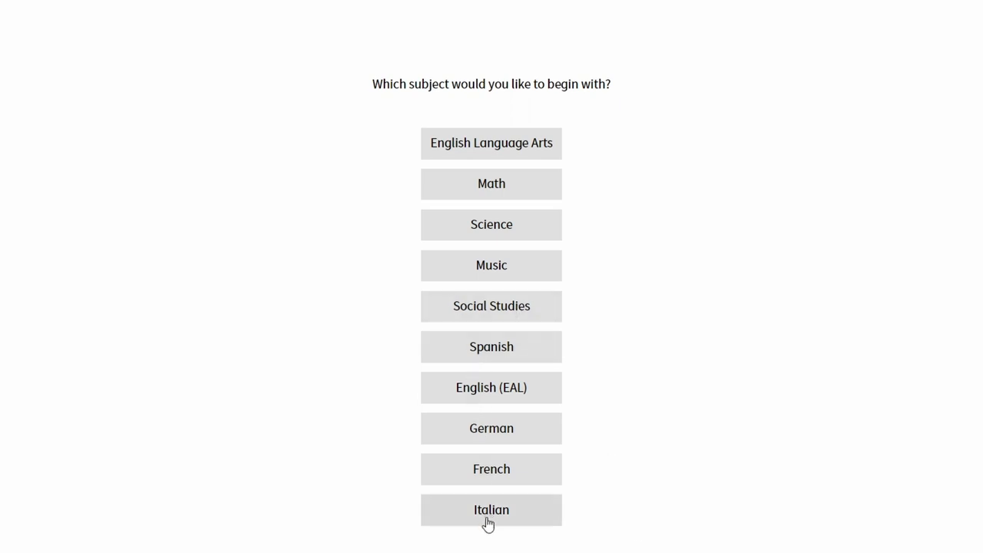
pyautogui.moveTo(470, 493)
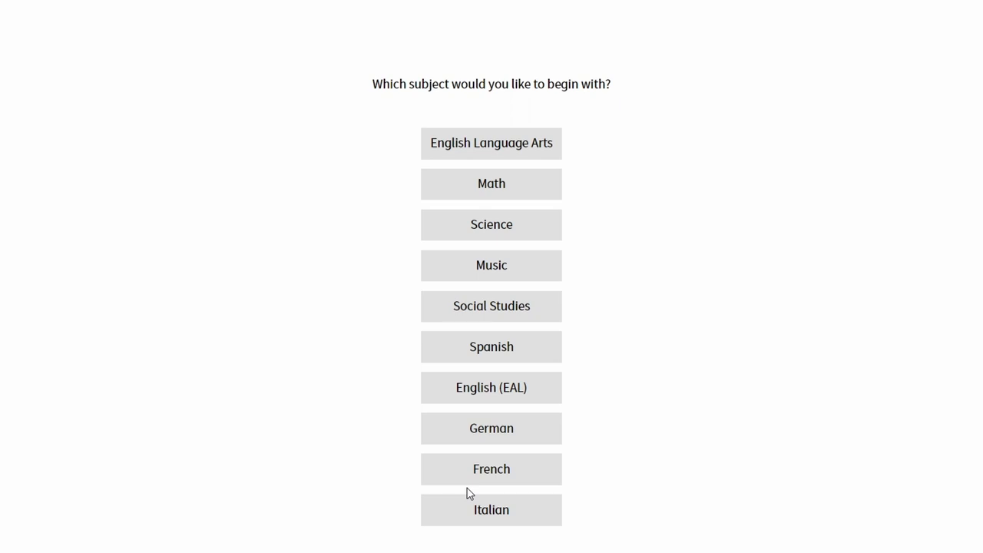
pyautogui.moveTo(576, 493)
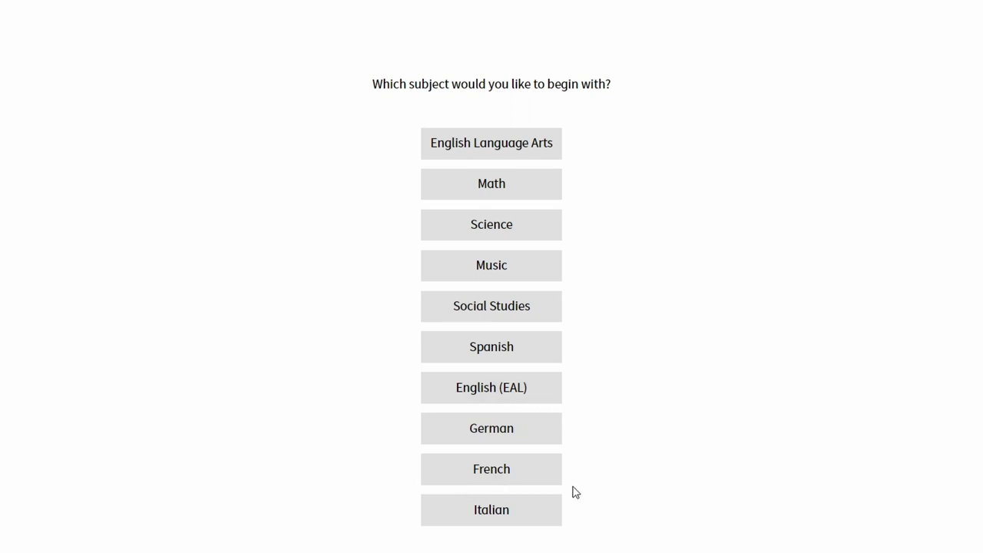
pyautogui.moveTo(537, 522)
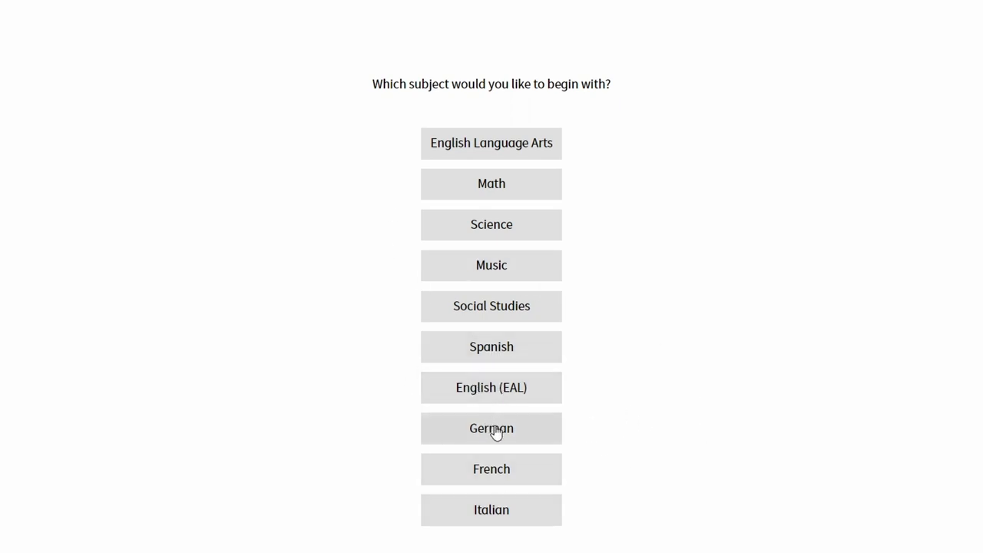
pyautogui.click(491, 428)
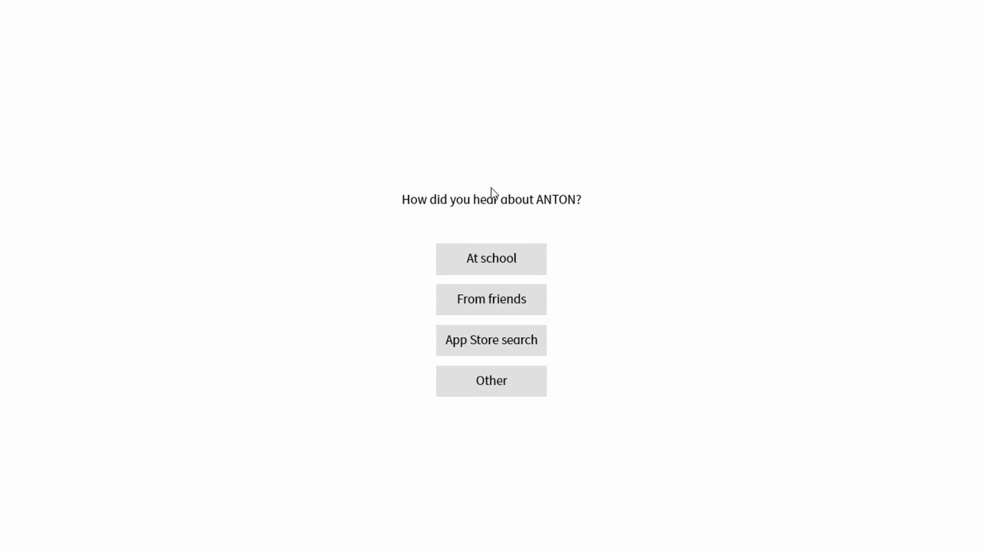
pyautogui.click(491, 299)
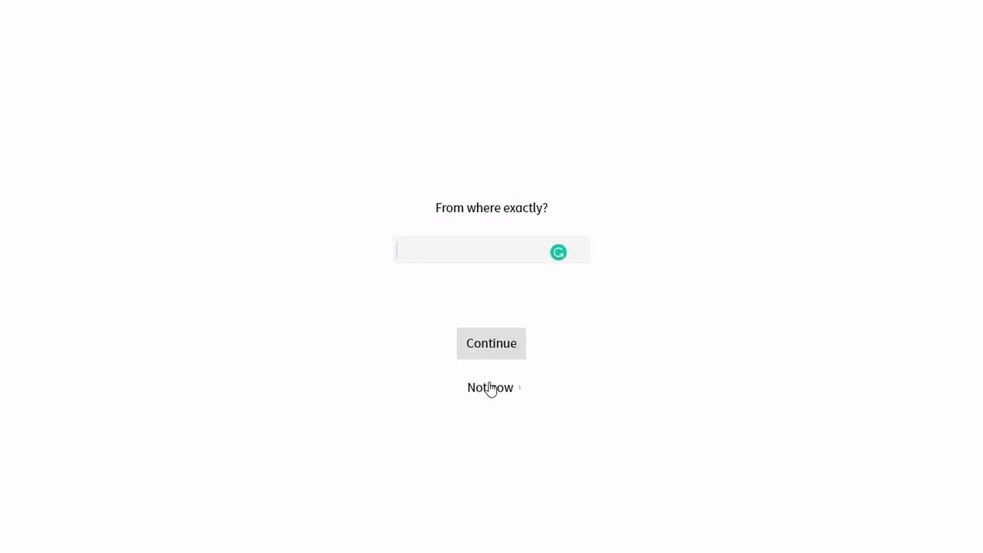
pyautogui.click(491, 342)
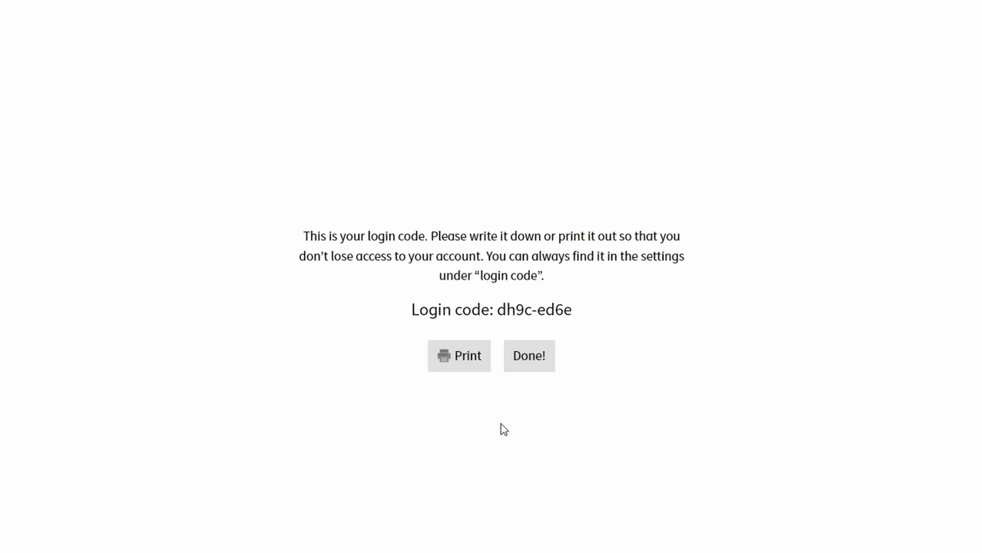
pyautogui.moveTo(490, 313)
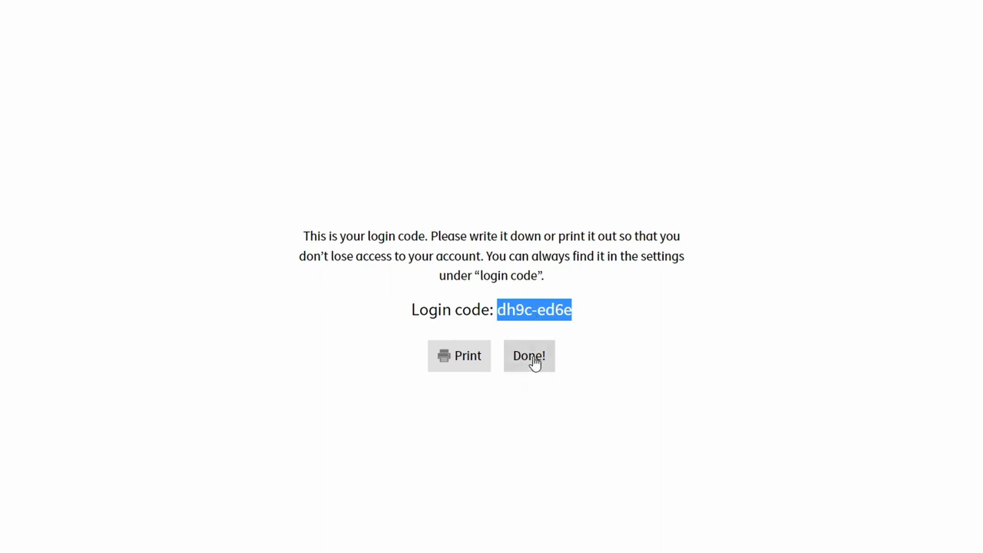
# Step: Enter the lessons, browse the subject list, then open the profile's account menu
pyautogui.click(529, 356)
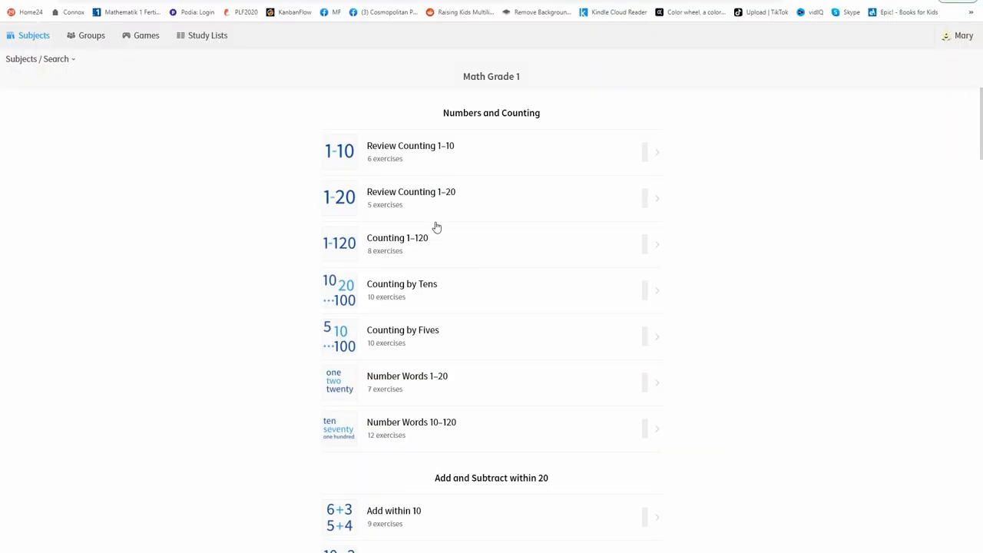
pyautogui.moveTo(693, 346)
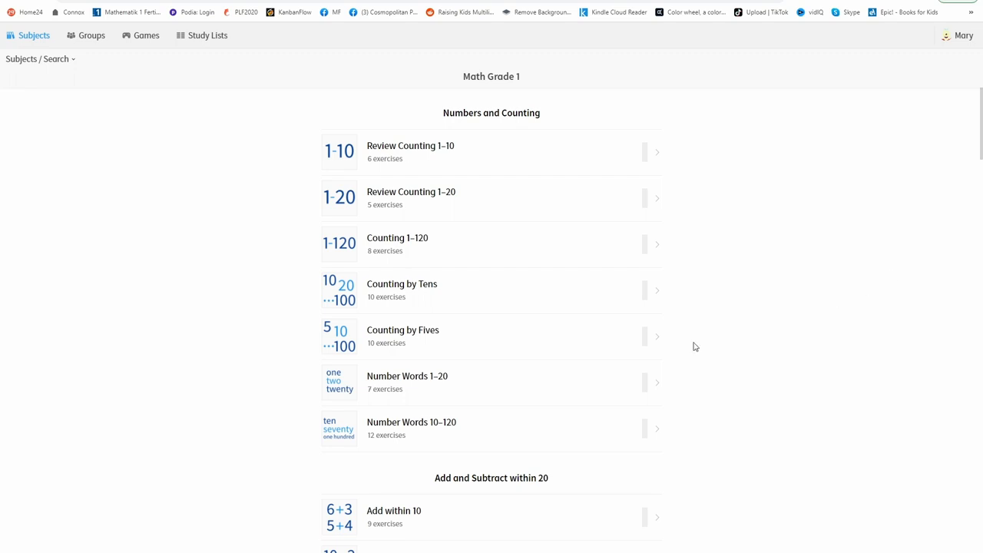
pyautogui.moveTo(31, 36)
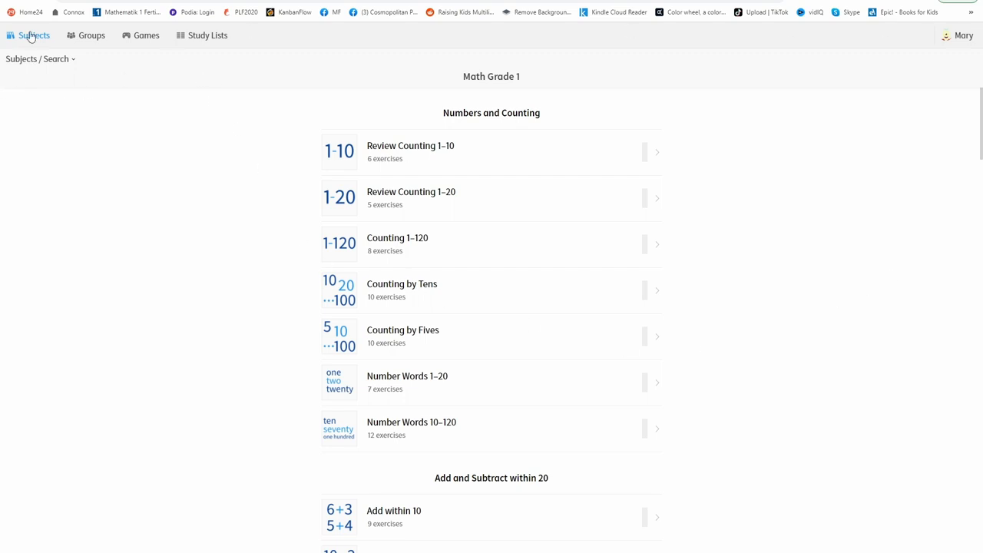
pyautogui.click(34, 35)
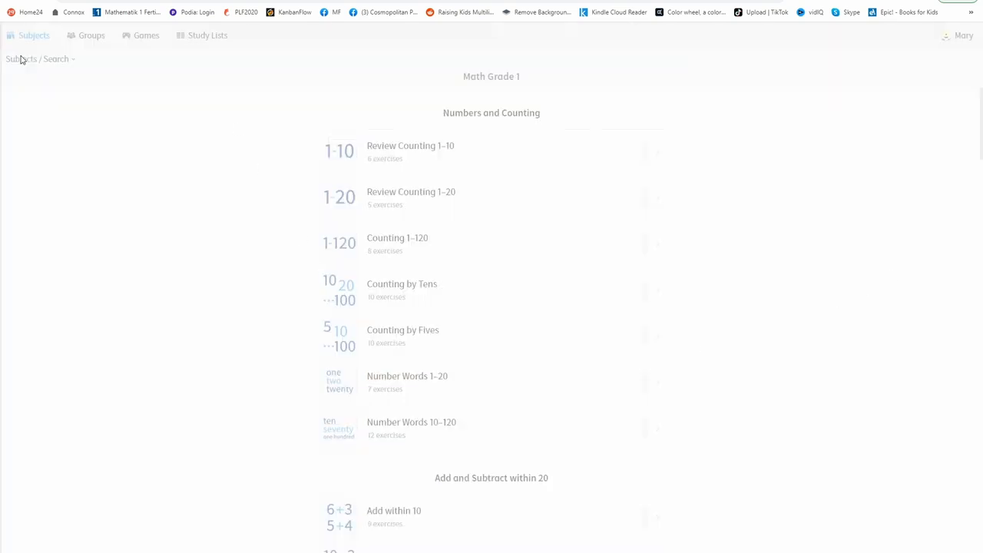
pyautogui.click(33, 36)
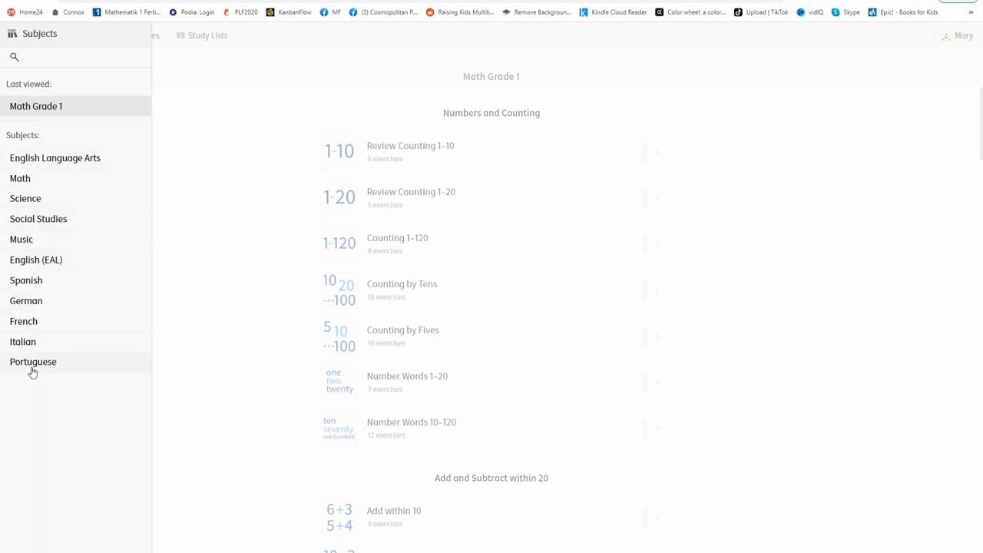
pyautogui.moveTo(43, 374)
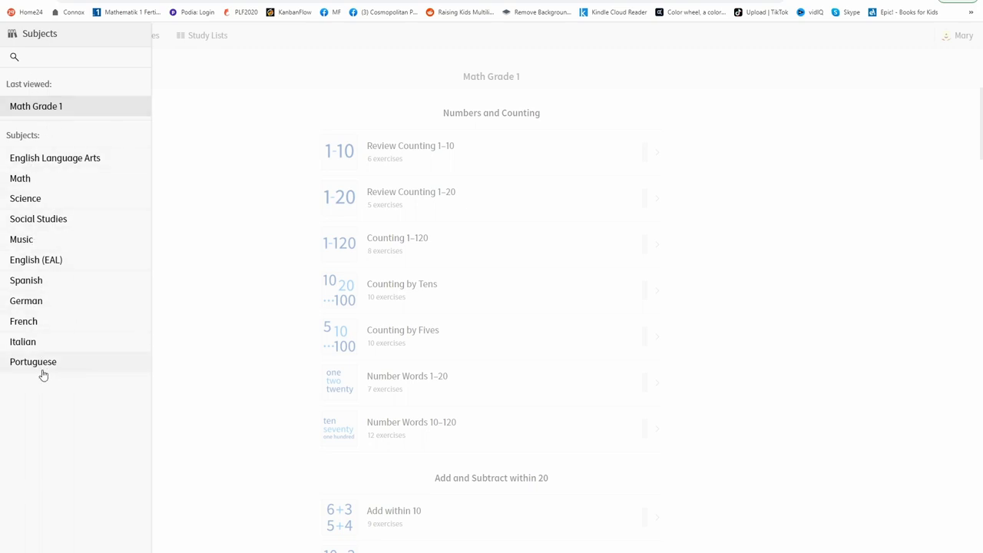
pyautogui.moveTo(52, 392)
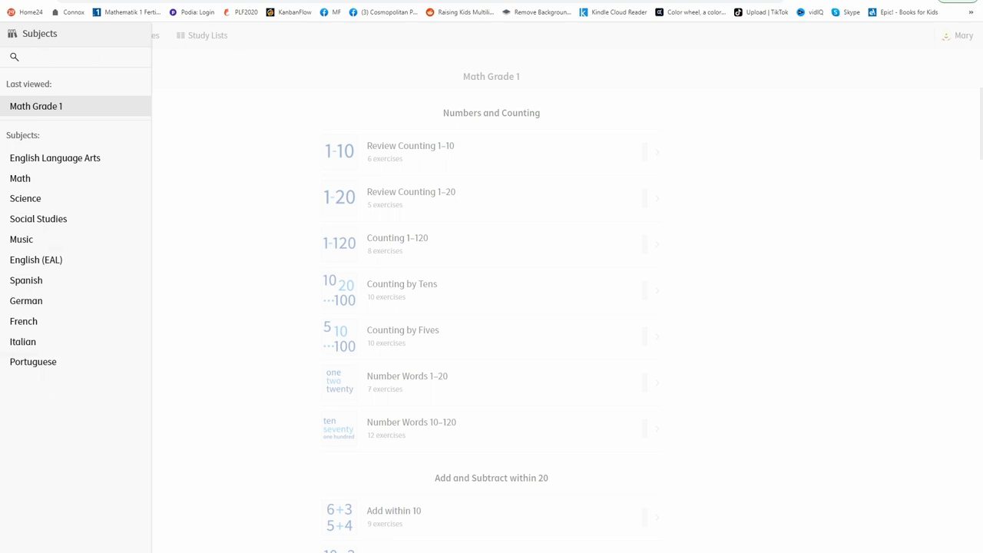
pyautogui.click(963, 36)
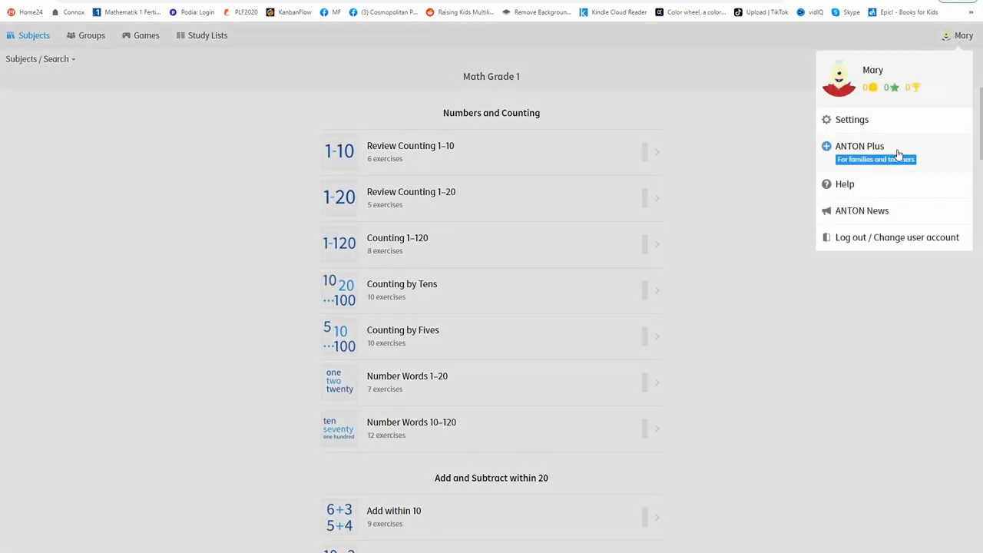
pyautogui.moveTo(850, 122)
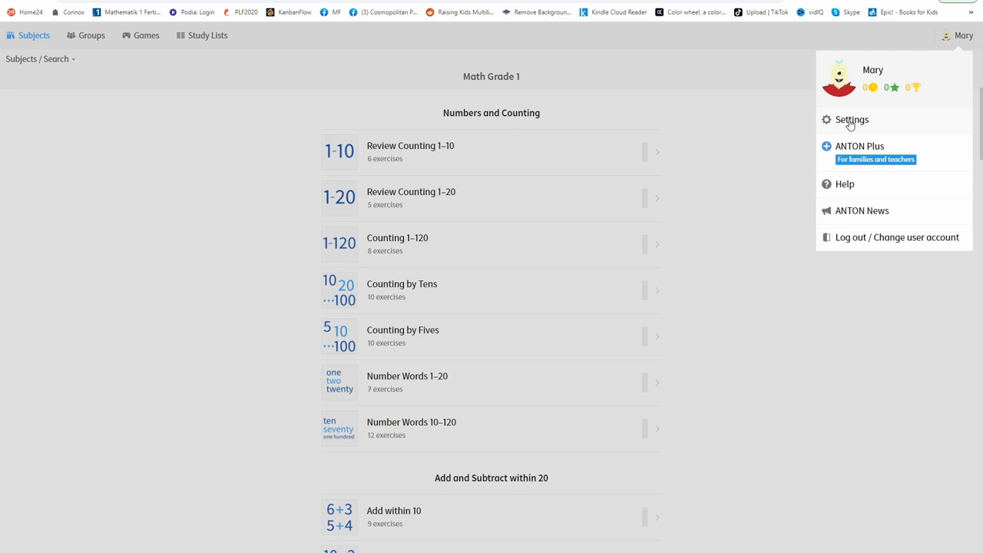
# Step: In account settings, select Deutsch as the language version and save
pyautogui.click(851, 119)
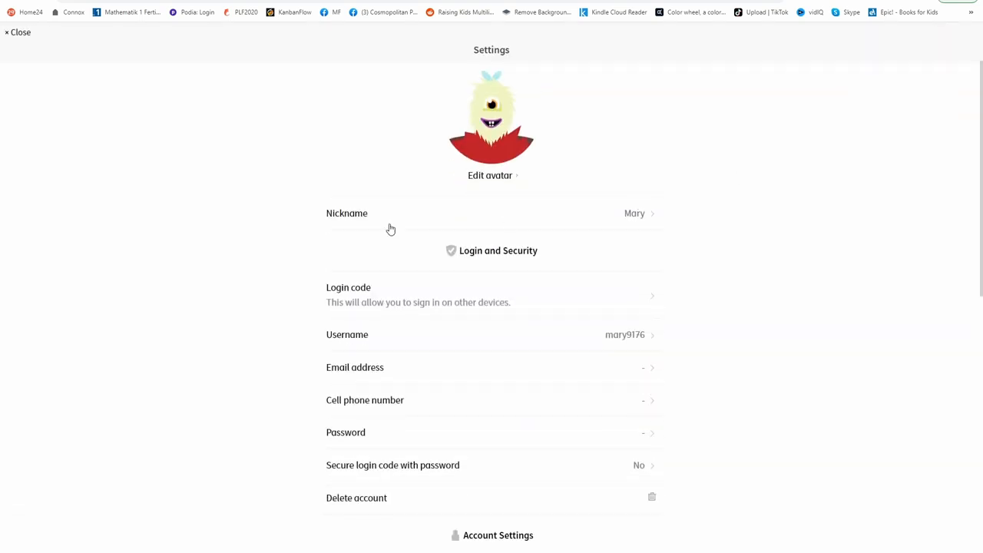
pyautogui.scroll(-3)
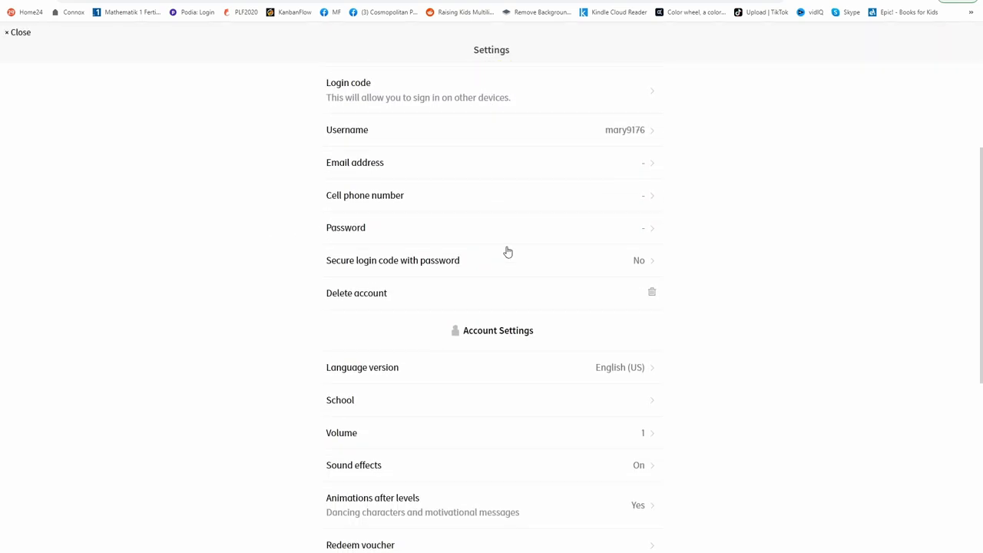
pyautogui.moveTo(559, 374)
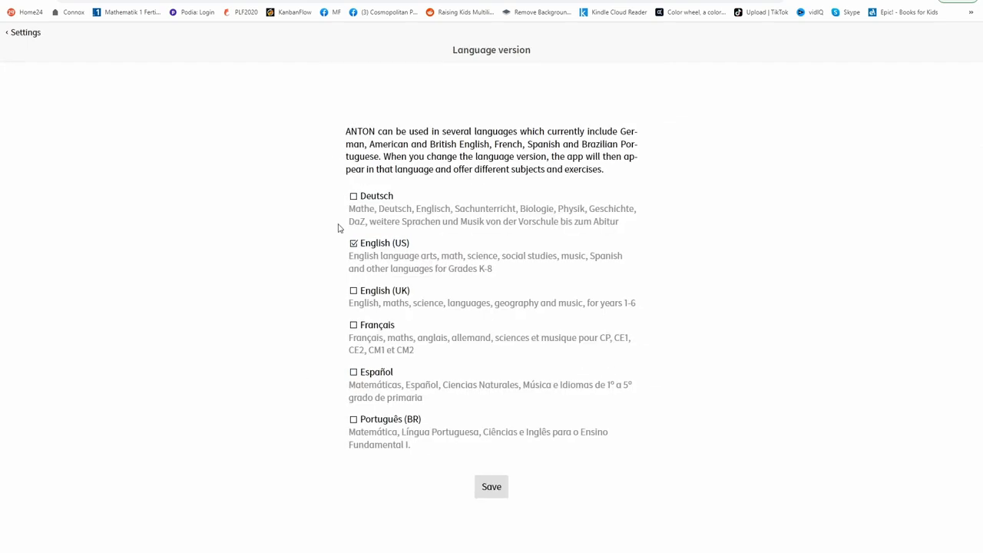
pyautogui.moveTo(344, 210)
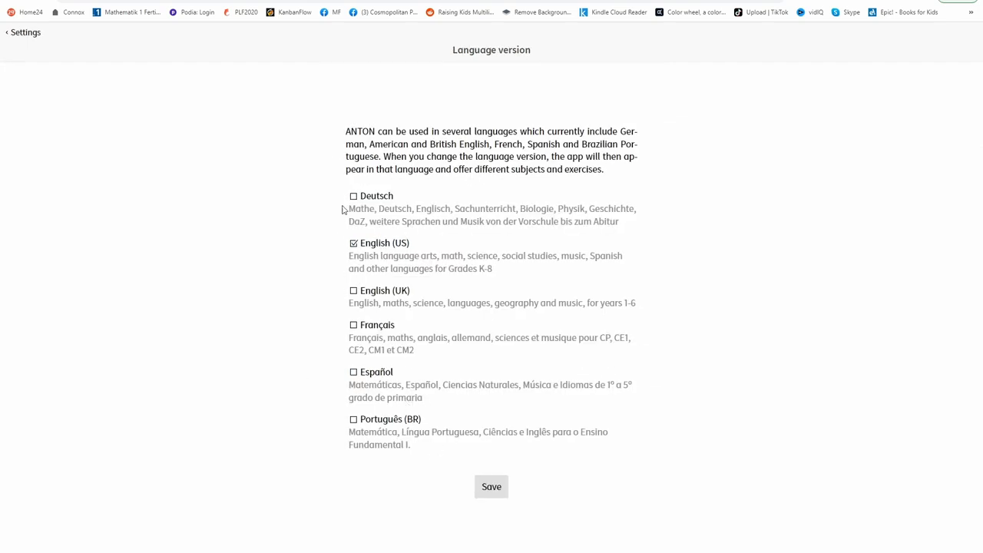
pyautogui.moveTo(503, 313)
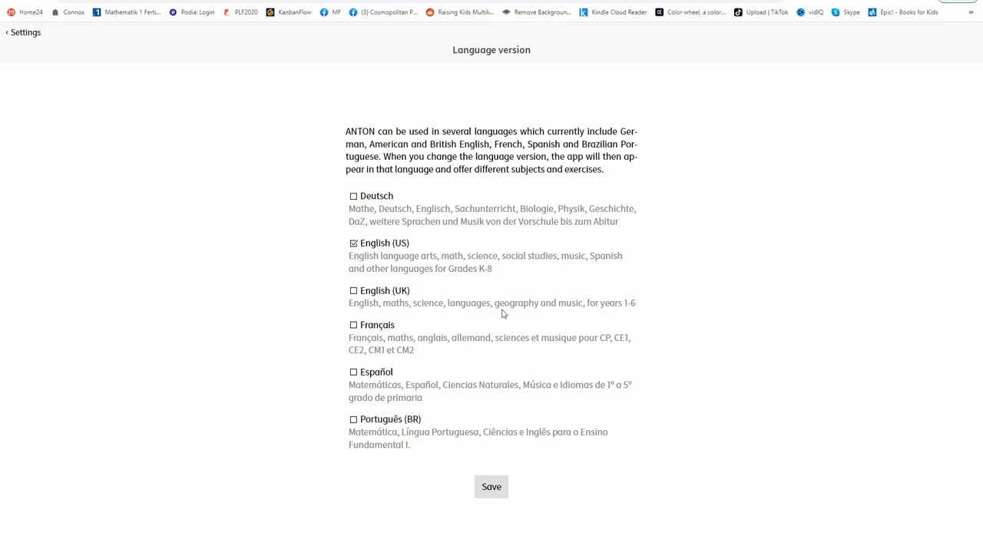
pyautogui.moveTo(408, 315)
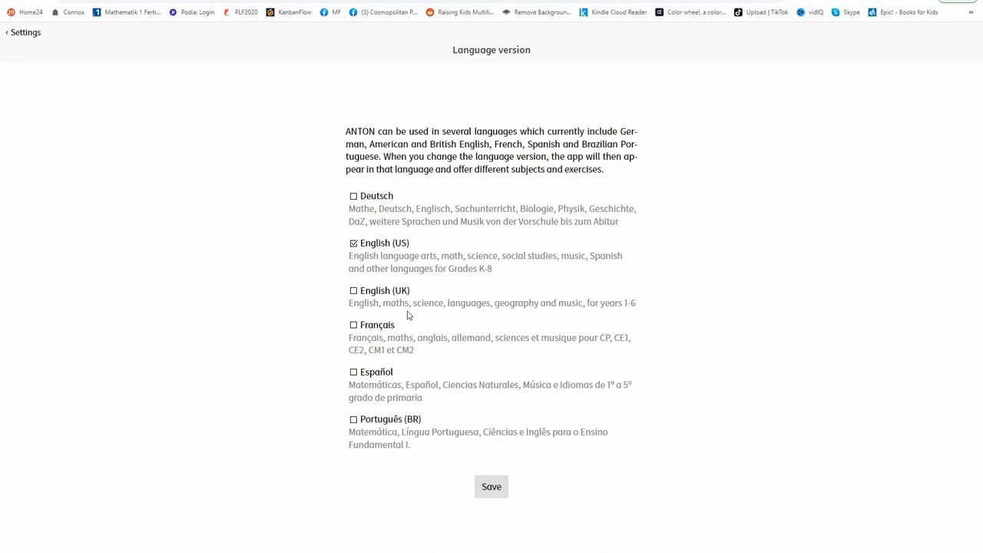
pyautogui.click(354, 196)
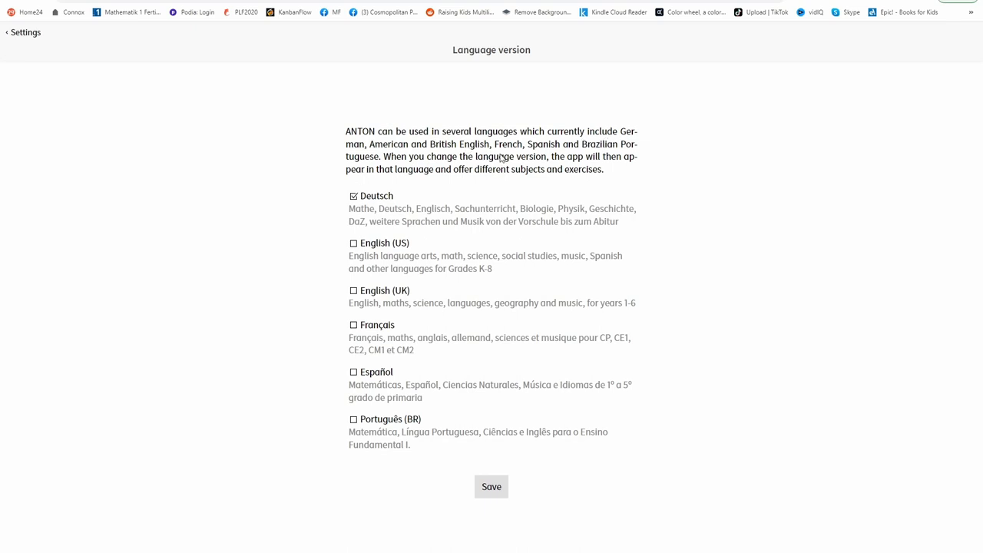
pyautogui.moveTo(410, 168)
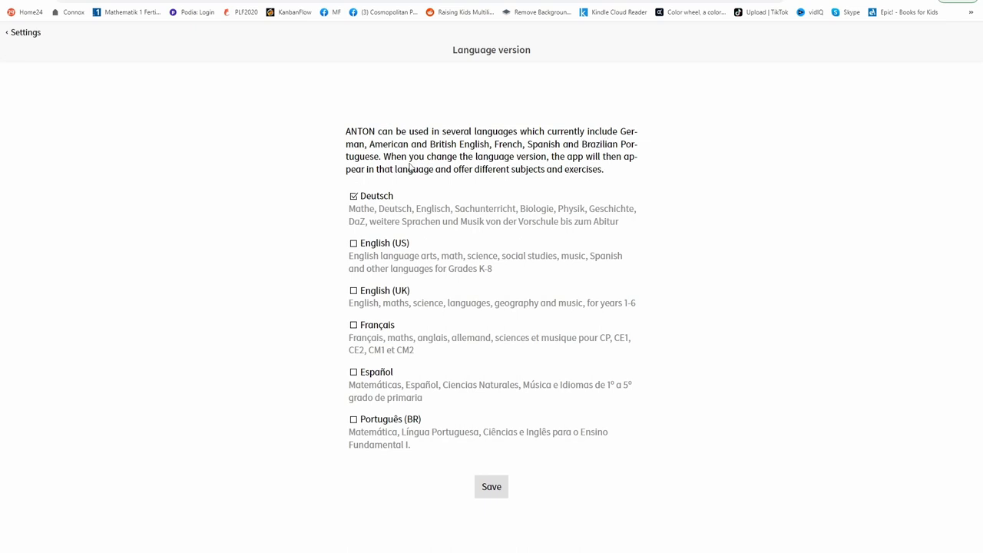
pyautogui.moveTo(605, 165)
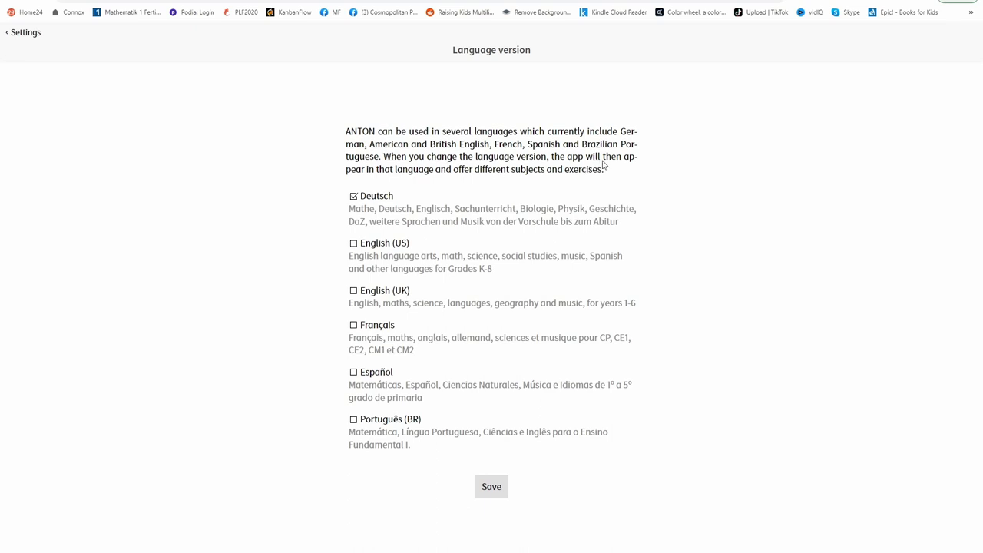
pyautogui.moveTo(440, 179)
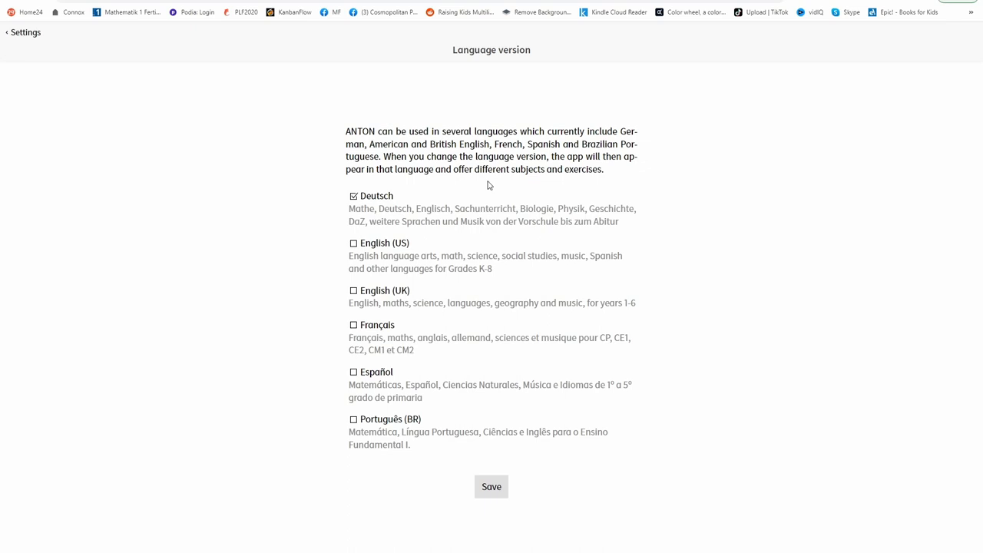
pyautogui.moveTo(597, 209)
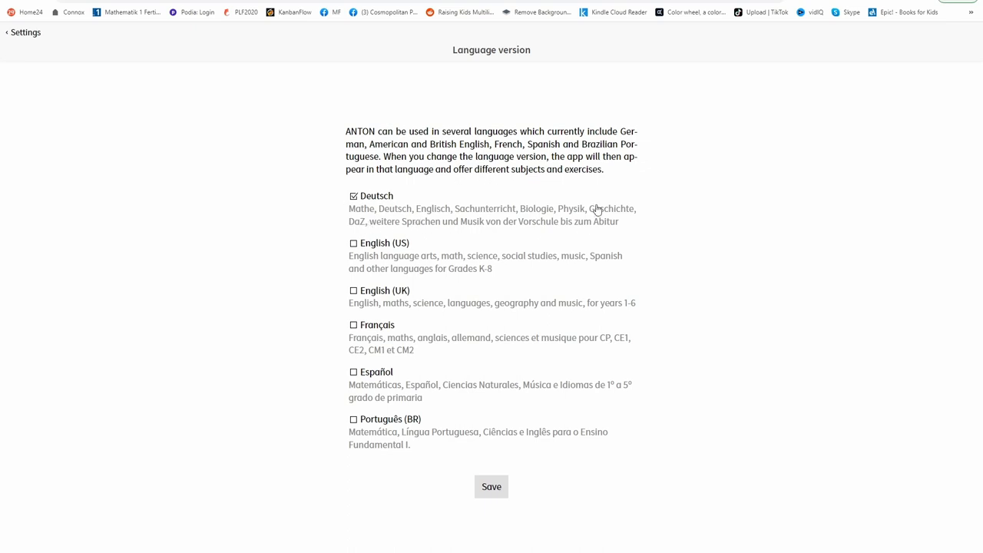
pyautogui.moveTo(486, 220)
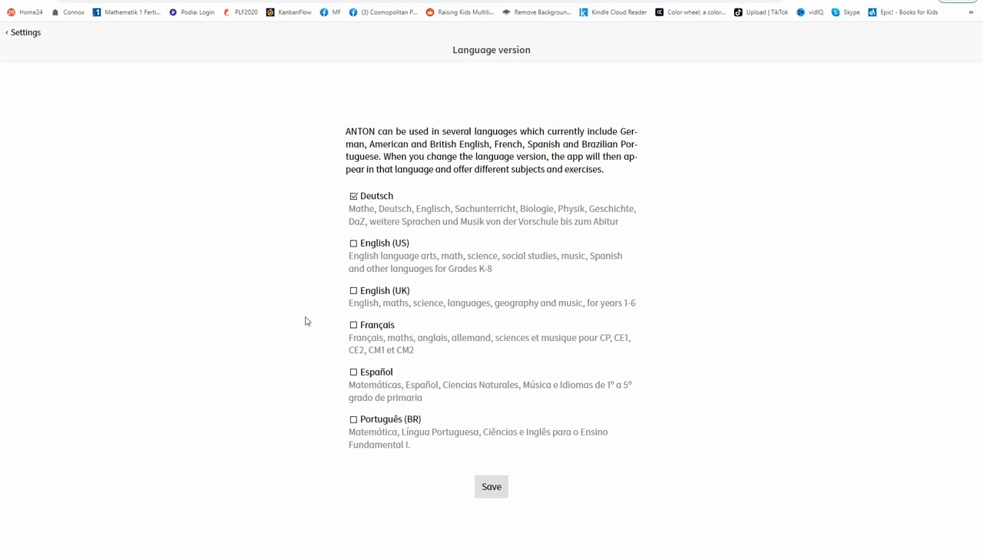
pyautogui.moveTo(371, 298)
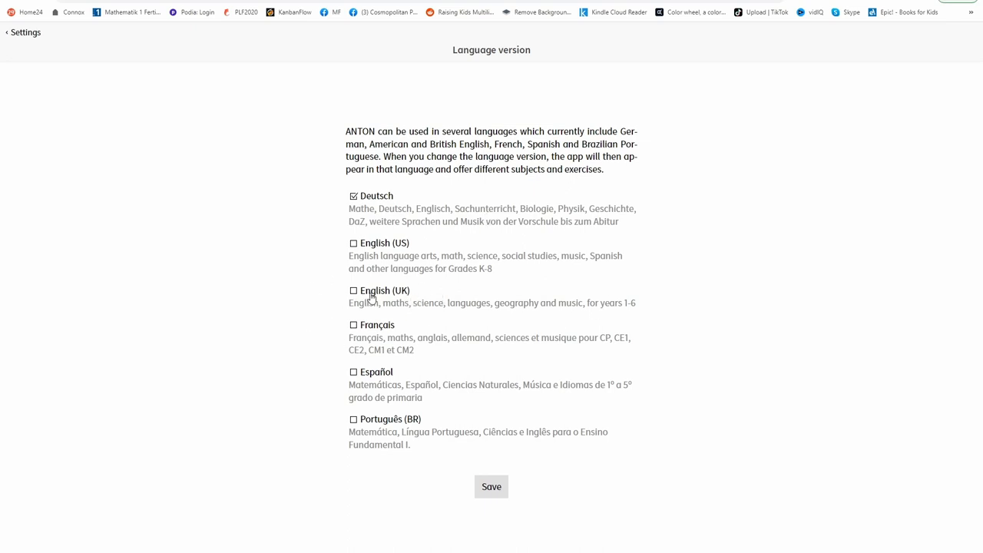
pyautogui.moveTo(515, 310)
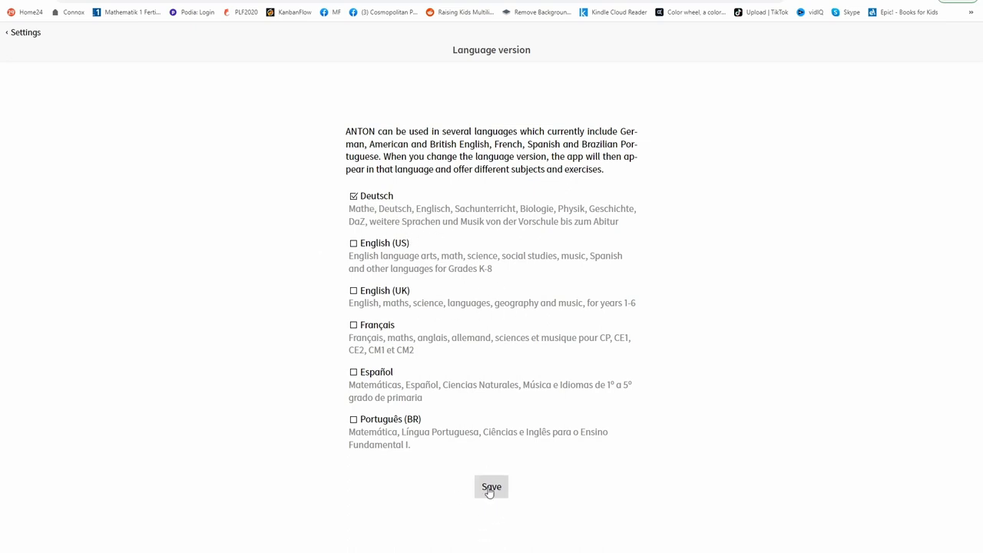
pyautogui.click(491, 487)
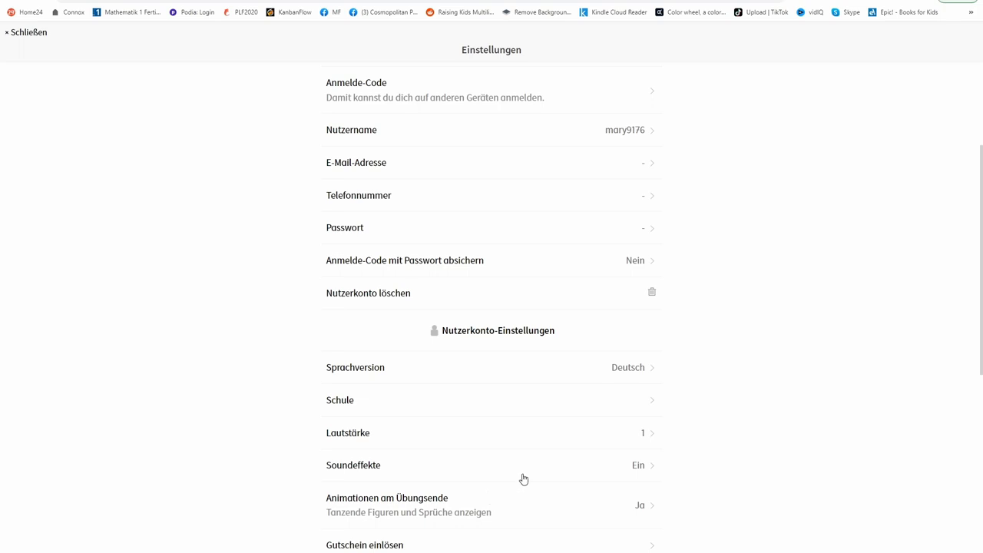
# Step: Close settings, check the Fächer list and scroll through the Mathematik 1. Klasse topics
pyautogui.click(28, 32)
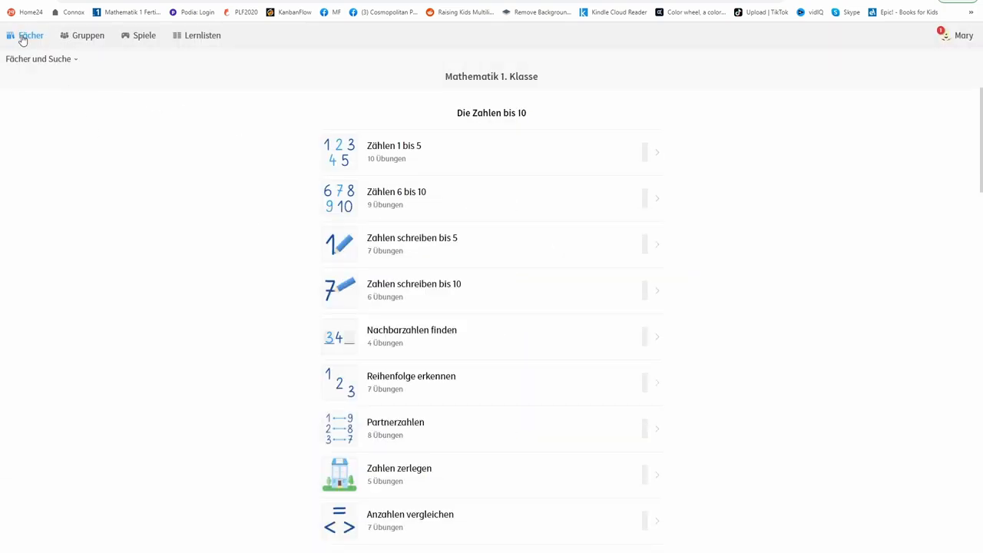
pyautogui.click(30, 36)
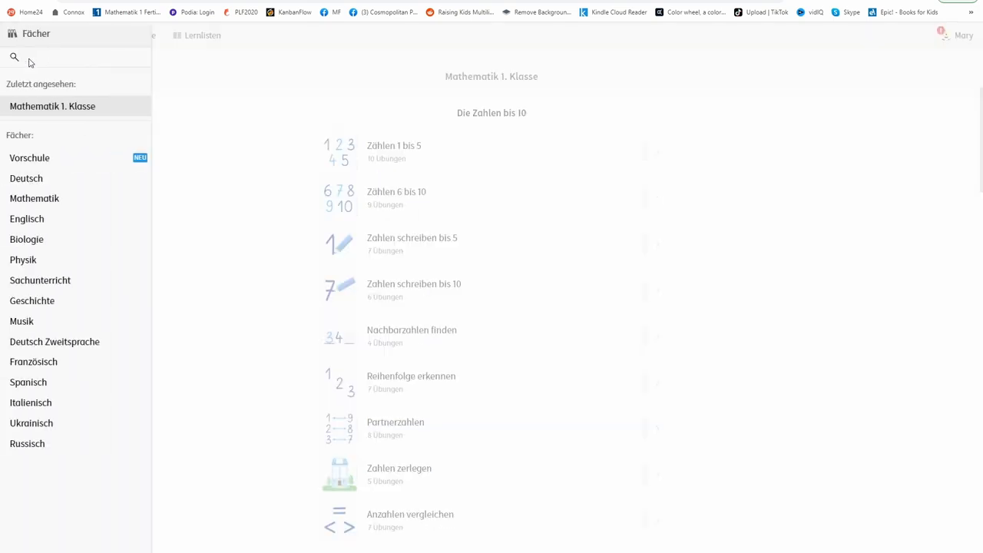
pyautogui.scroll(-3)
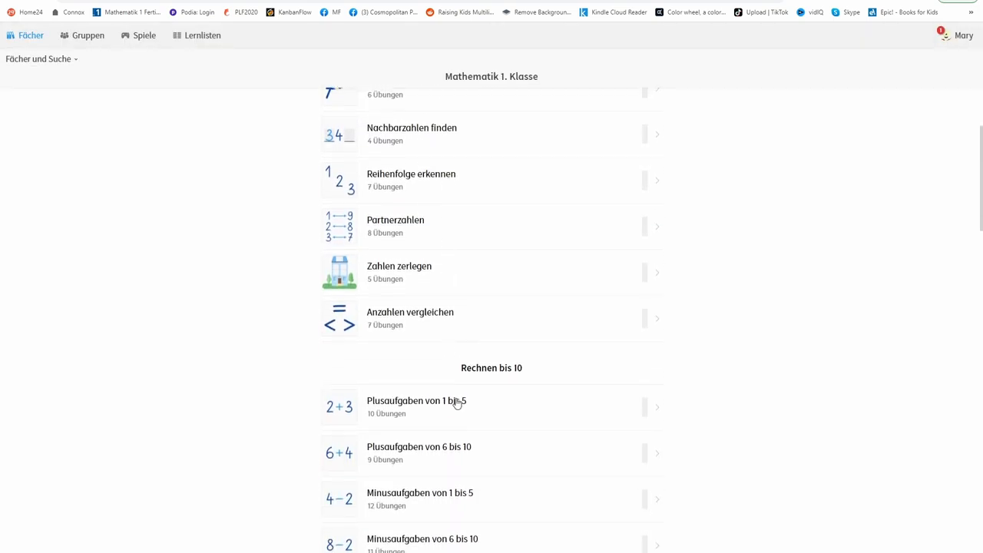
pyautogui.scroll(-3)
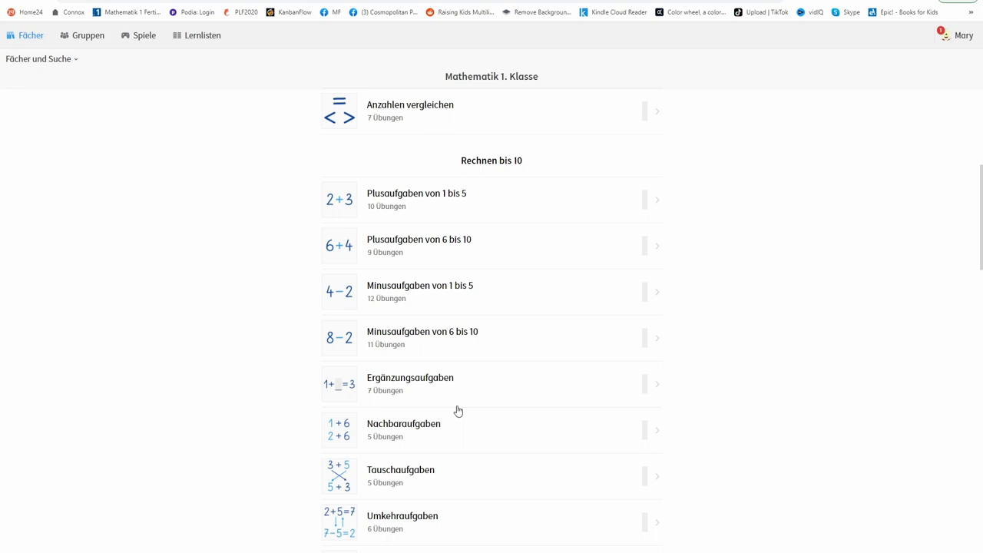
pyautogui.scroll(-3)
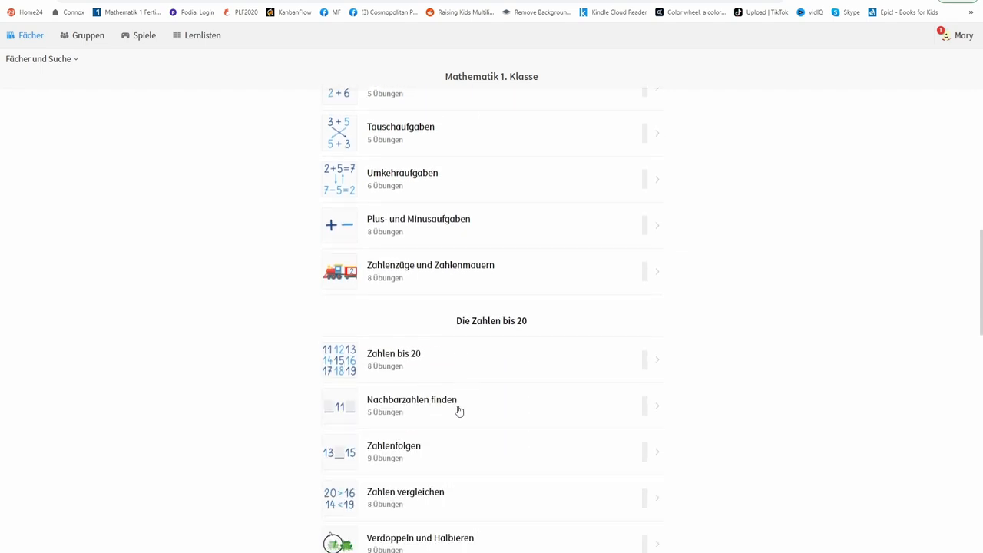
pyautogui.scroll(-3)
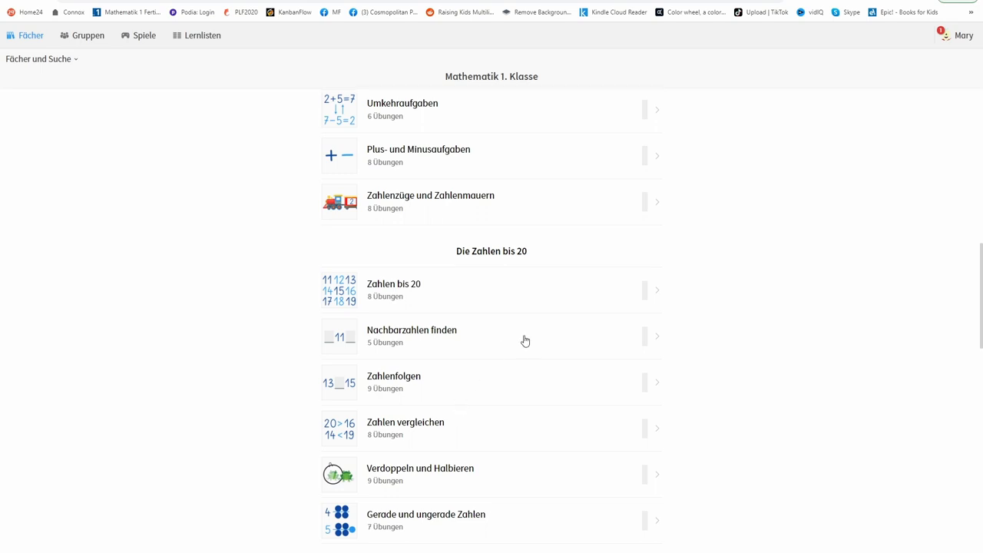
pyautogui.scroll(-3)
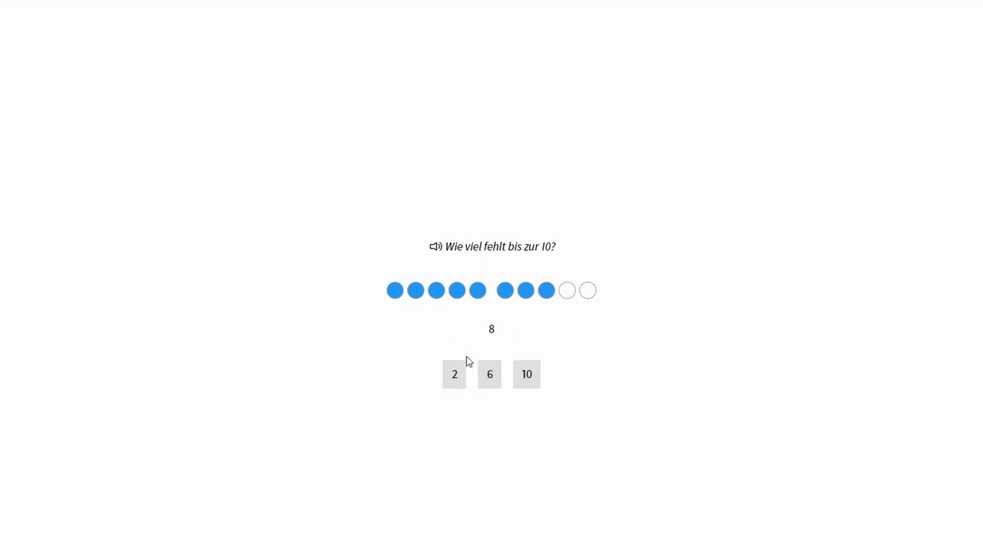
# Step: Answer the how-many-missing-to-10 questions, getting 8 correct before the 9 question
pyautogui.click(454, 374)
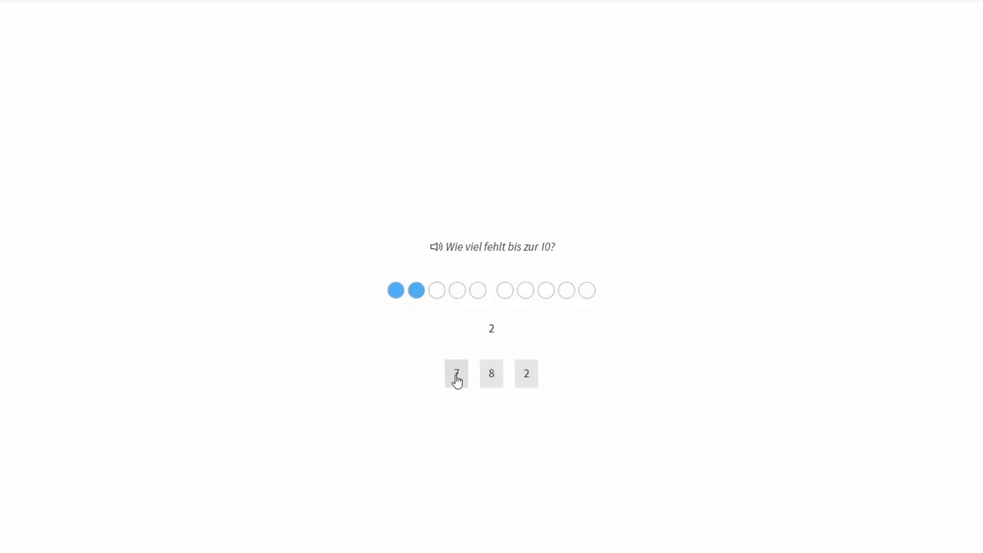
pyautogui.click(491, 373)
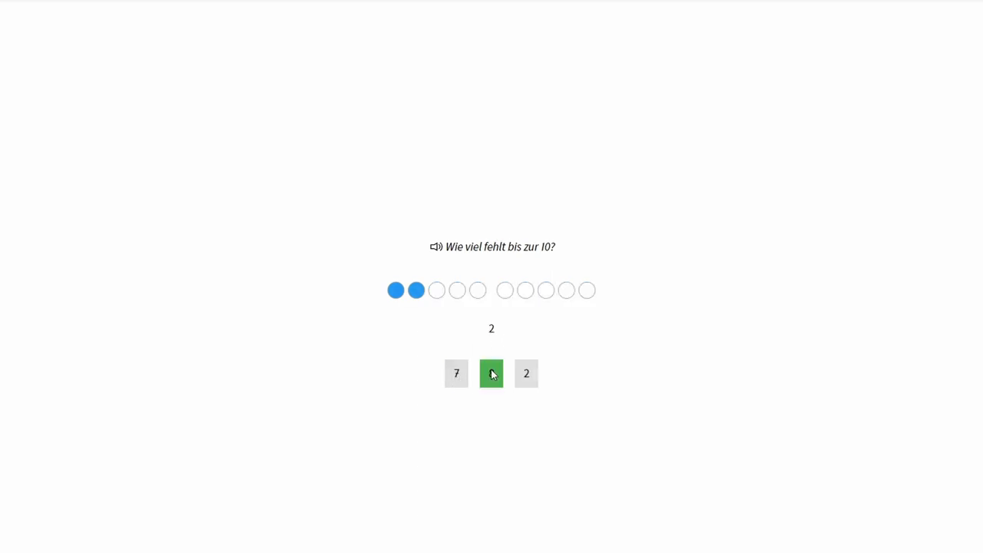
pyautogui.click(491, 373)
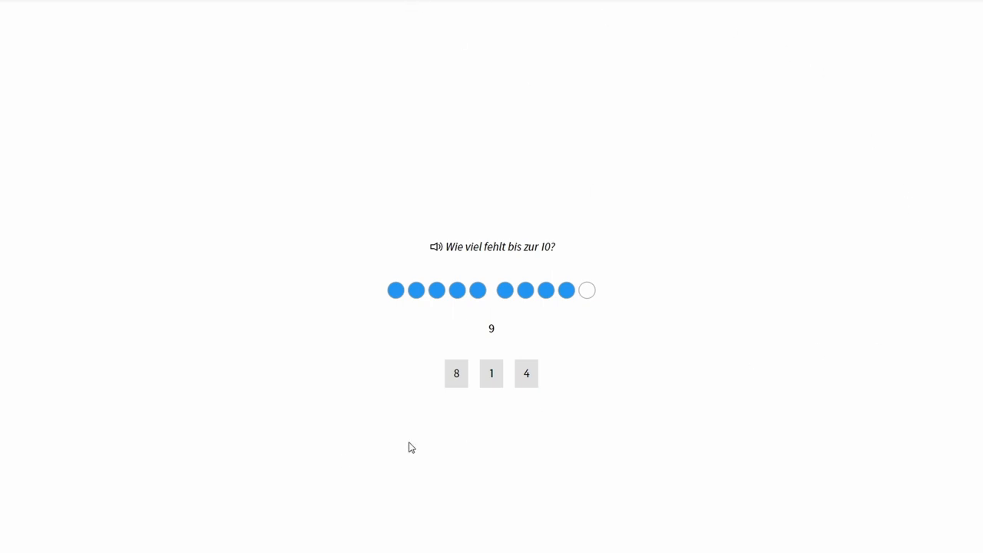
pyautogui.moveTo(658, 434)
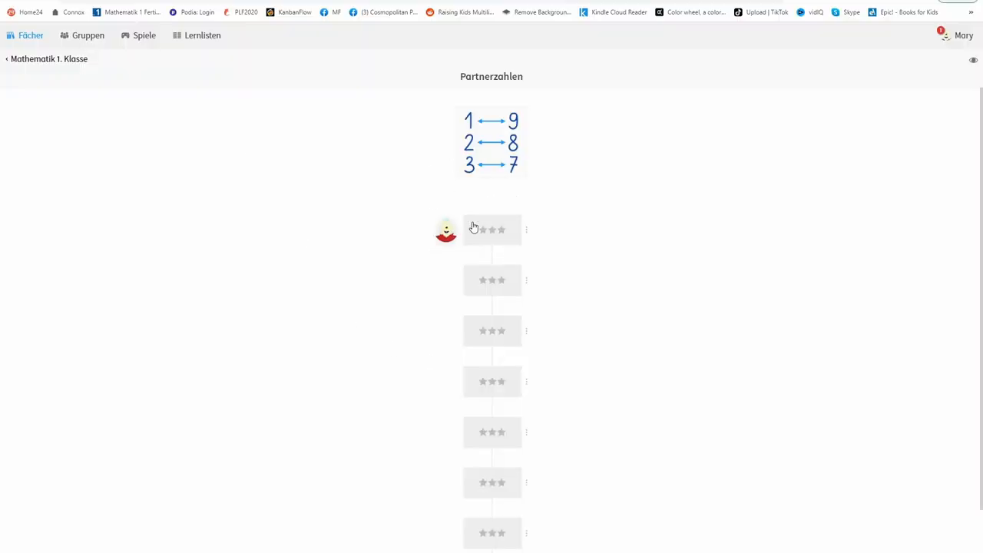
pyautogui.moveTo(495, 236)
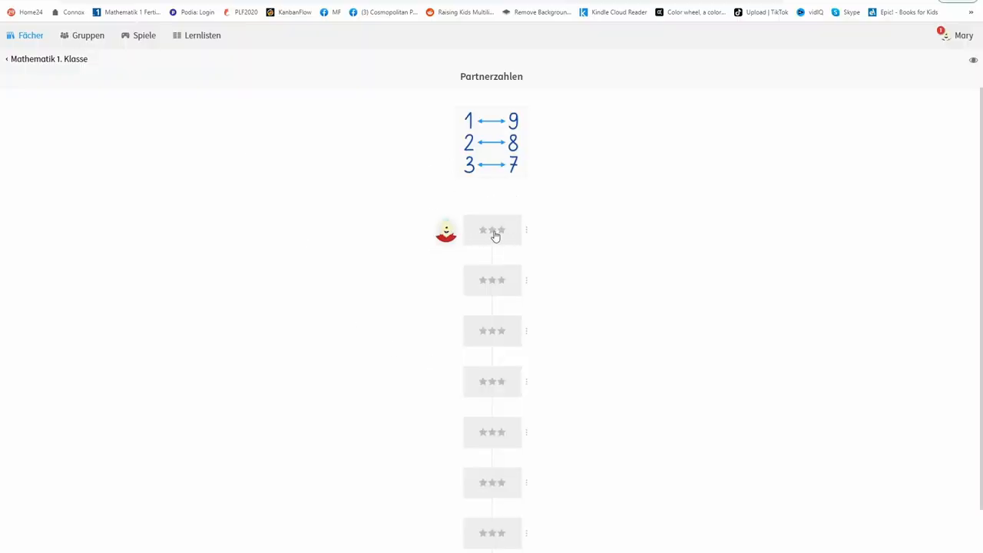
pyautogui.moveTo(589, 259)
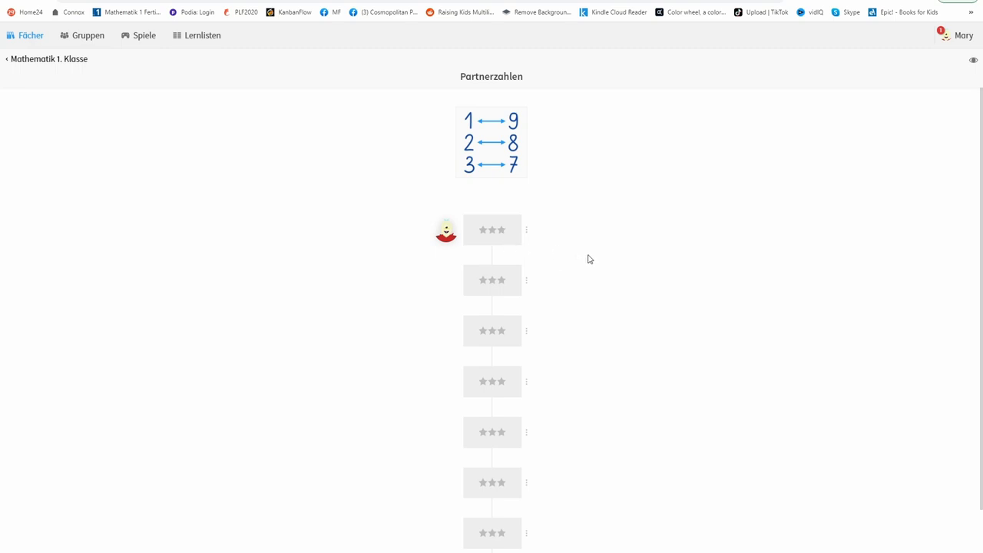
# Step: Open the Deutsch 1. Klasse course from the Fächer subject list
pyautogui.click(46, 59)
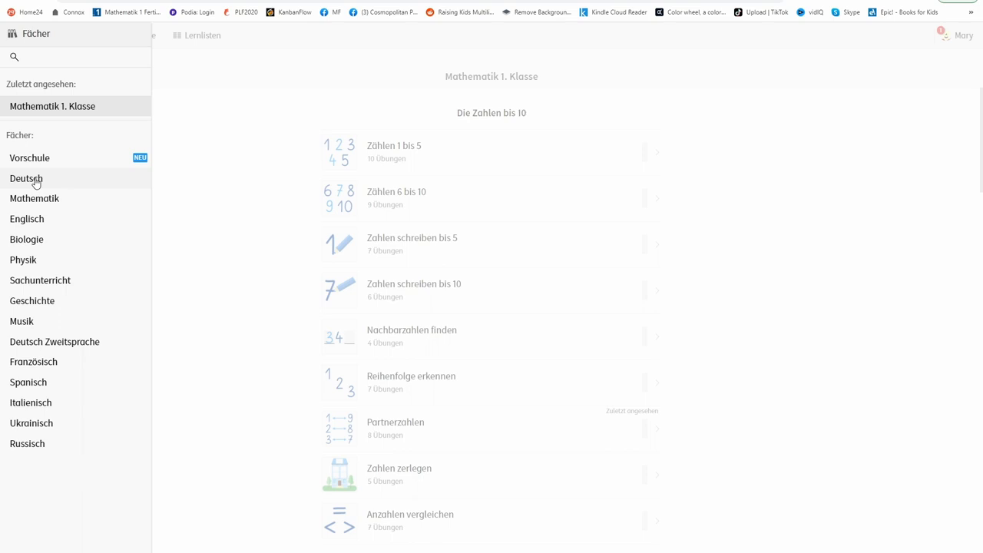
pyautogui.click(26, 178)
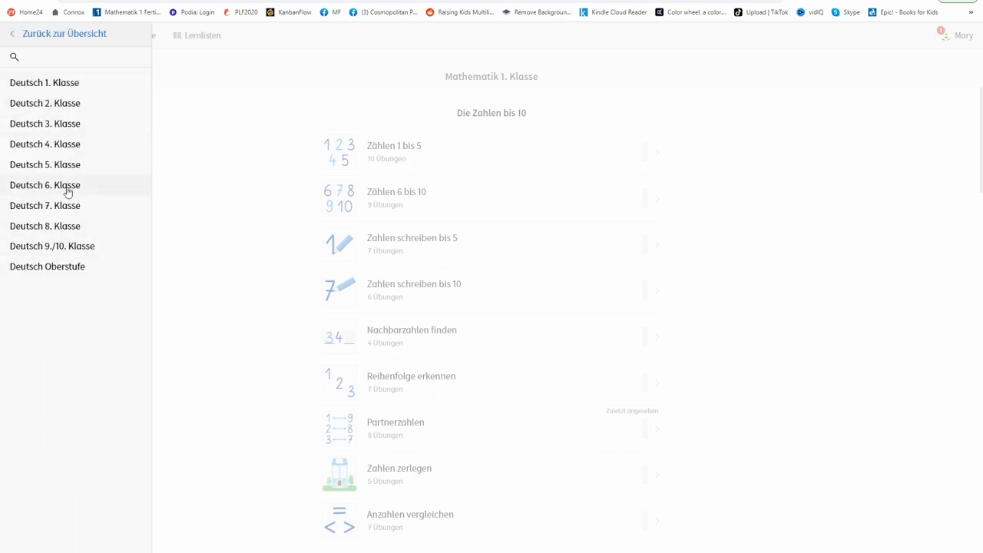
pyautogui.click(44, 82)
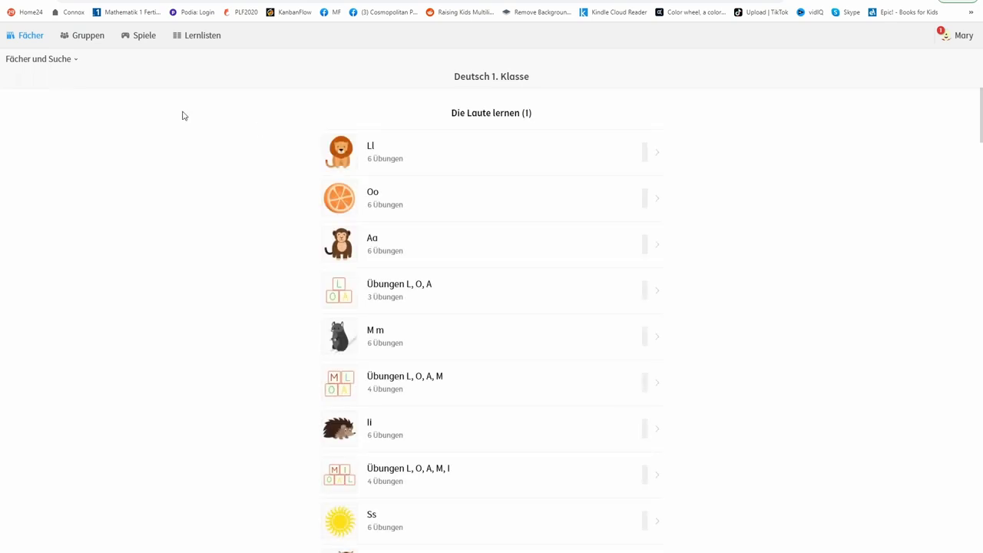
# Step: Scroll down through the full Deutsch 1. Klasse topic list
pyautogui.scroll(-3)
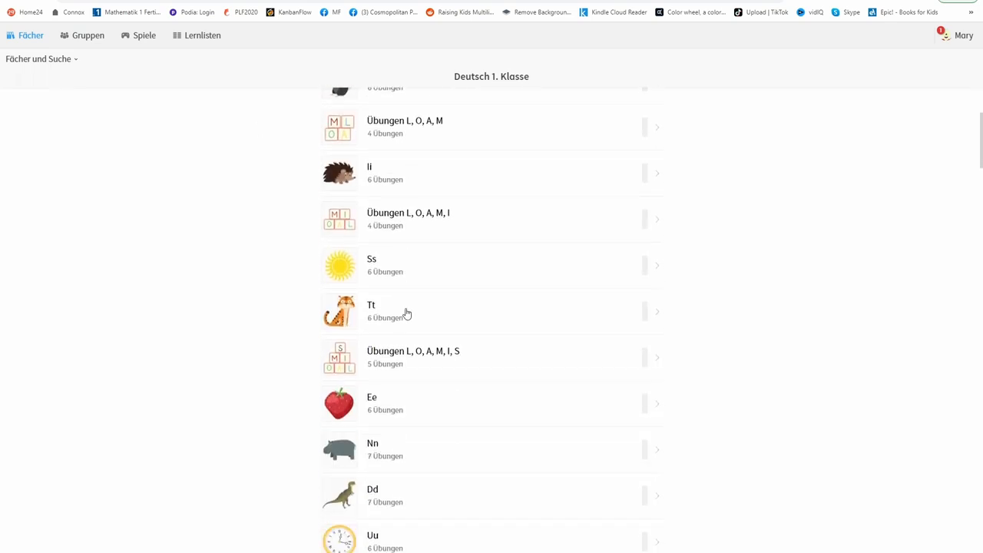
pyautogui.scroll(-3)
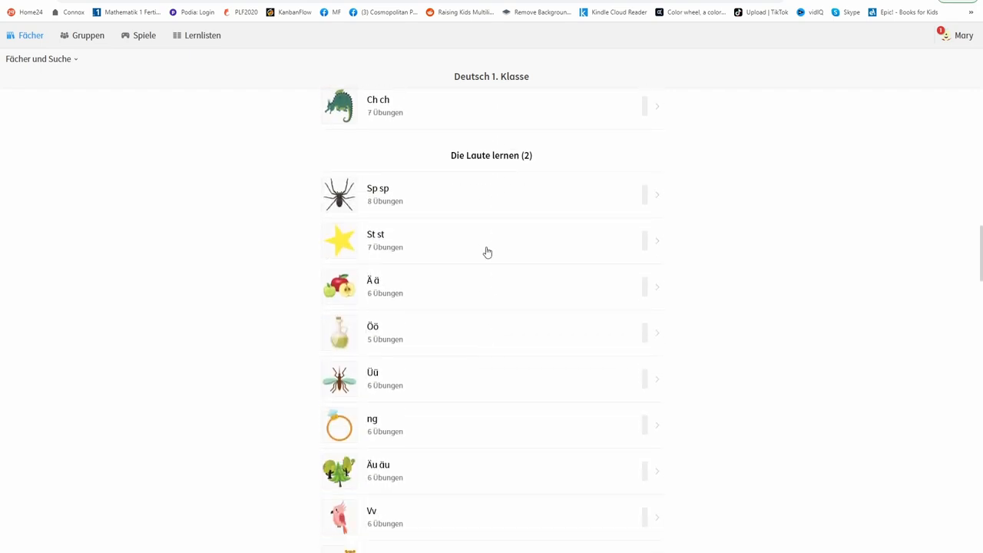
pyautogui.scroll(-3)
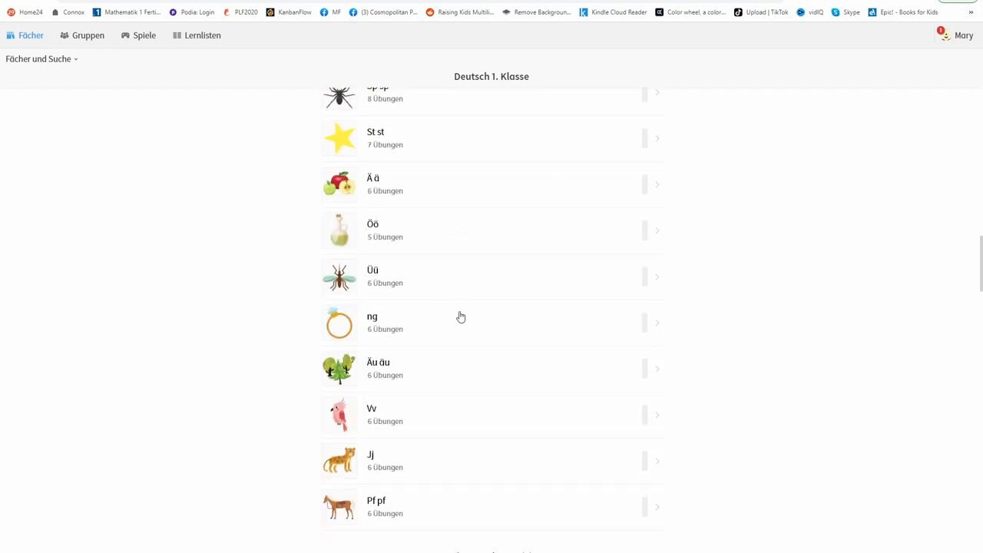
pyautogui.scroll(-3)
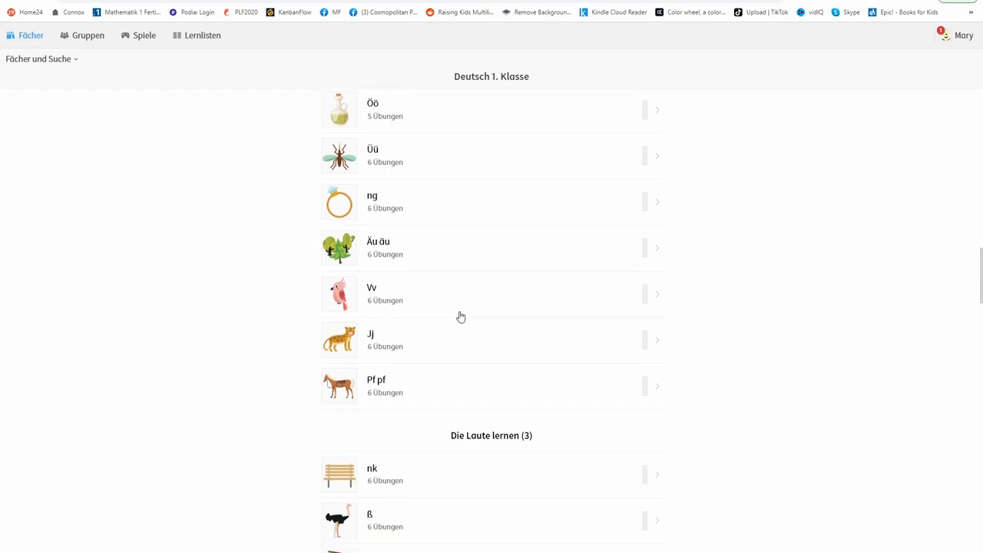
pyautogui.scroll(-3)
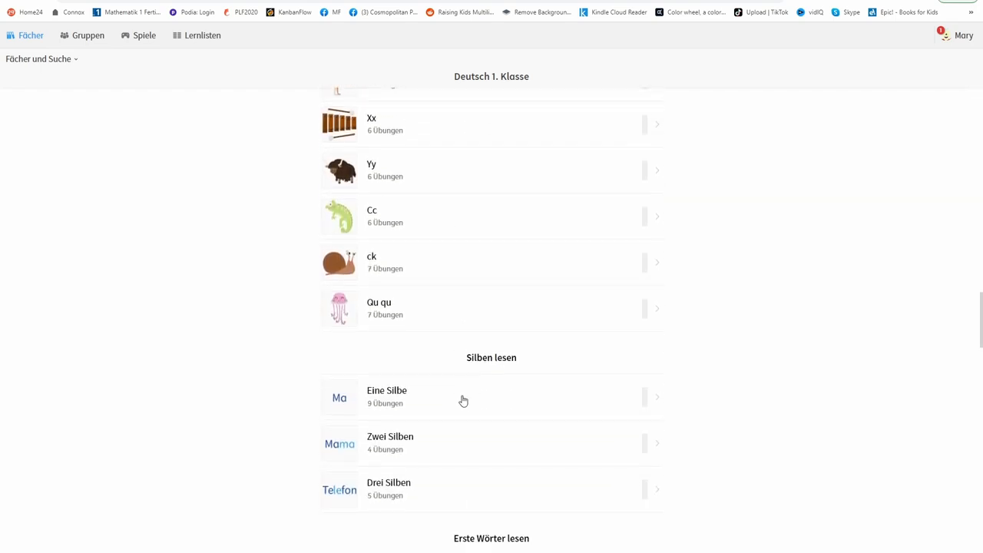
pyautogui.scroll(-3)
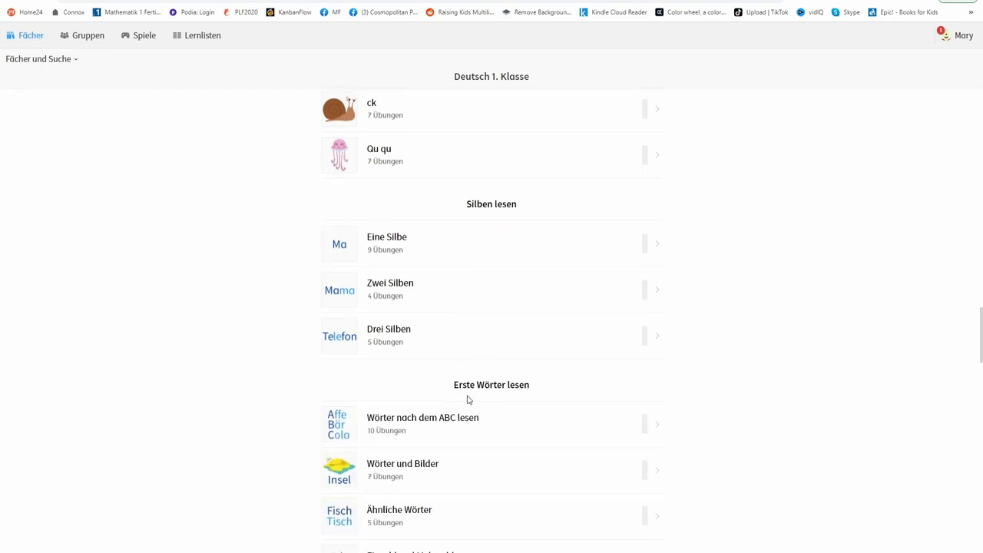
pyautogui.scroll(-3)
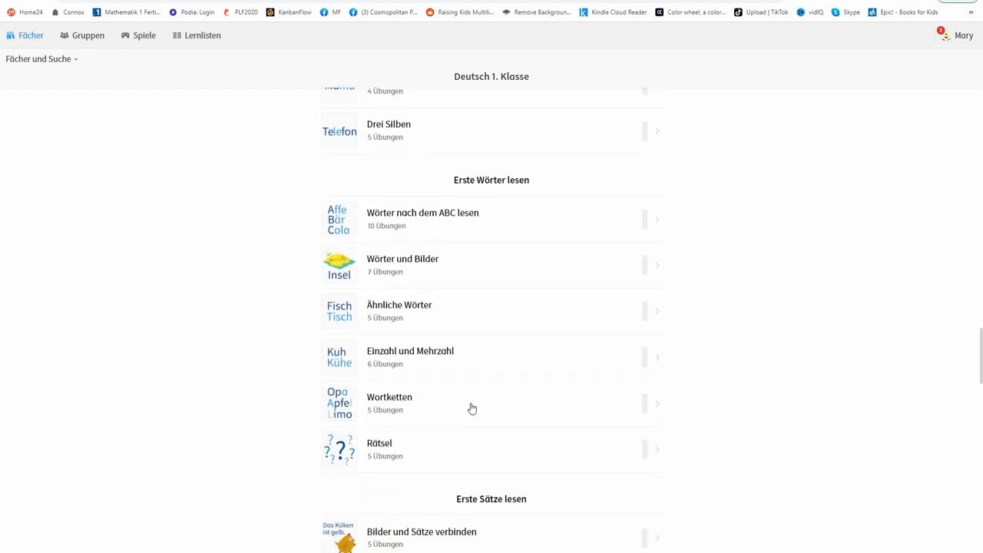
pyautogui.moveTo(757, 464)
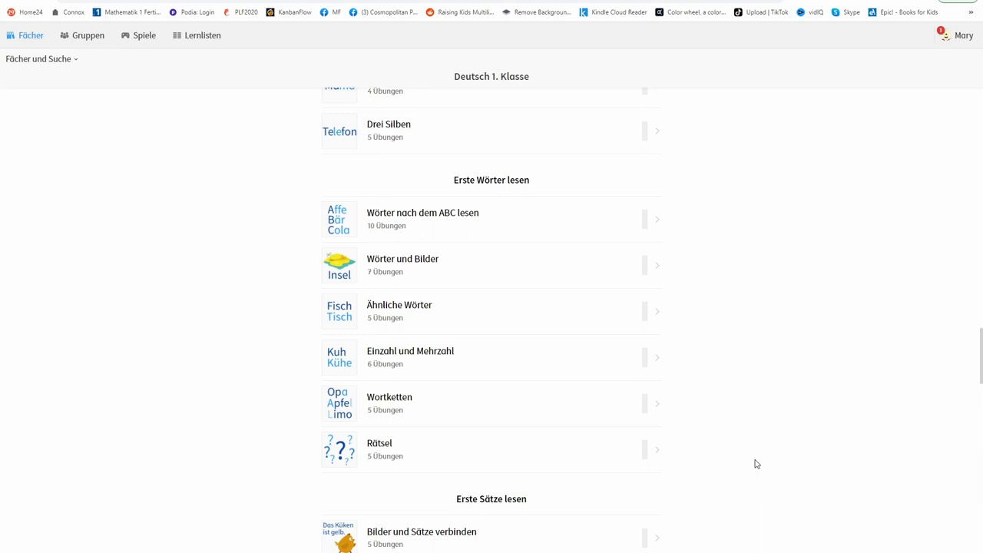
pyautogui.moveTo(570, 297)
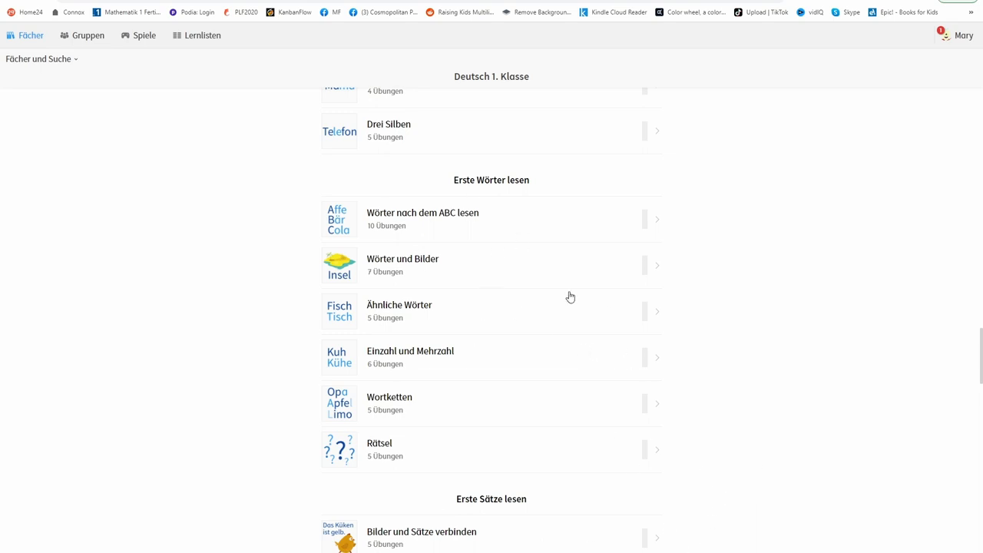
pyautogui.scroll(-3)
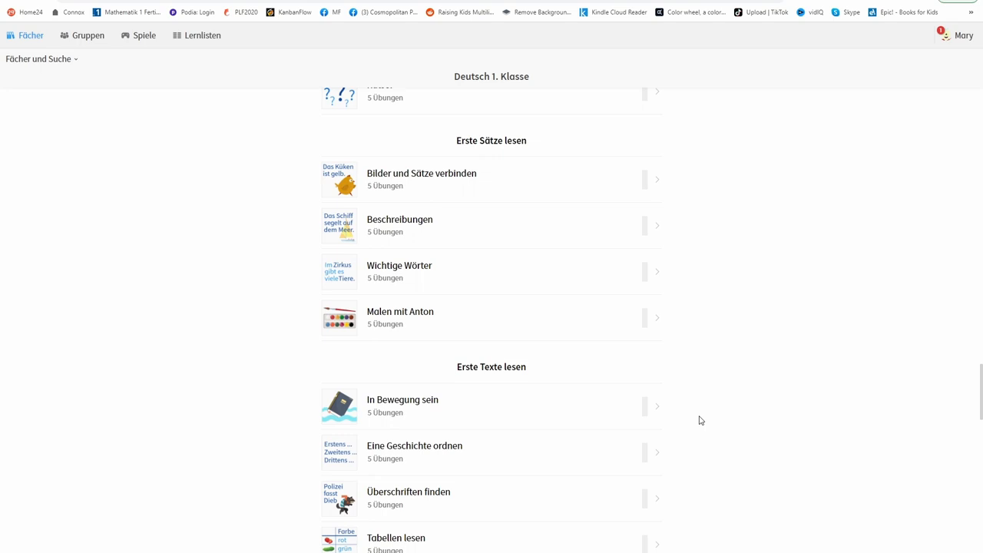
pyautogui.scroll(-3)
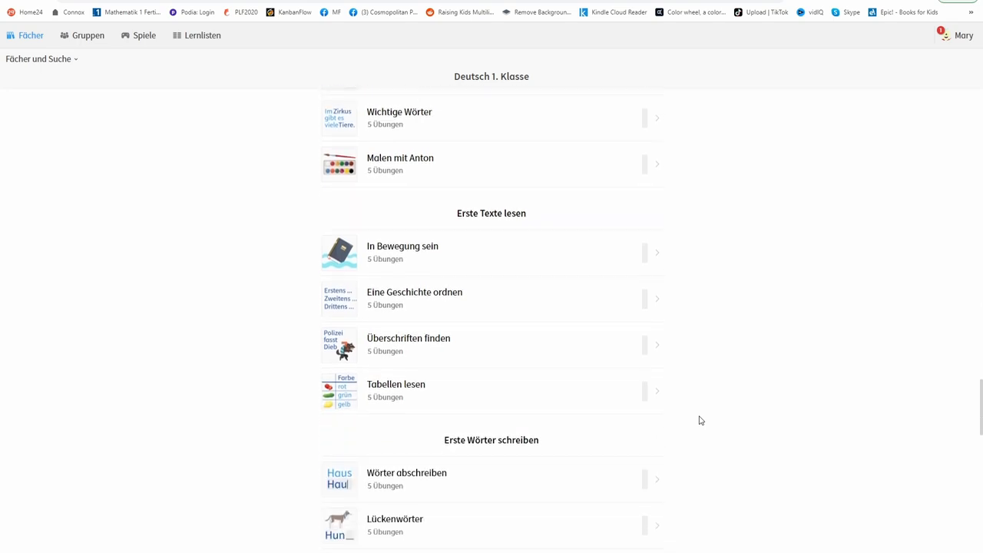
pyautogui.scroll(-3)
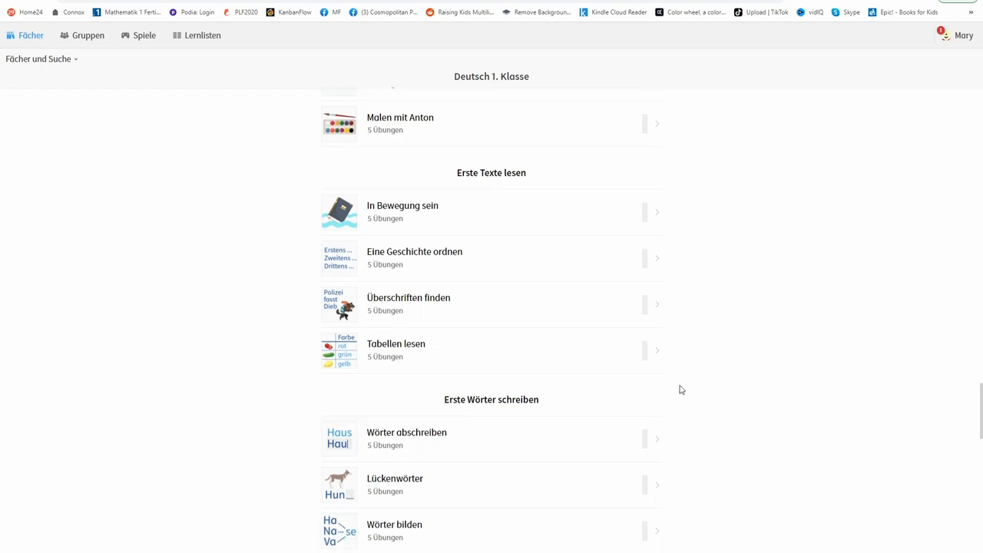
pyautogui.scroll(-3)
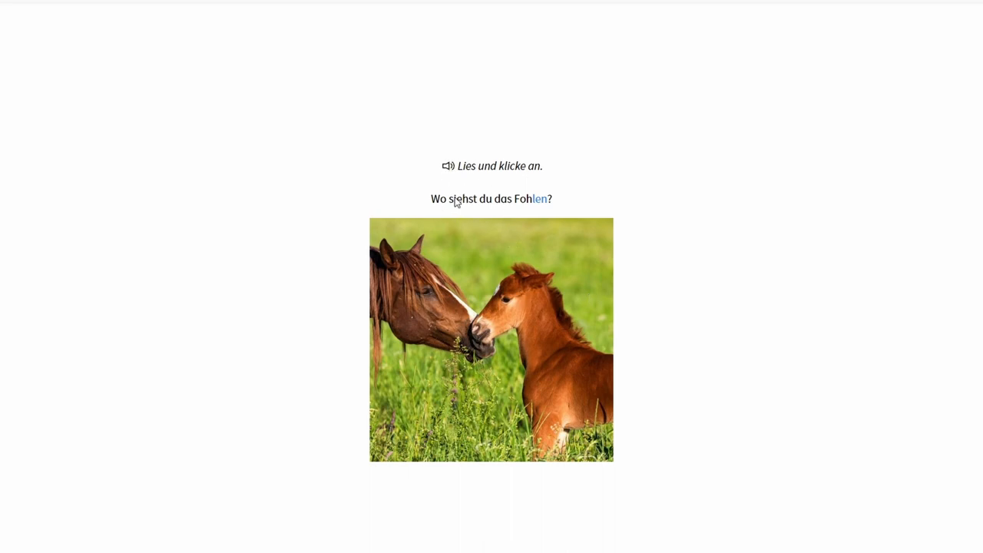
pyautogui.moveTo(472, 278)
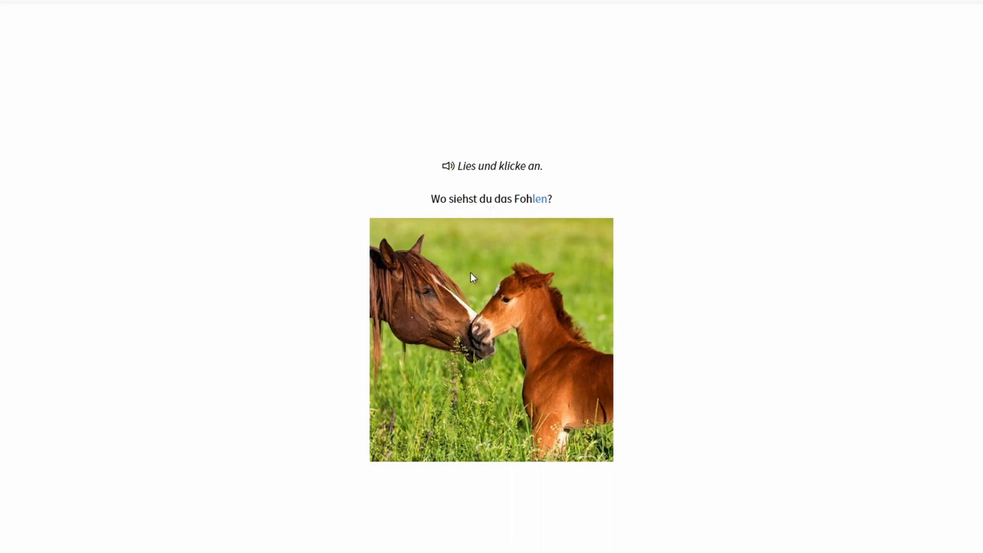
# Step: Pick the foal, the grown horse and the lamb in the animal photos
pyautogui.click(530, 309)
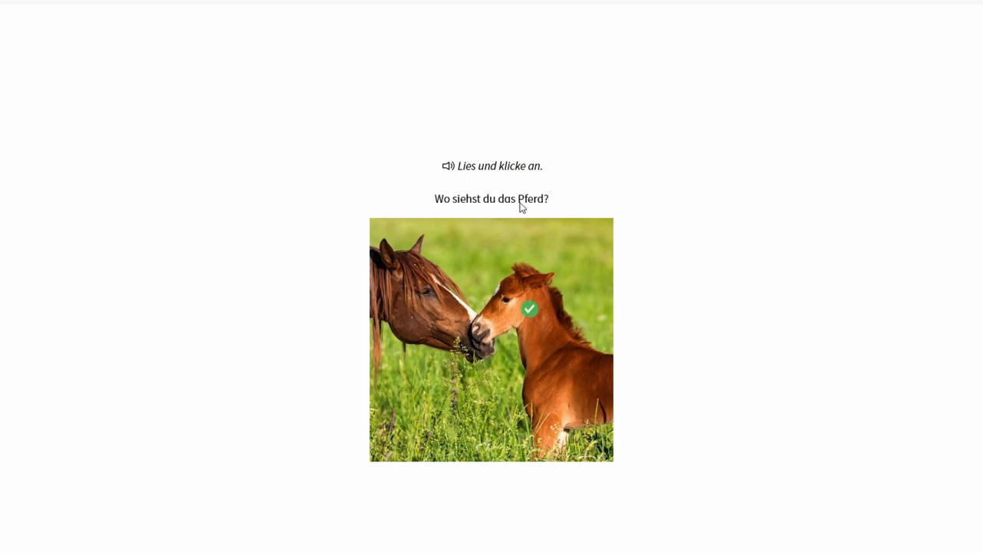
pyautogui.click(415, 259)
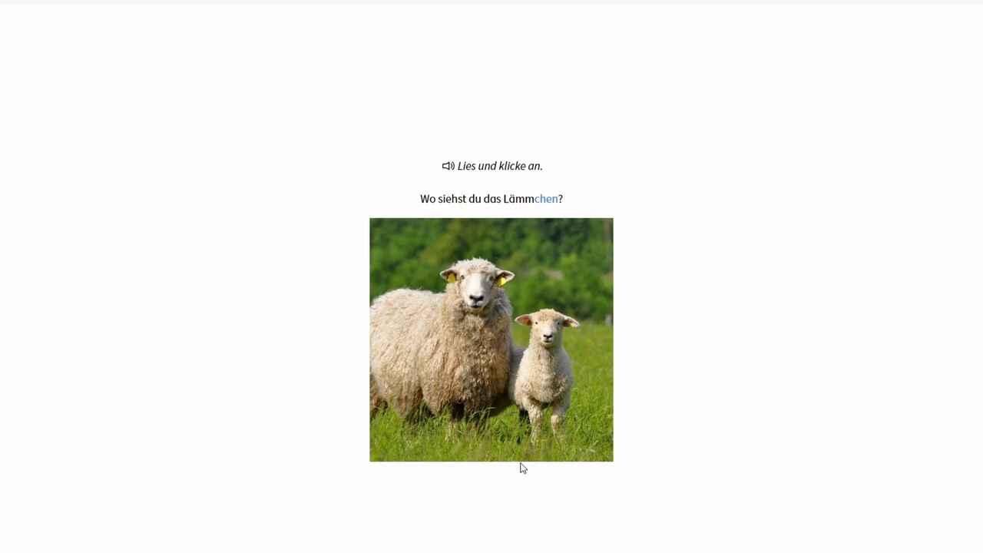
pyautogui.click(547, 378)
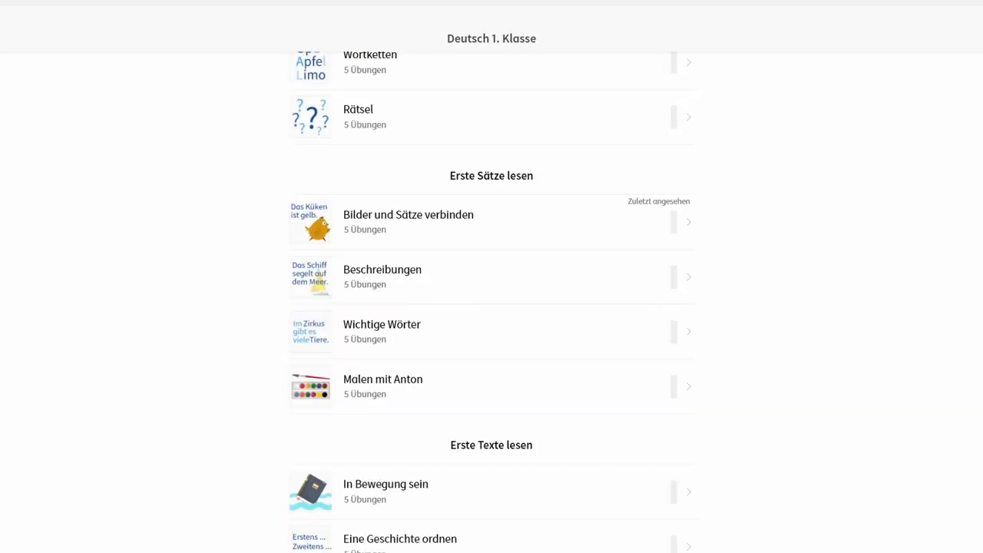
# Step: Open the Deutsch Zweitsprache Stufe 0 course
pyautogui.scroll(-3)
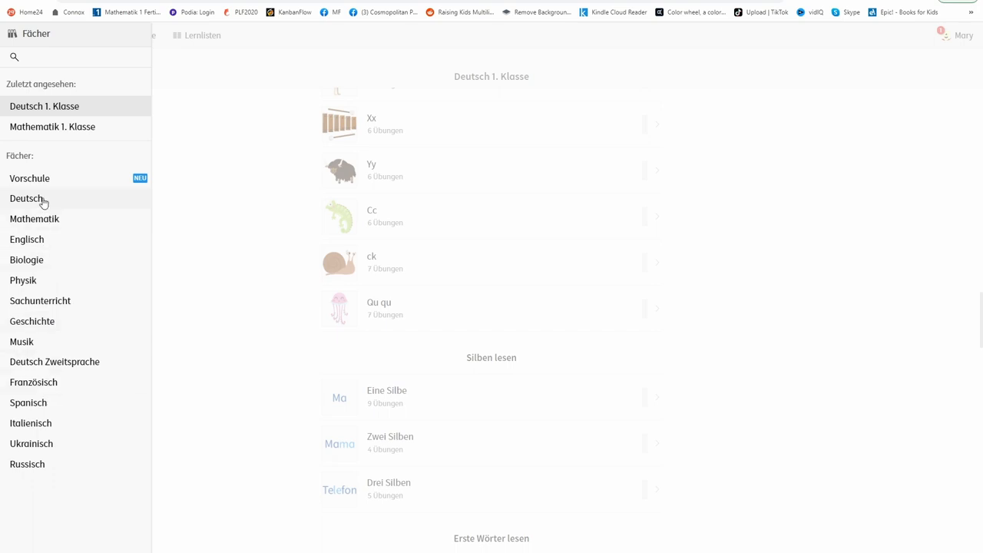
pyautogui.moveTo(55, 401)
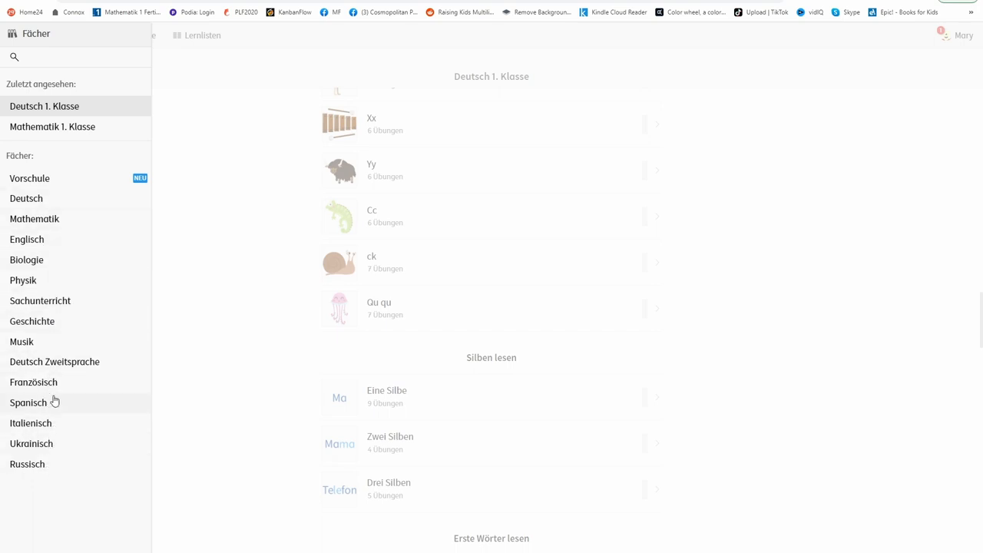
pyautogui.moveTo(27, 357)
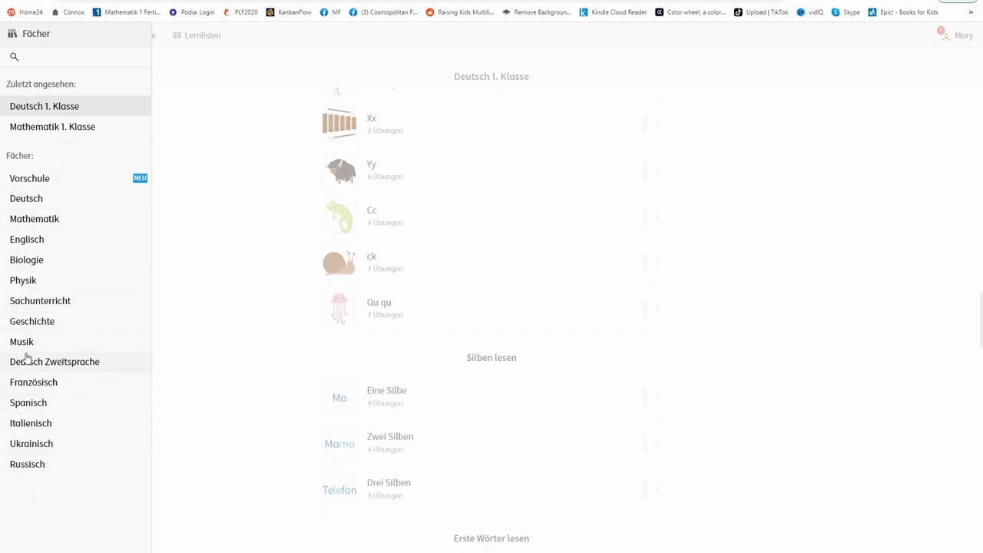
pyautogui.click(54, 361)
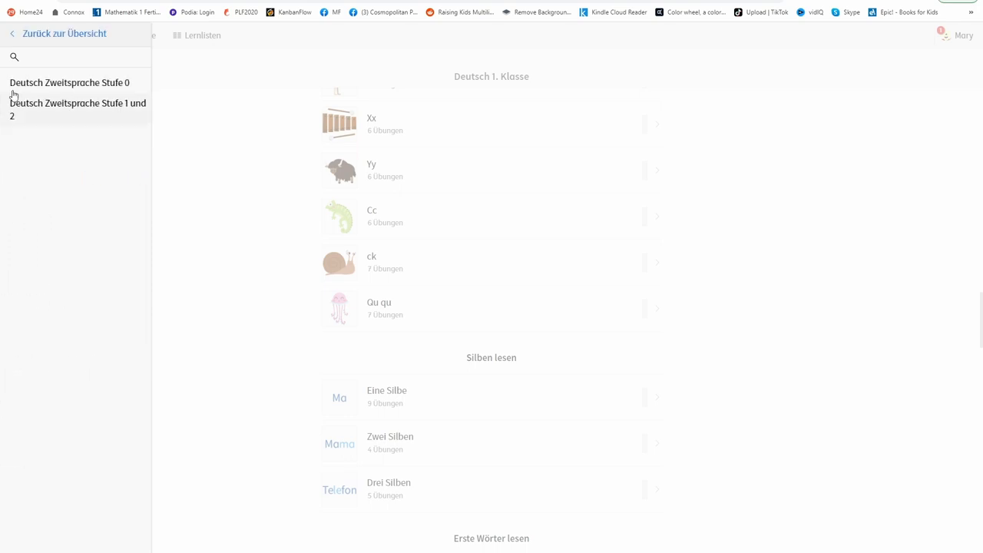
pyautogui.click(68, 82)
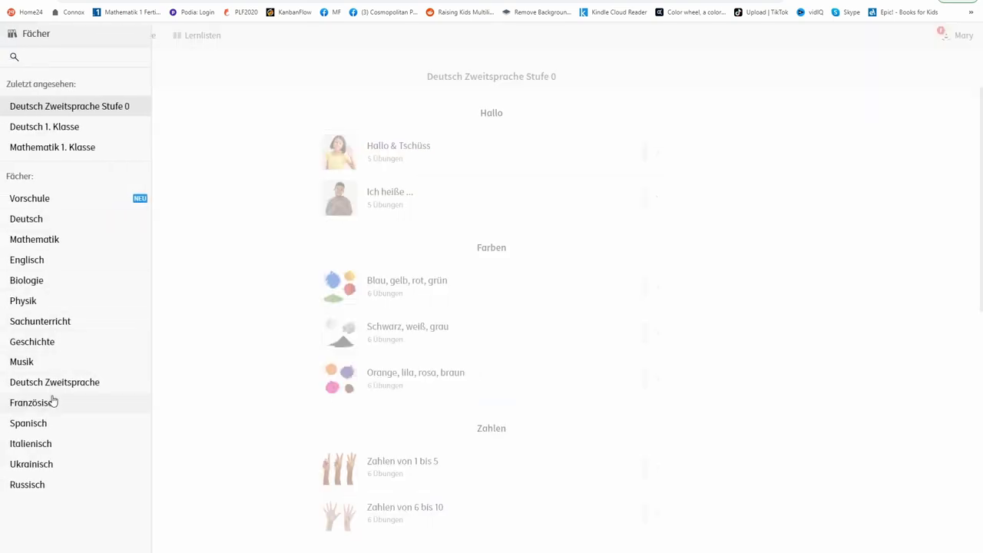
# Step: Open Französisch Stufe 1 und 2, then bring the subject list back up
pyautogui.click(30, 402)
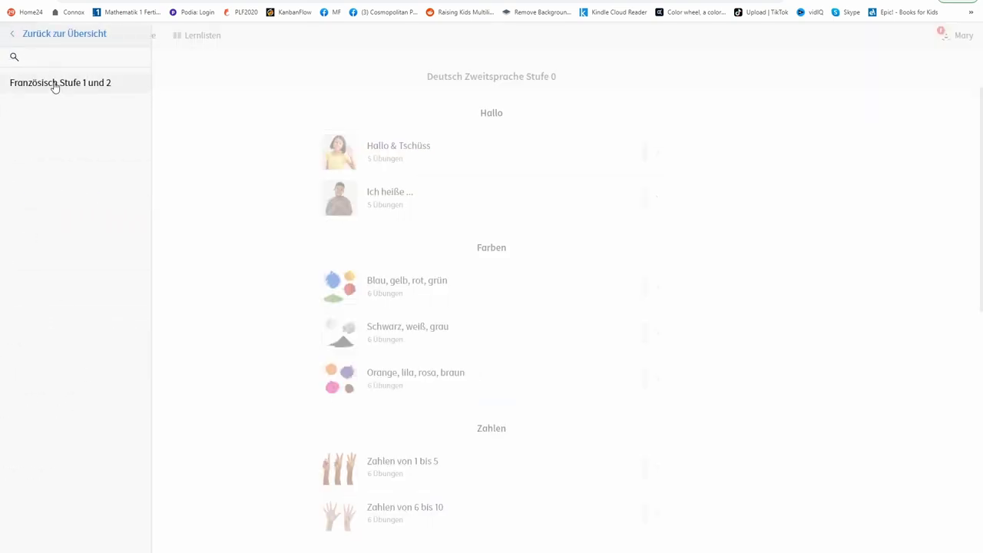
pyautogui.click(60, 82)
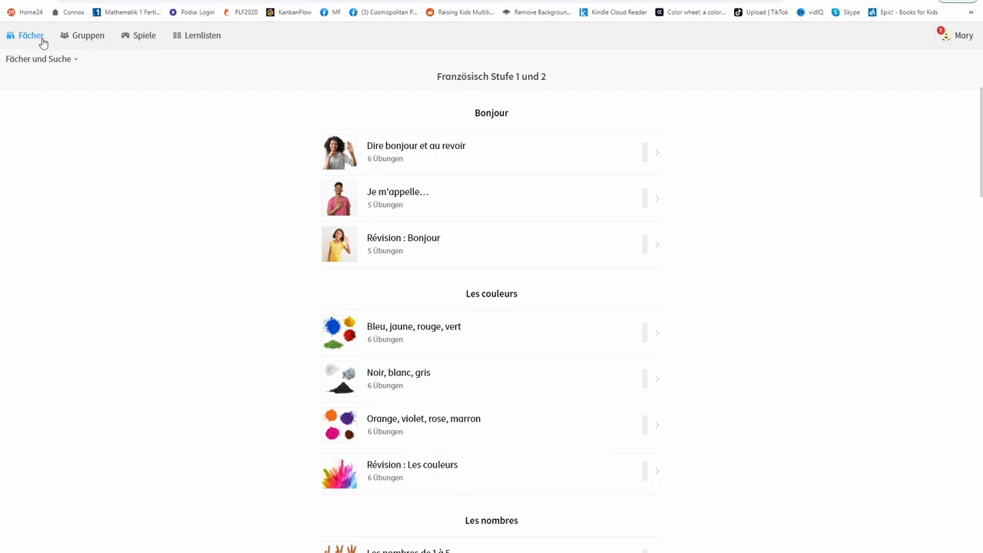
pyautogui.click(29, 35)
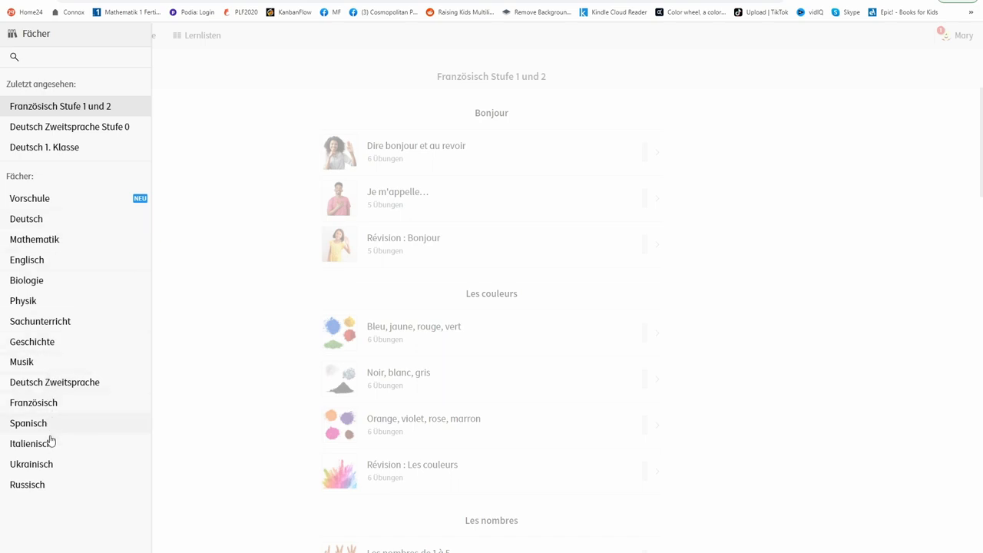
pyautogui.moveTo(48, 416)
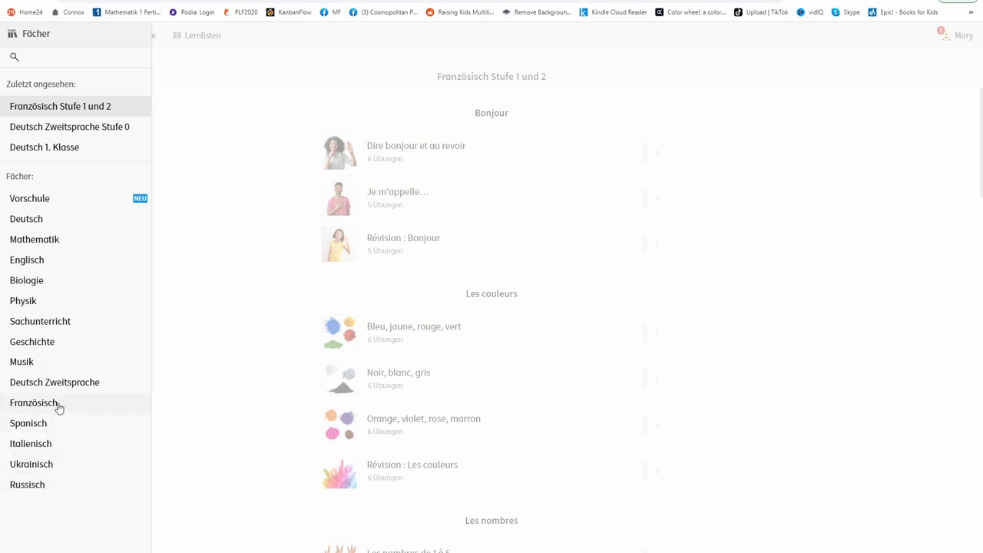
pyautogui.moveTo(48, 485)
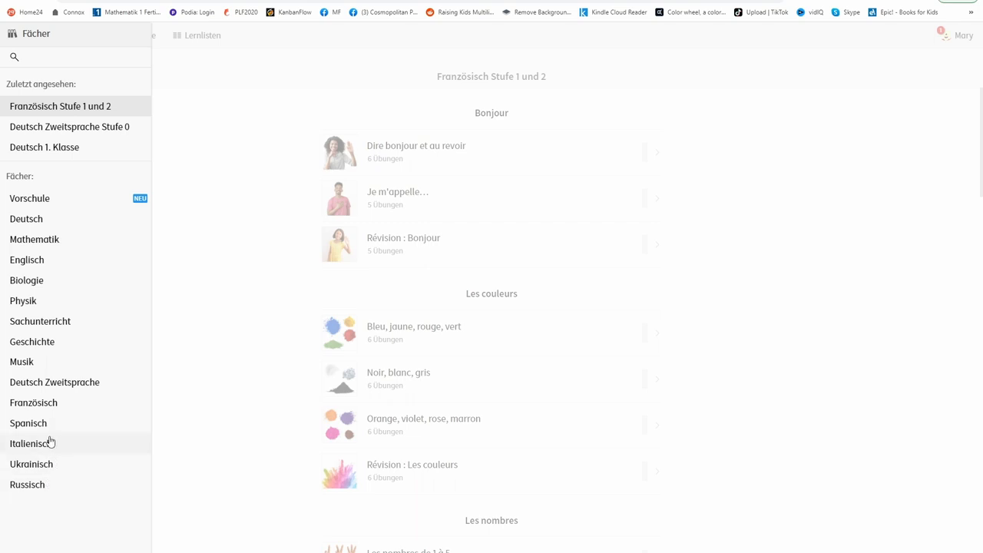
pyautogui.moveTo(969, 90)
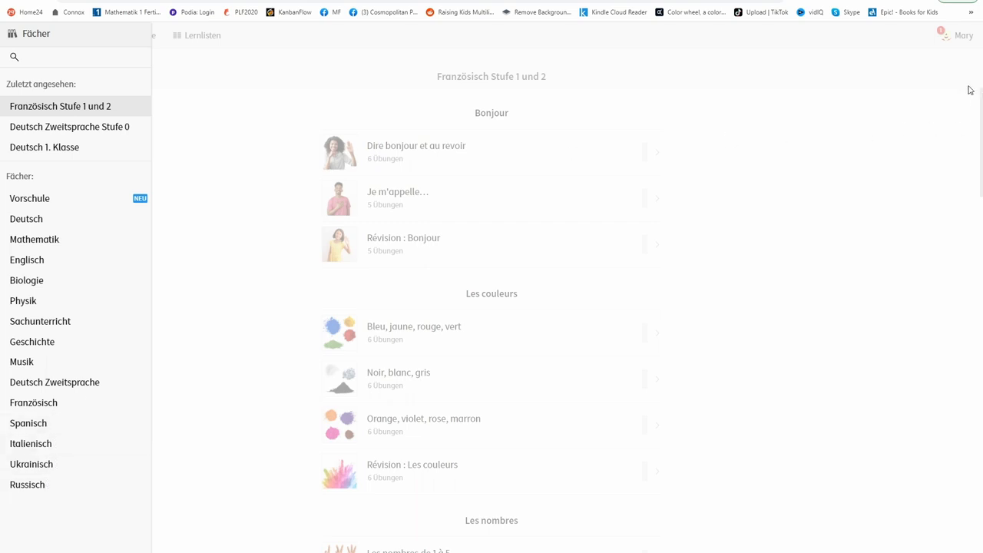
pyautogui.moveTo(95, 188)
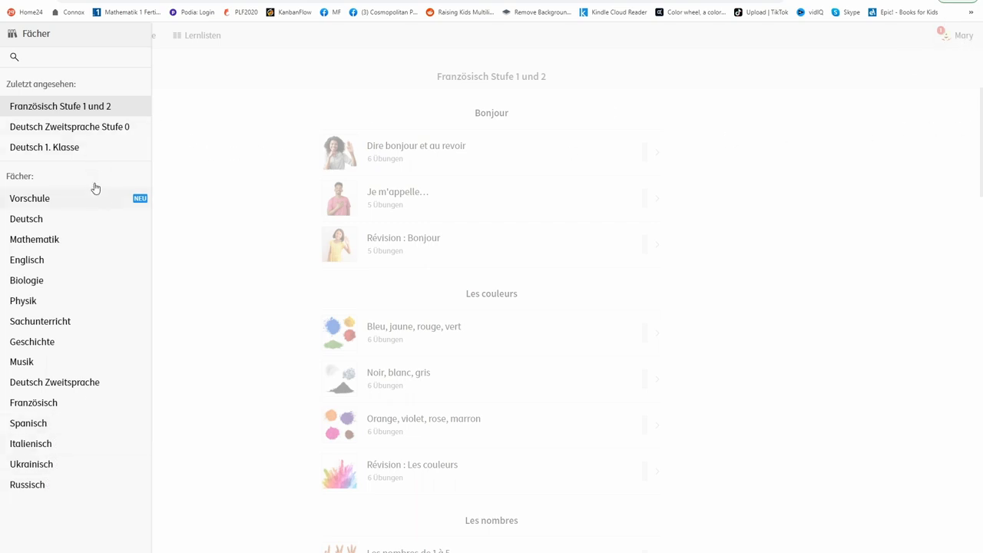
# Step: Close the subjects panel and bring up the profile's account menu
pyautogui.click(963, 35)
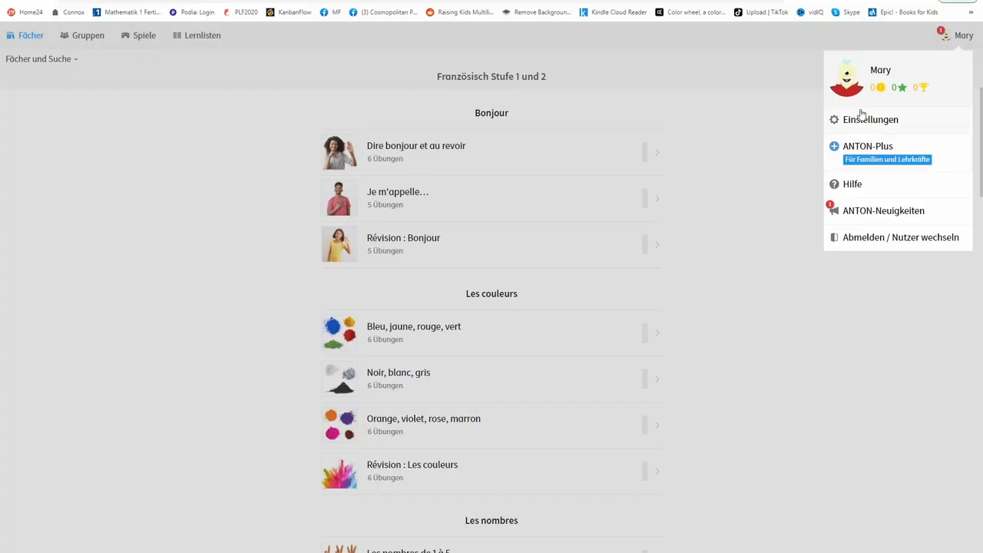
# Step: In account settings, set the Sprachversion to Español
pyautogui.click(869, 119)
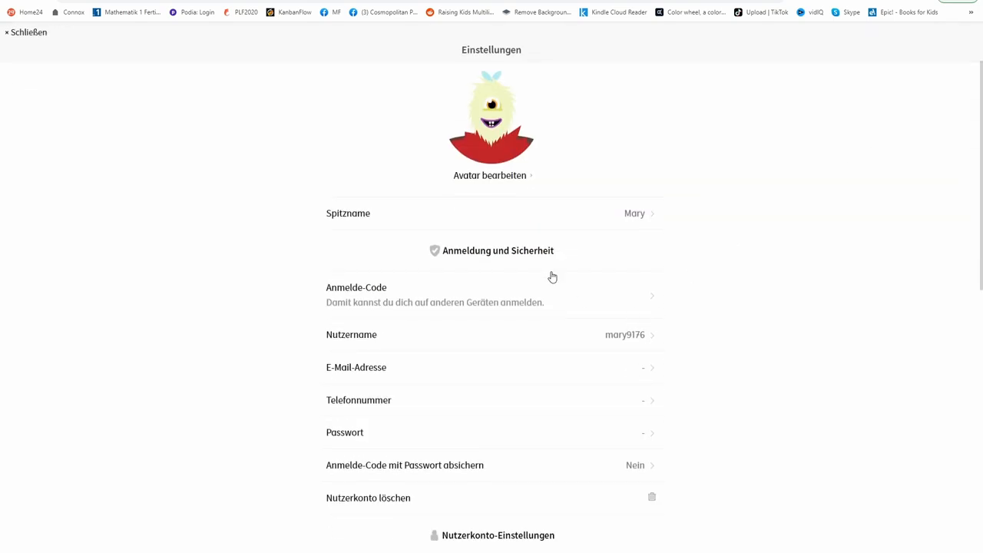
pyautogui.scroll(-3)
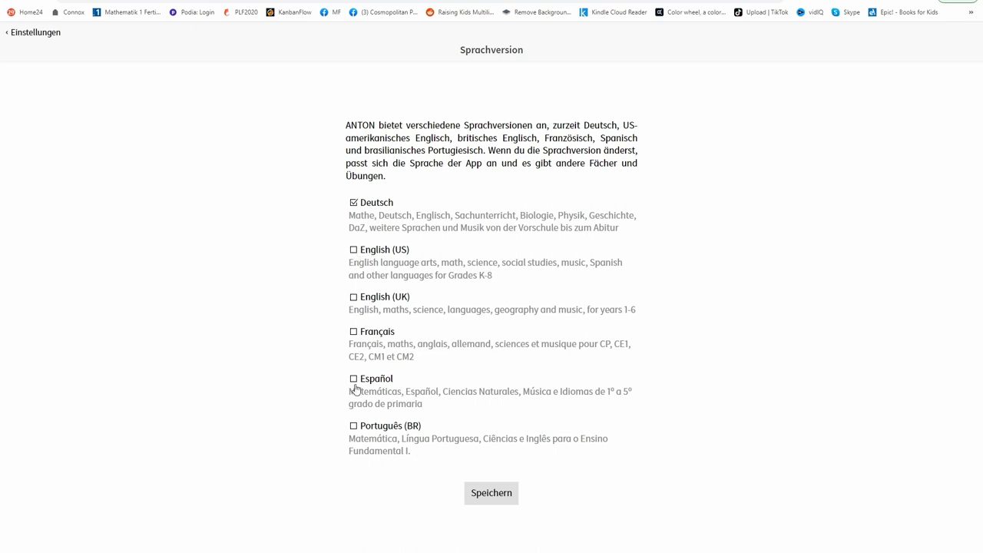
pyautogui.click(491, 493)
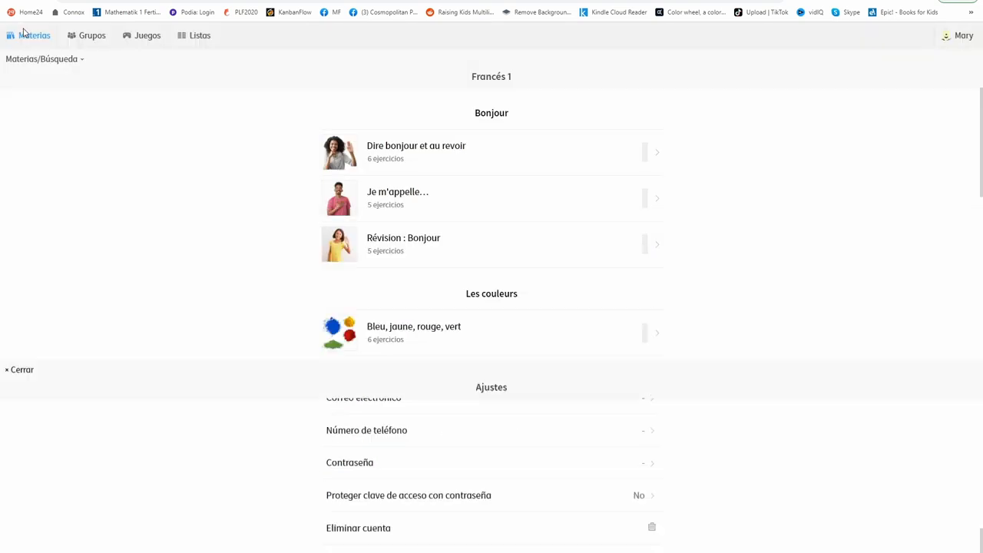
# Step: Open the Español 1er grado course from Materias and scroll through its lessons
pyautogui.click(35, 35)
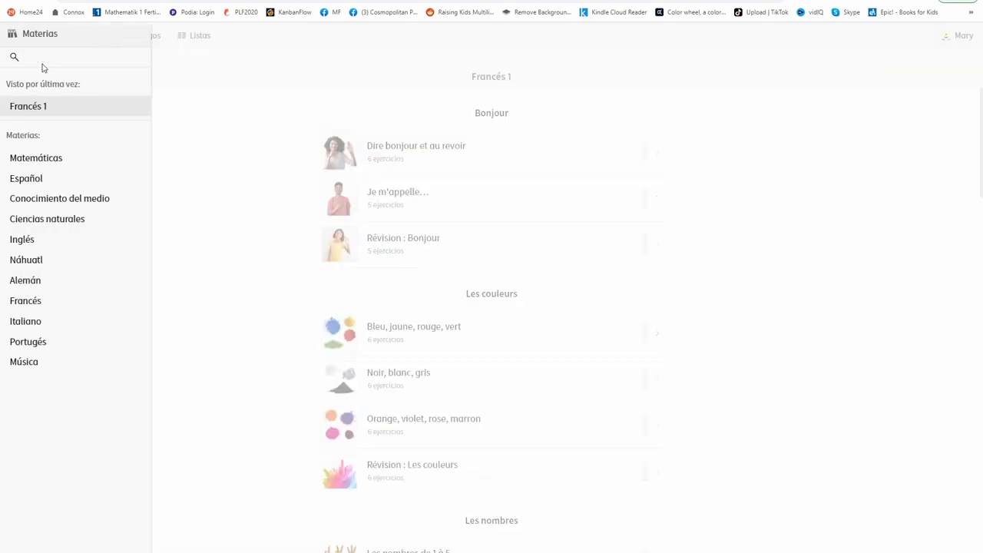
pyautogui.click(26, 178)
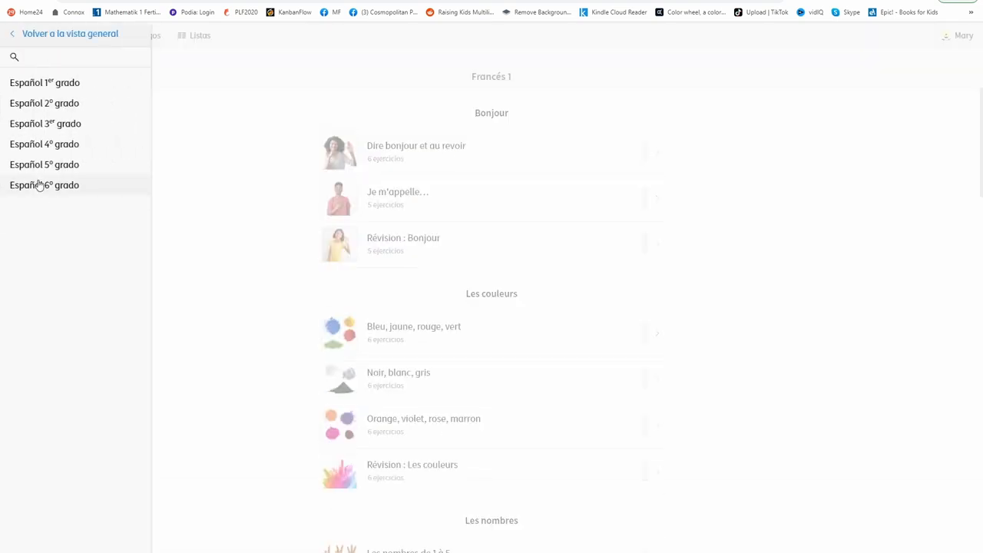
pyautogui.click(44, 82)
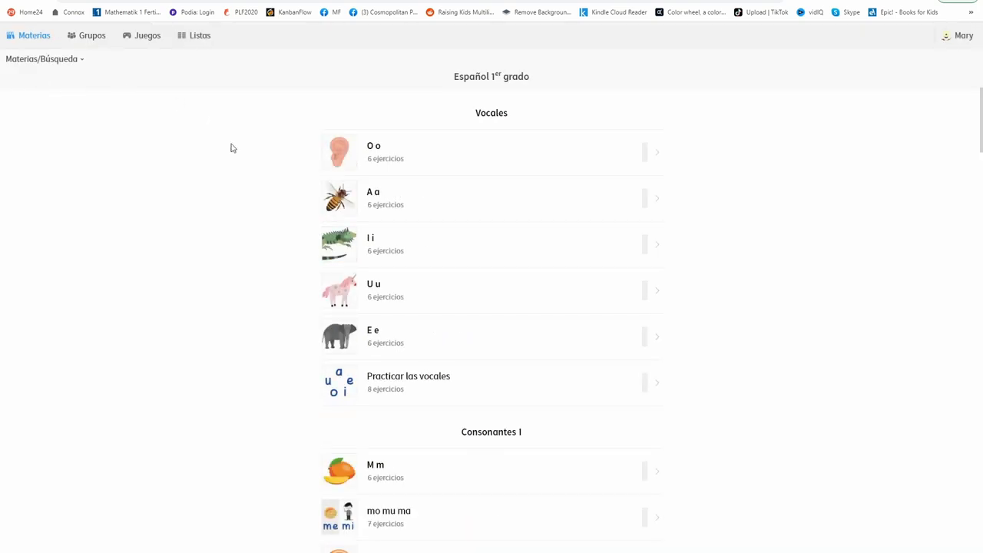
pyautogui.scroll(-3)
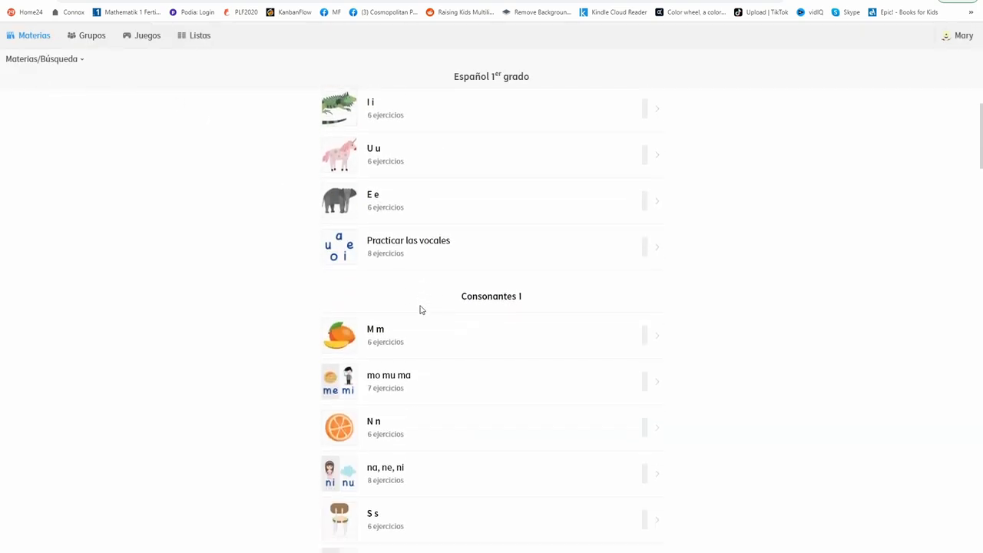
pyautogui.scroll(-3)
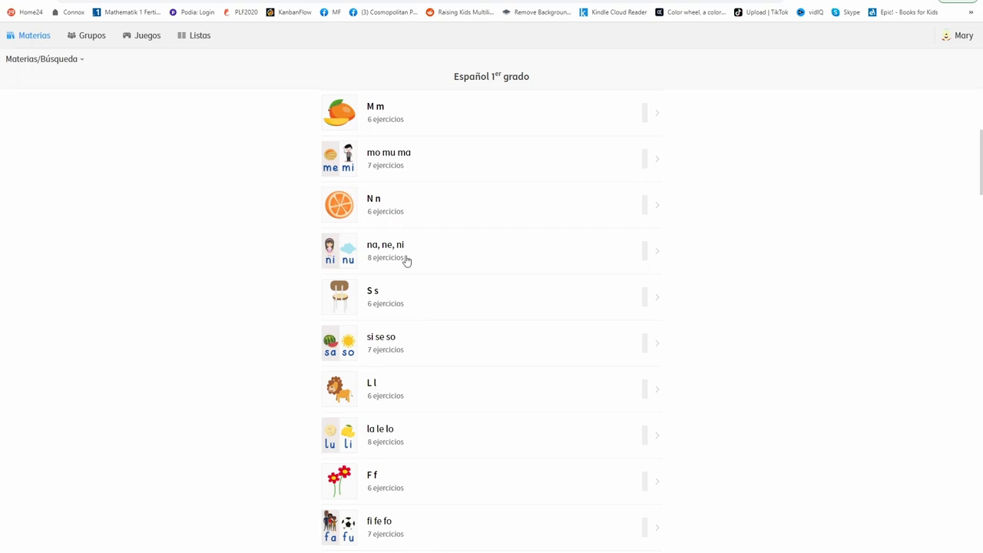
pyautogui.scroll(-3)
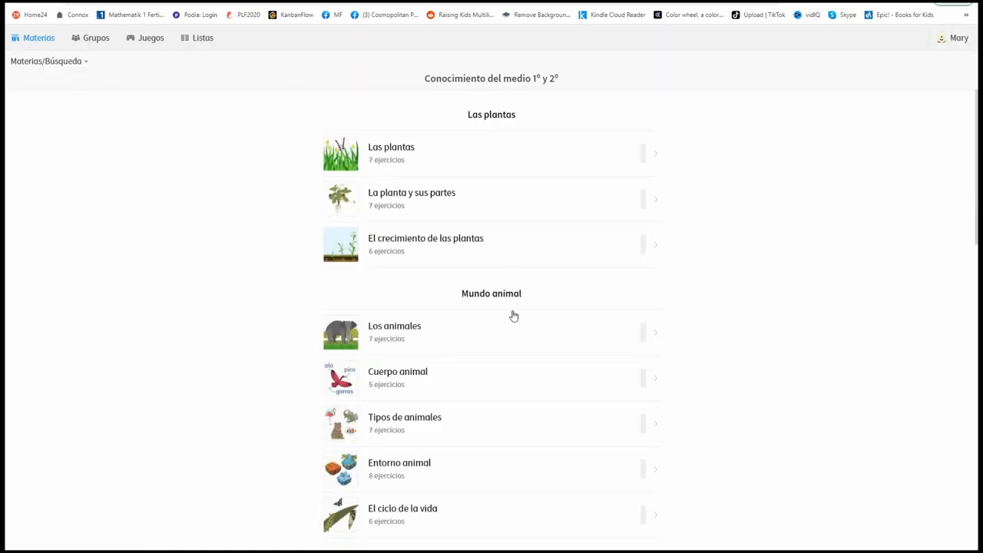
# Step: Scroll the Conocimiento del medio topics and start '¿De qué están hechas las cosas?'
pyautogui.scroll(-3)
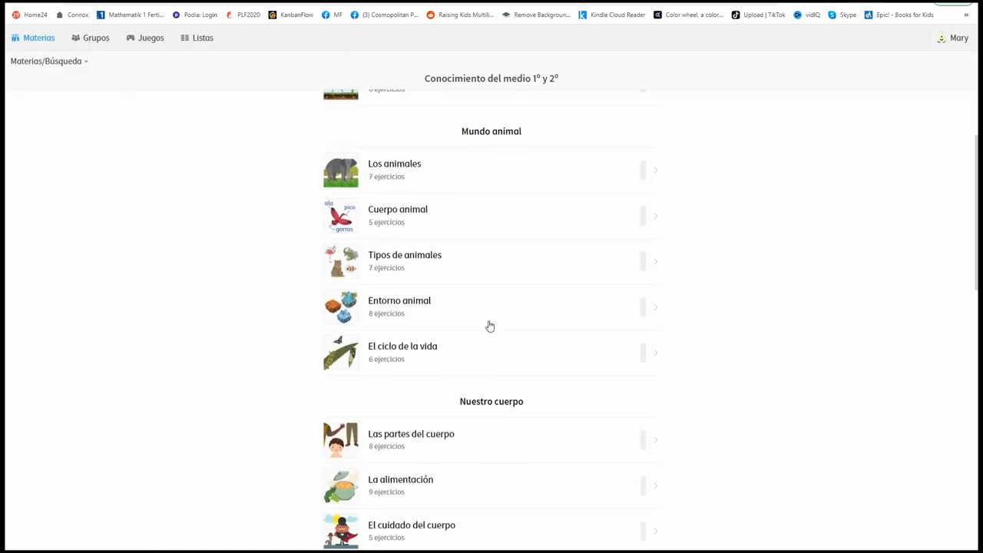
pyautogui.scroll(-3)
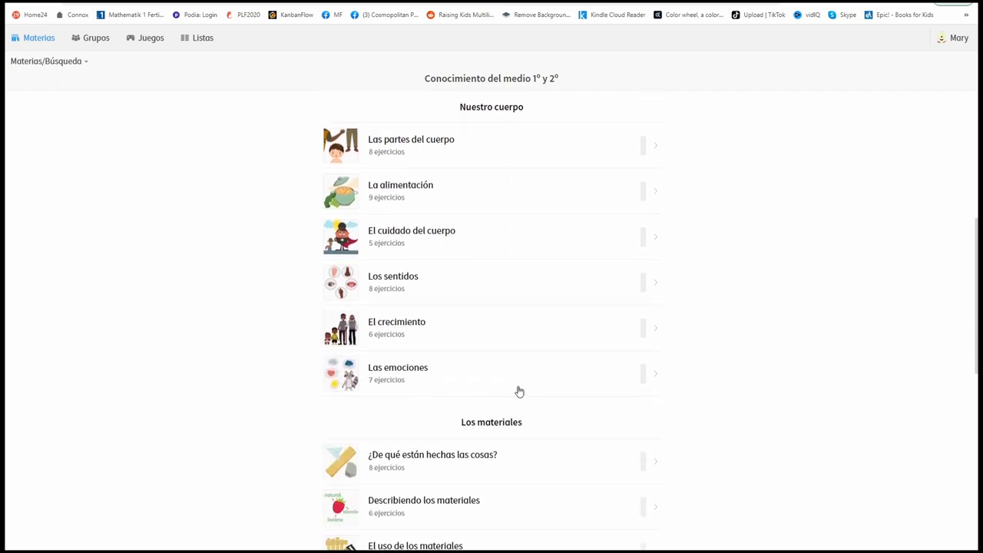
pyautogui.scroll(-3)
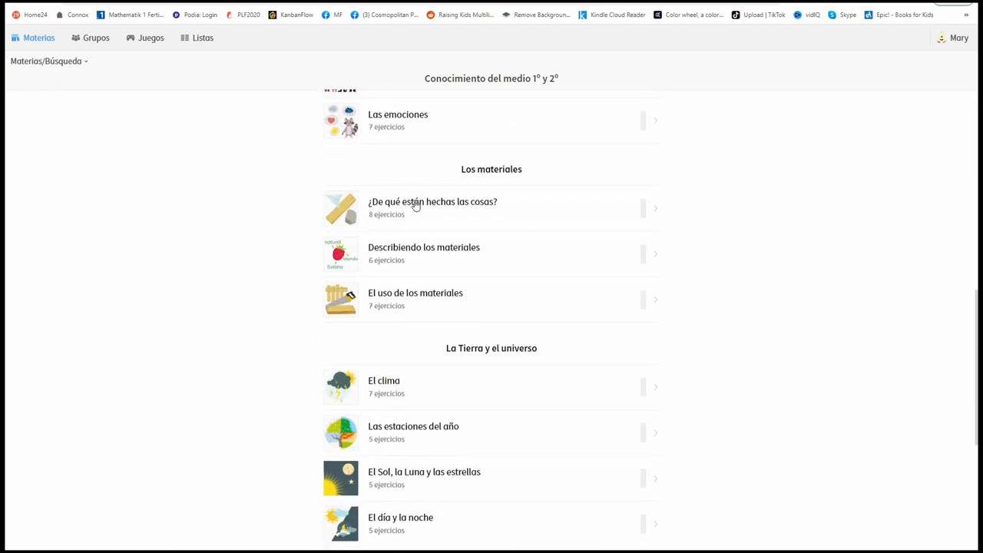
pyautogui.click(432, 201)
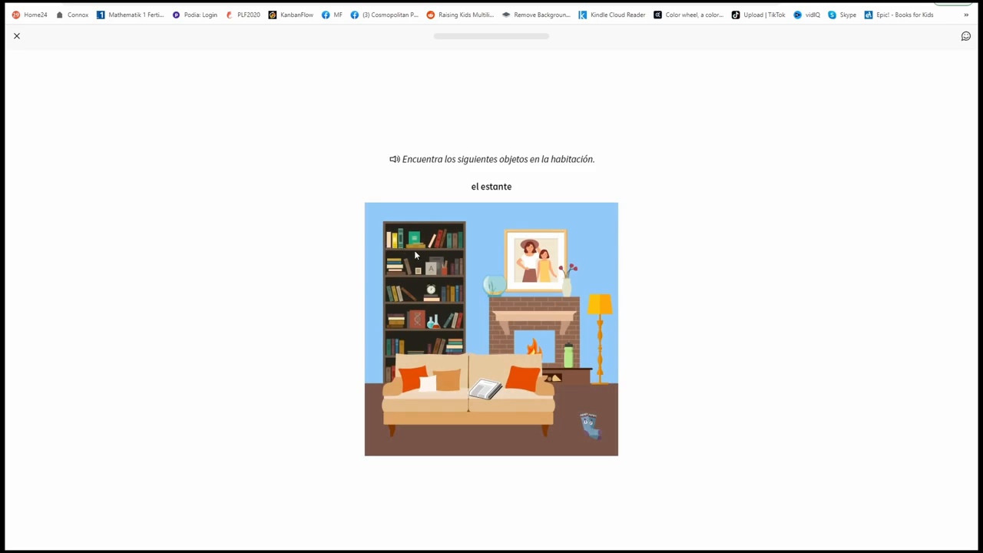
pyautogui.moveTo(516, 277)
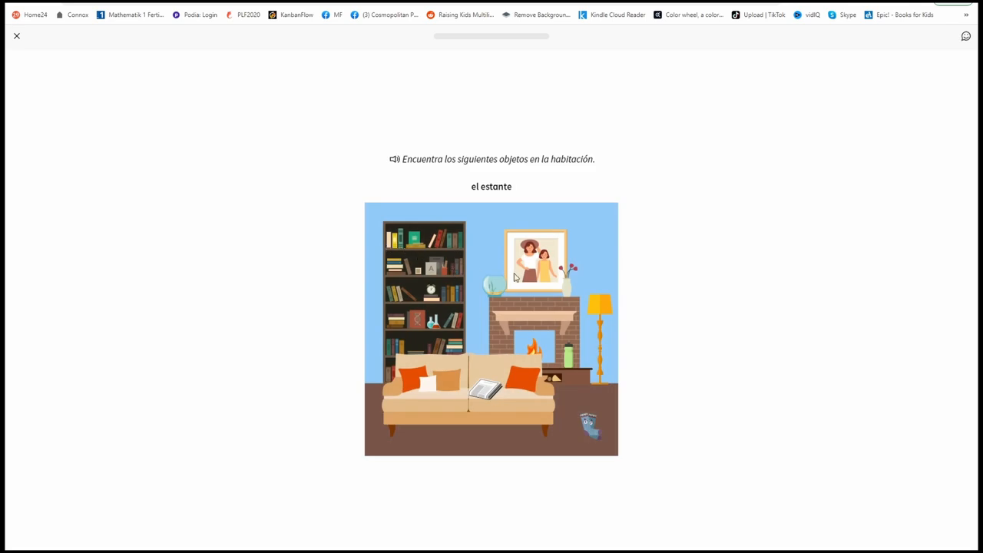
# Step: Identify the shelf and newspaper in the room picture, then exit to the course page
pyautogui.click(424, 292)
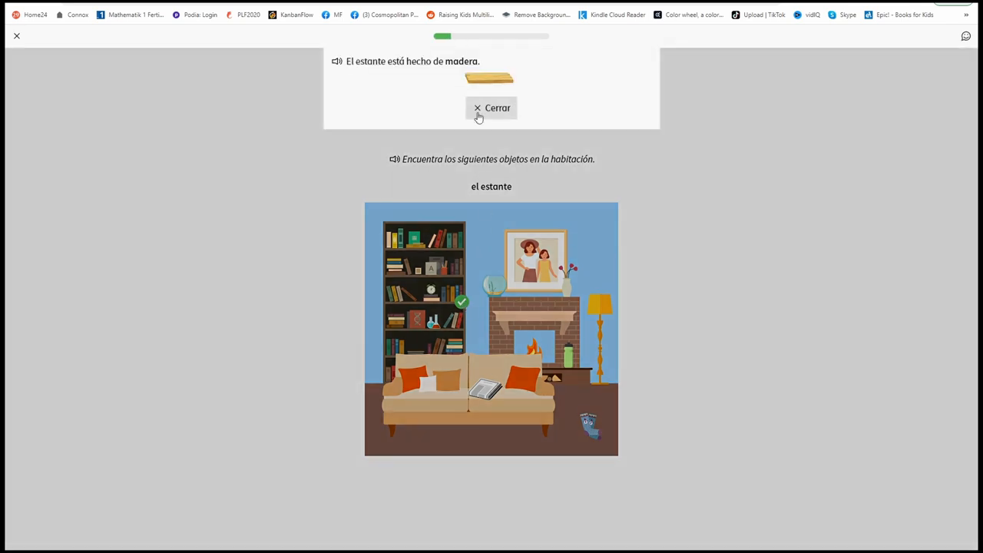
pyautogui.click(491, 107)
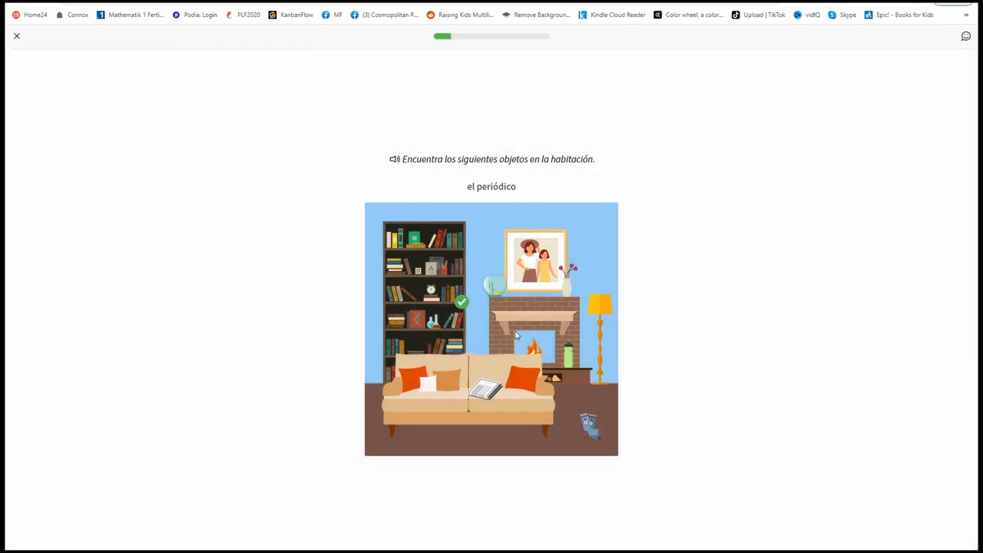
pyautogui.click(483, 388)
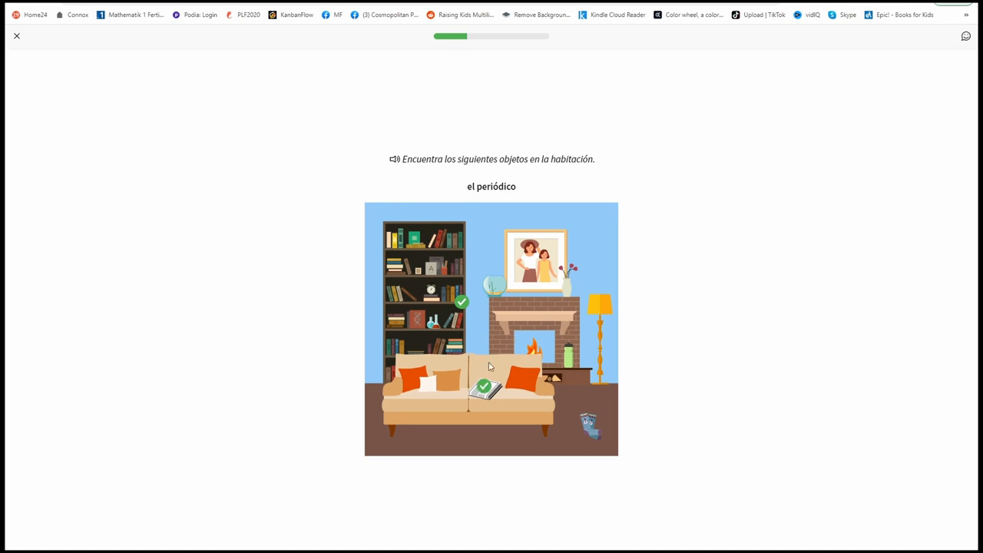
pyautogui.click(484, 388)
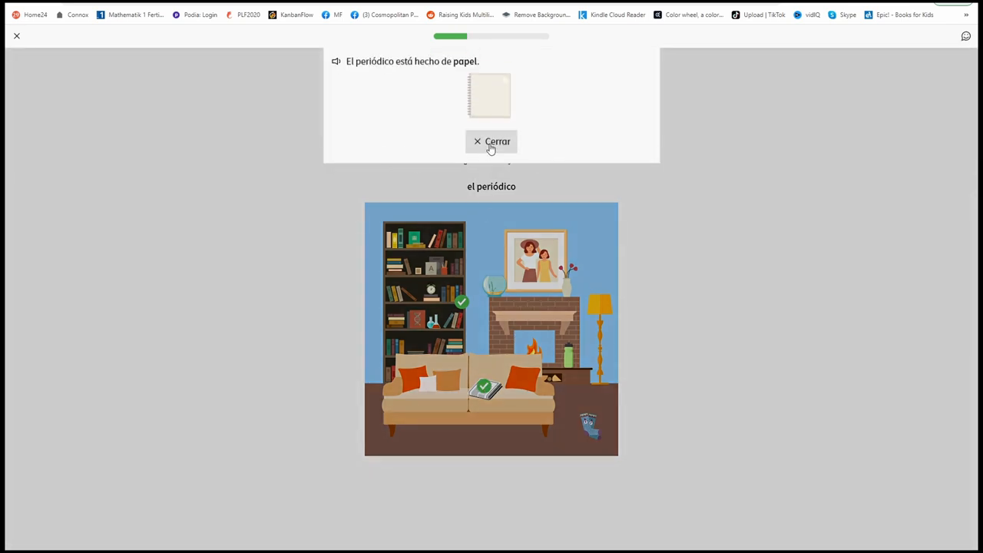
pyautogui.click(491, 141)
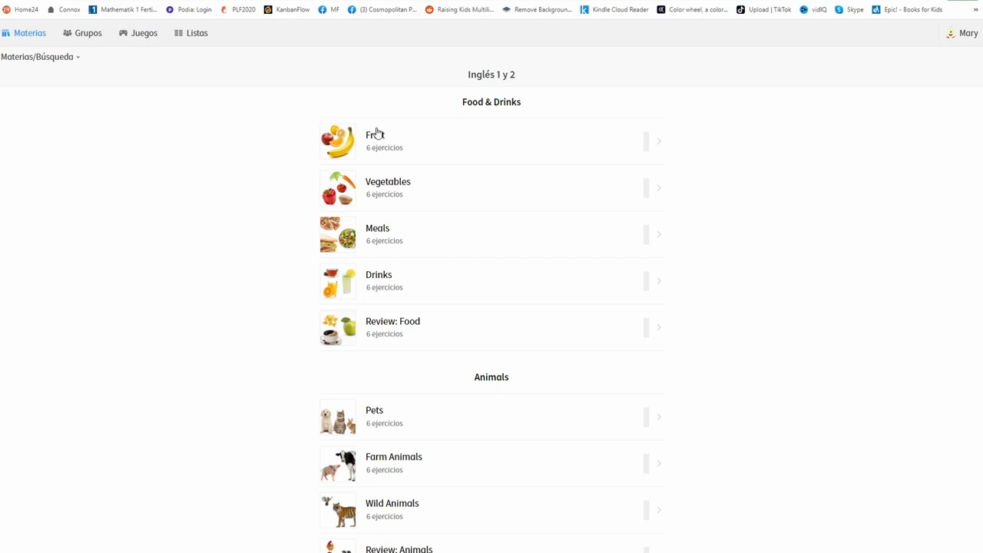
# Step: Open the Fruit exercise and go through the apple, banana and lemon word cards
pyautogui.click(376, 141)
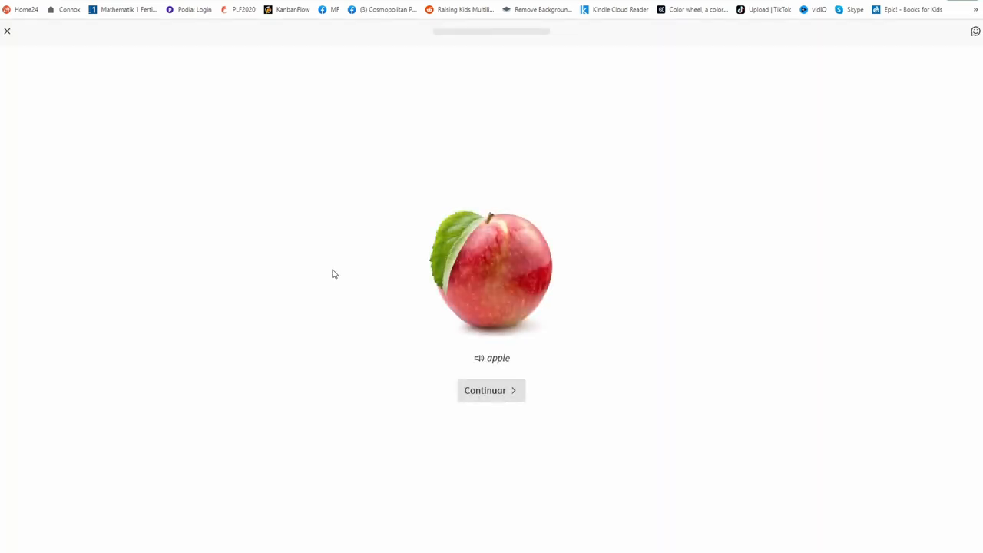
pyautogui.click(491, 390)
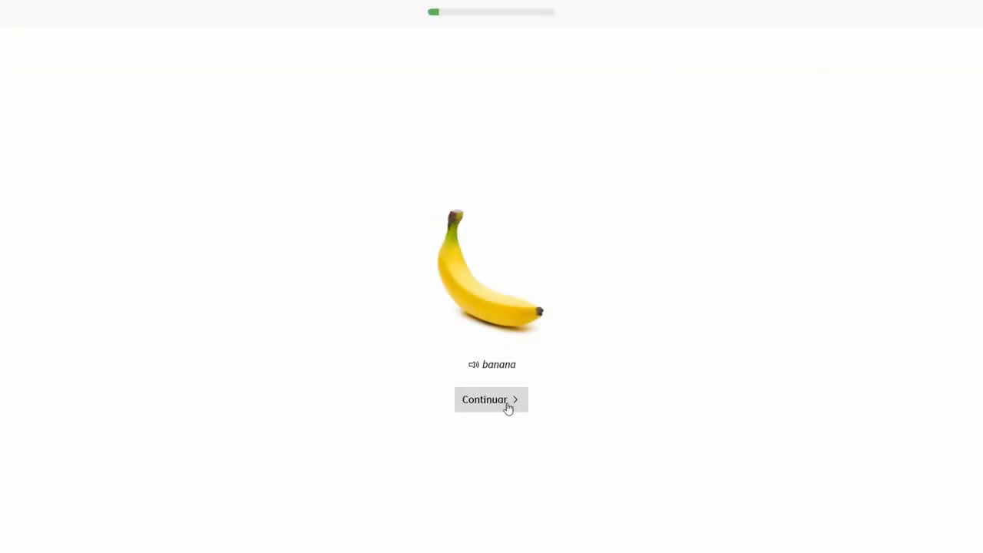
pyautogui.click(491, 399)
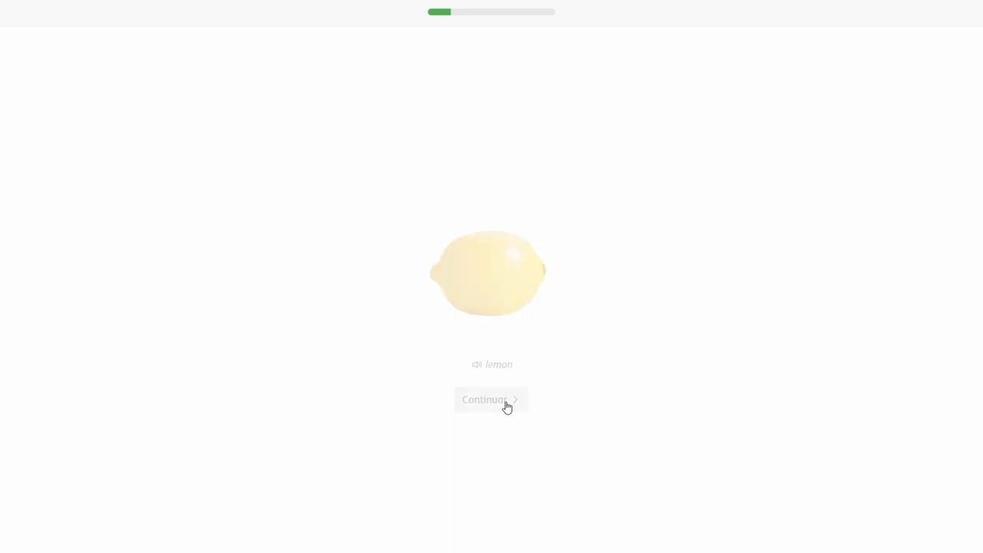
pyautogui.click(490, 399)
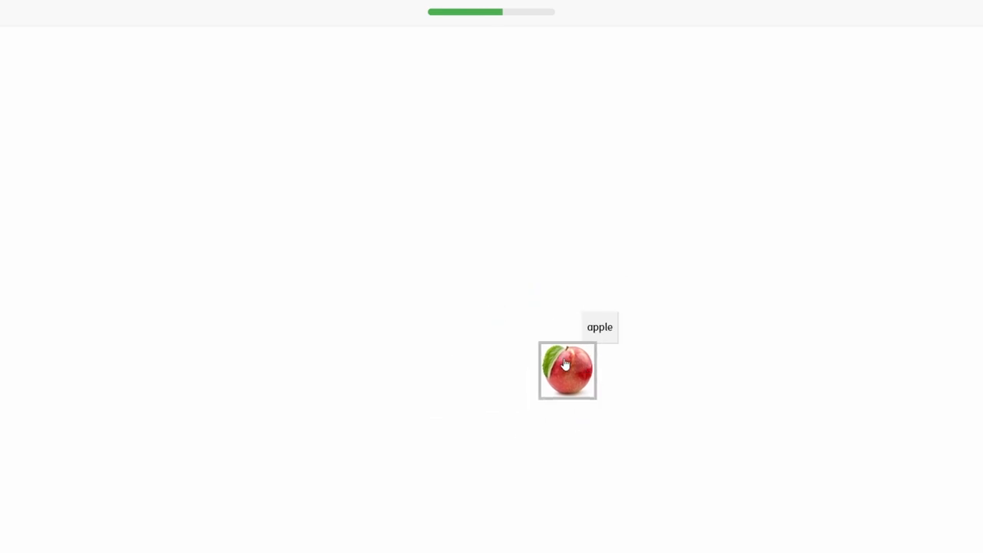
# Step: Match apple, lemon, orange, banana and the last fruit to their pictures, then leave the results
pyautogui.click(567, 370)
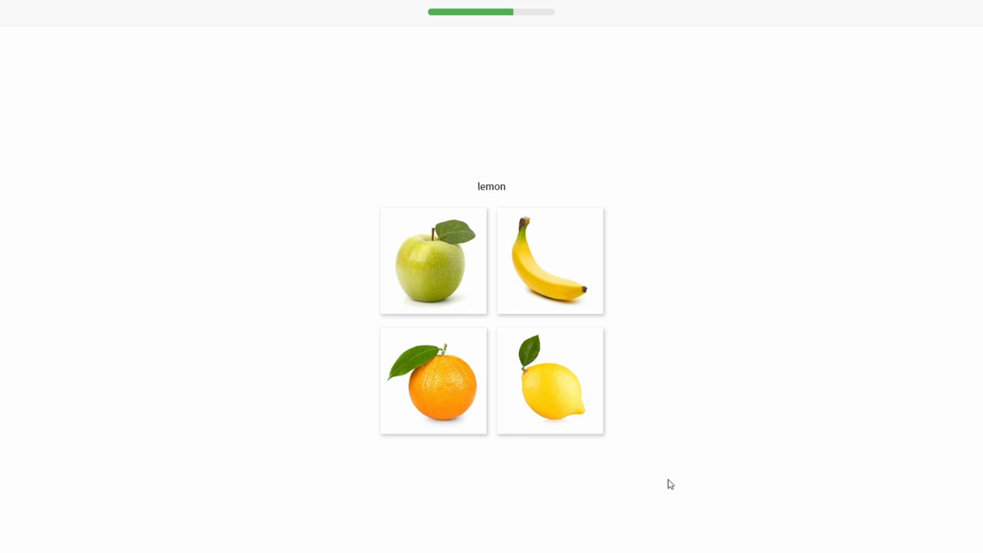
pyautogui.click(549, 380)
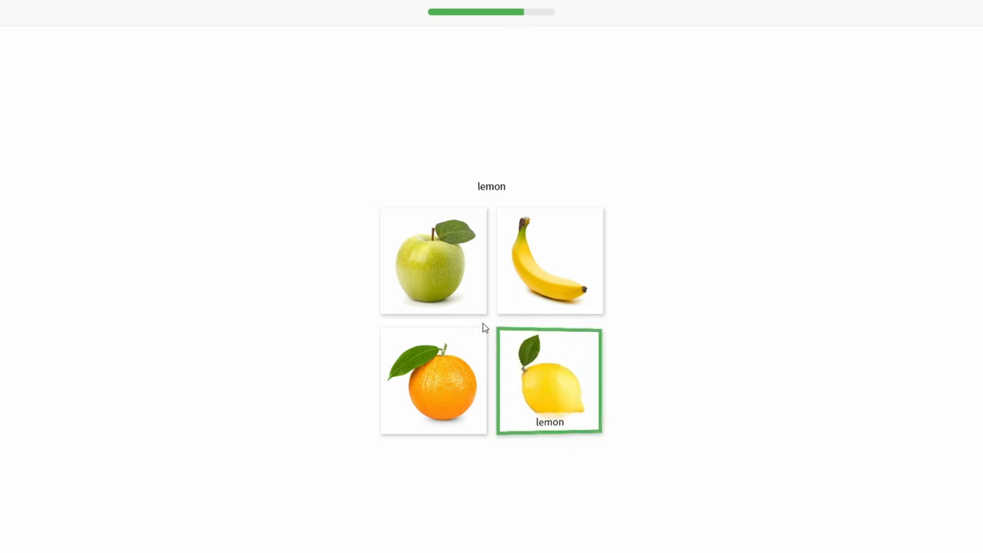
pyautogui.click(432, 380)
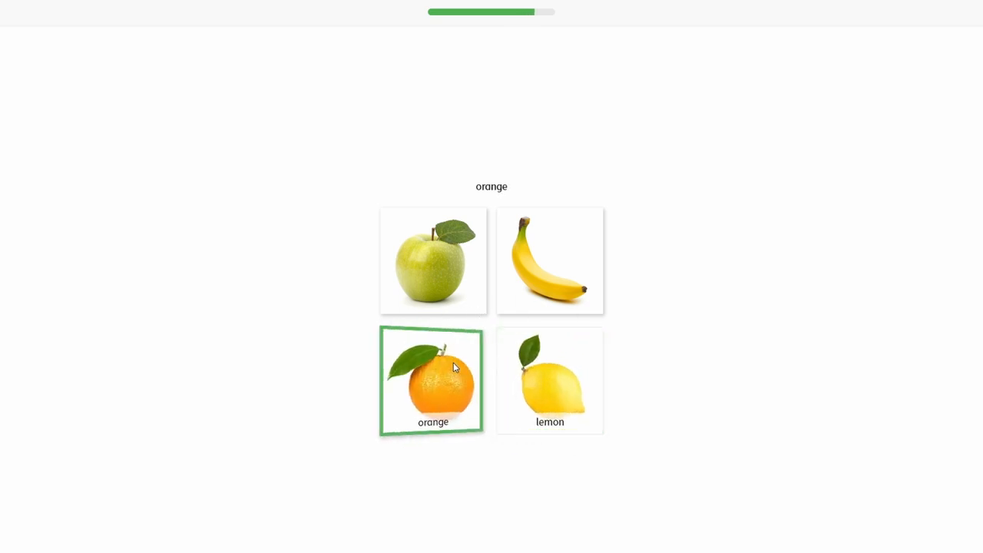
pyautogui.click(549, 260)
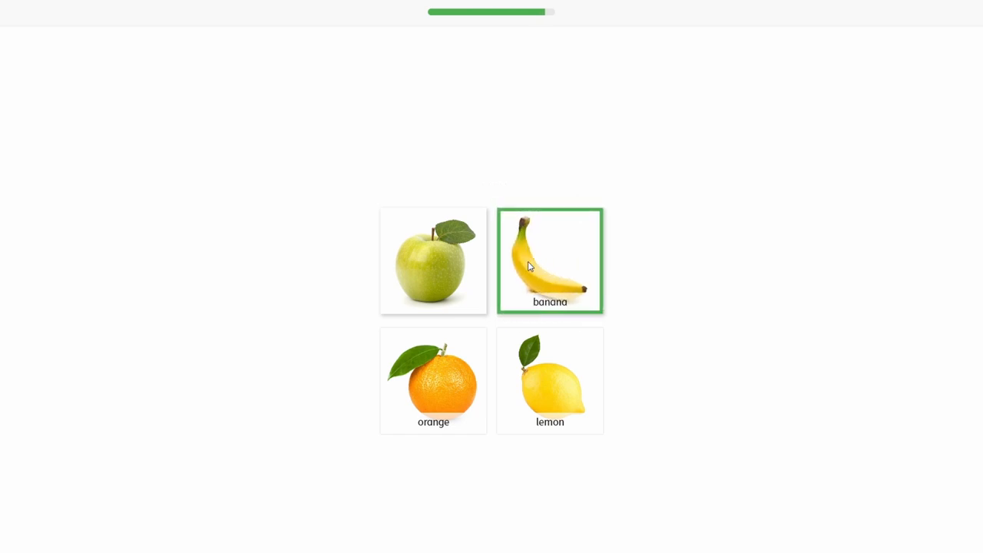
pyautogui.click(433, 260)
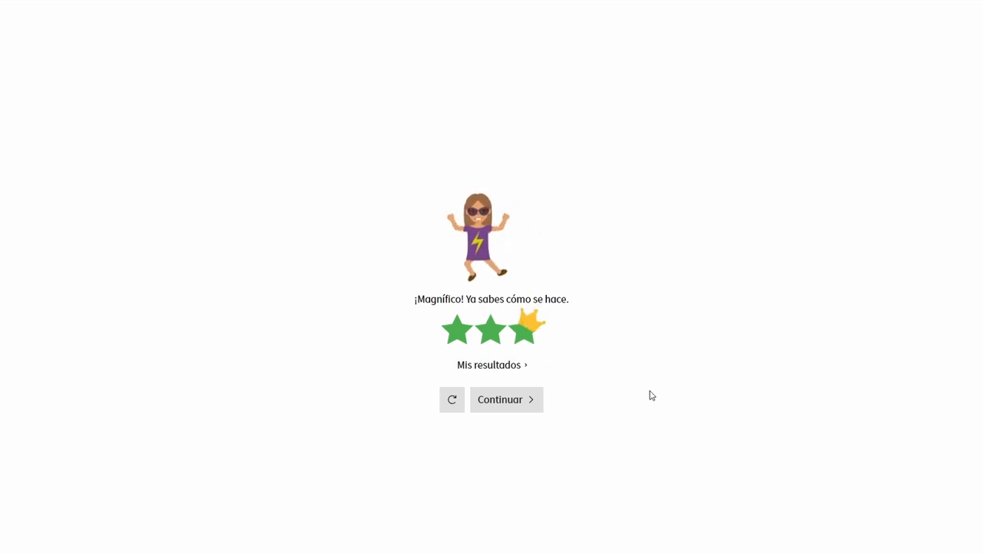
pyautogui.click(500, 399)
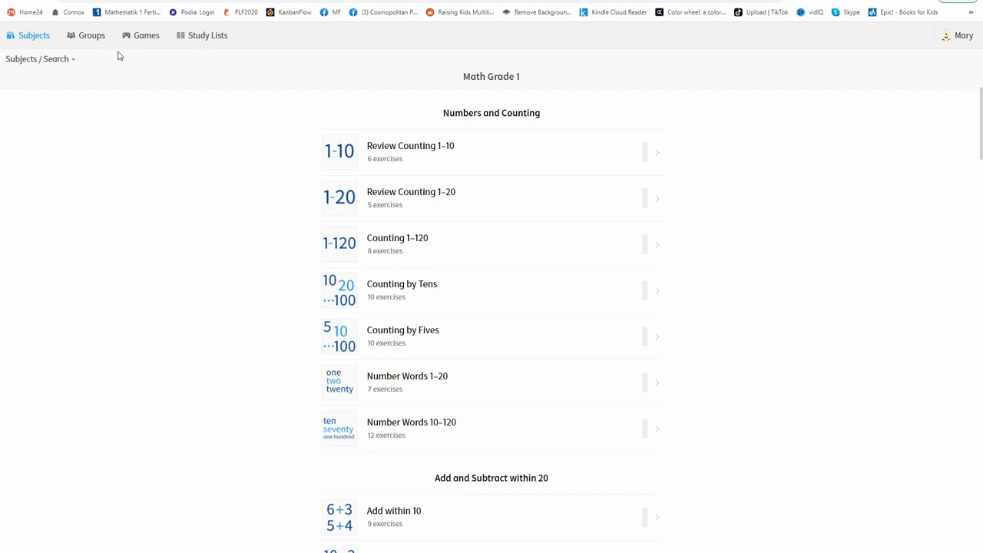
# Step: View the Groups and Games sections, ending on the empty Study Lists page
pyautogui.click(92, 36)
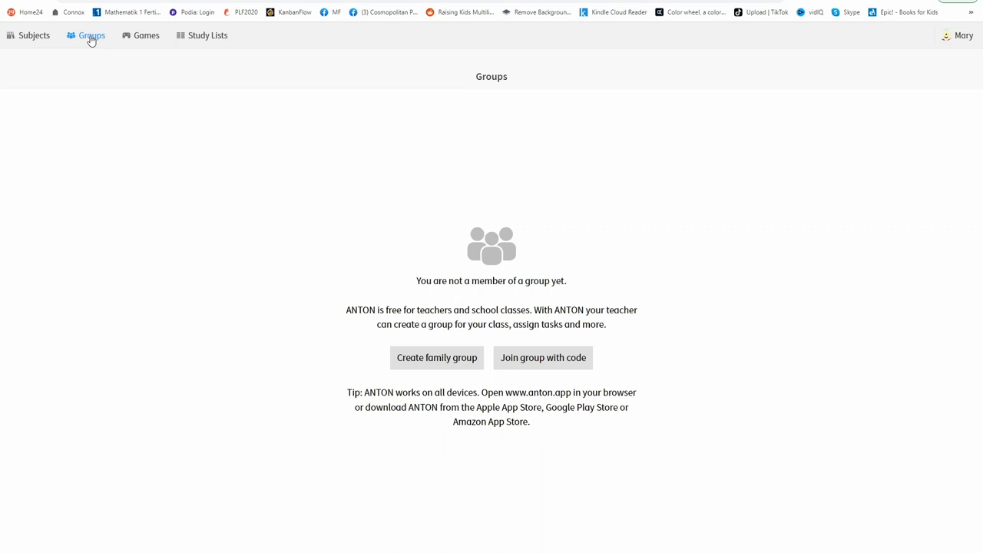
pyautogui.click(145, 35)
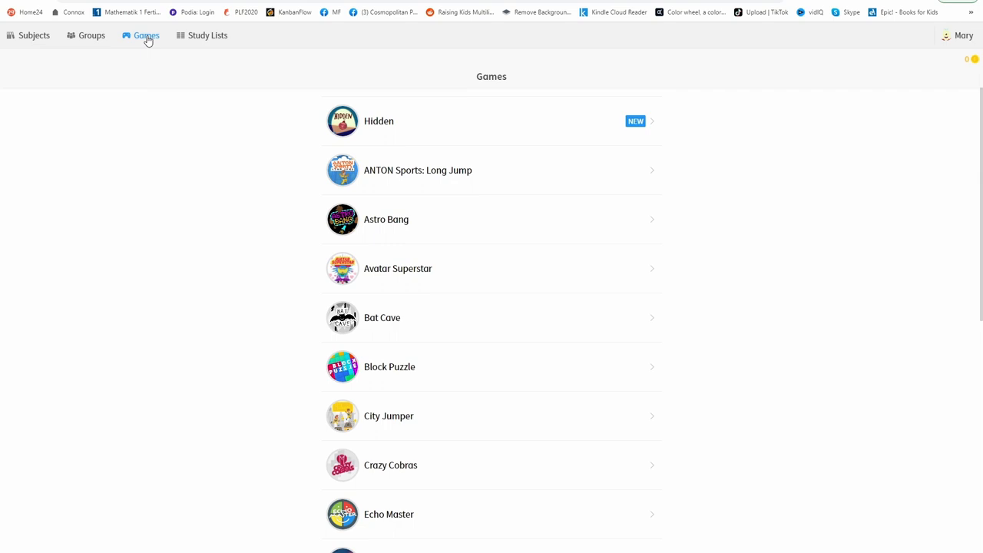
pyautogui.moveTo(148, 40)
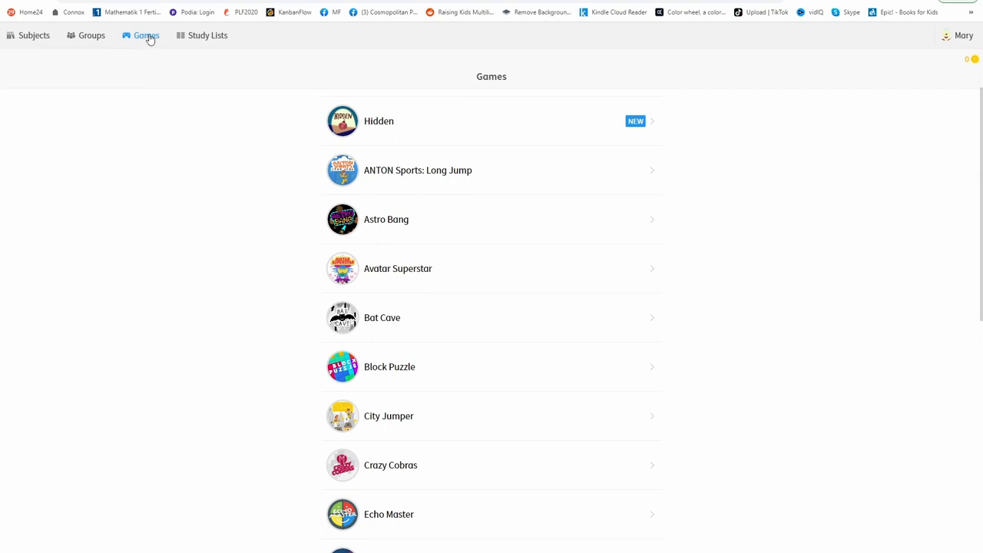
pyautogui.click(207, 35)
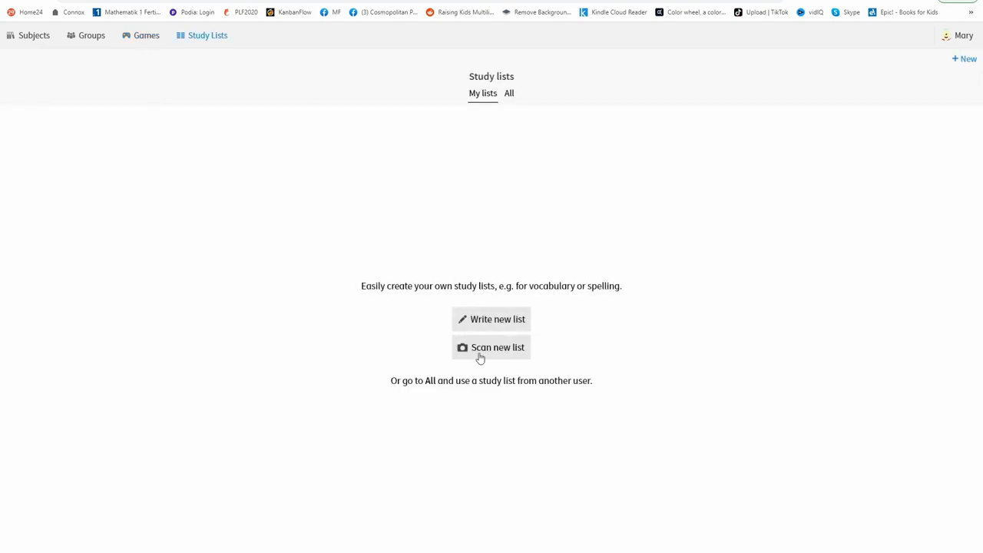
pyautogui.moveTo(442, 219)
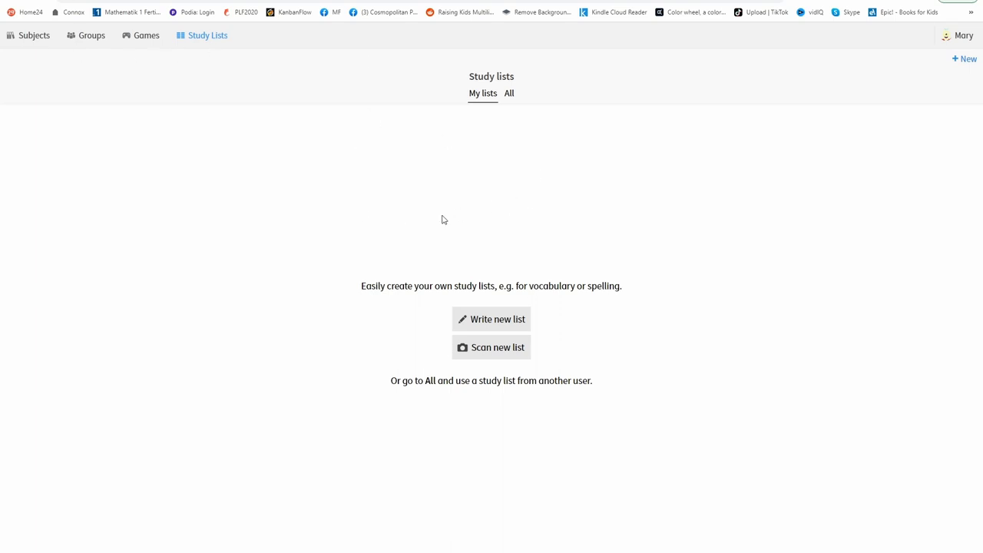
pyautogui.moveTo(58, 49)
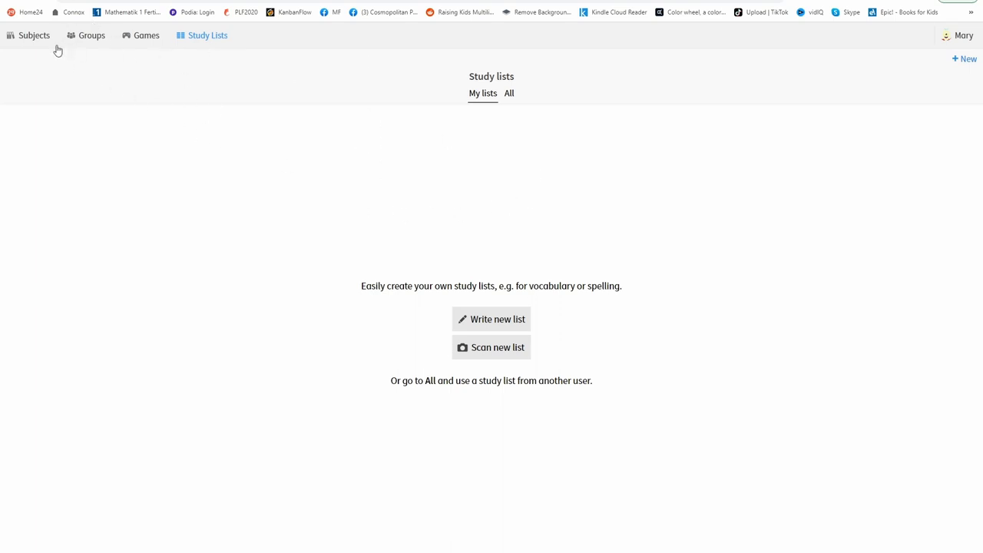
pyautogui.moveTo(23, 46)
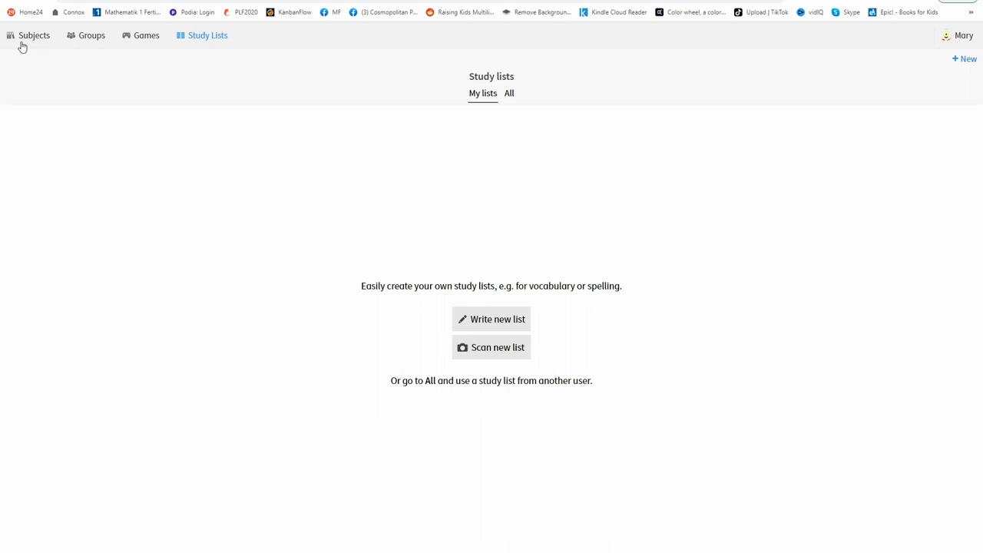
# Step: Return to Subjects, landing on the Französisch Stufe 1 und 2 course in German
pyautogui.click(33, 35)
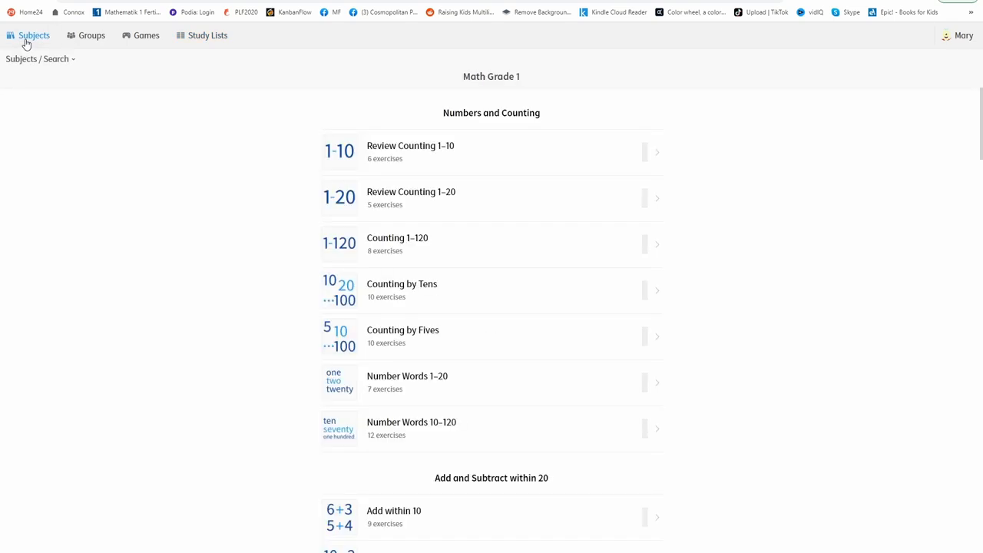
pyautogui.click(33, 35)
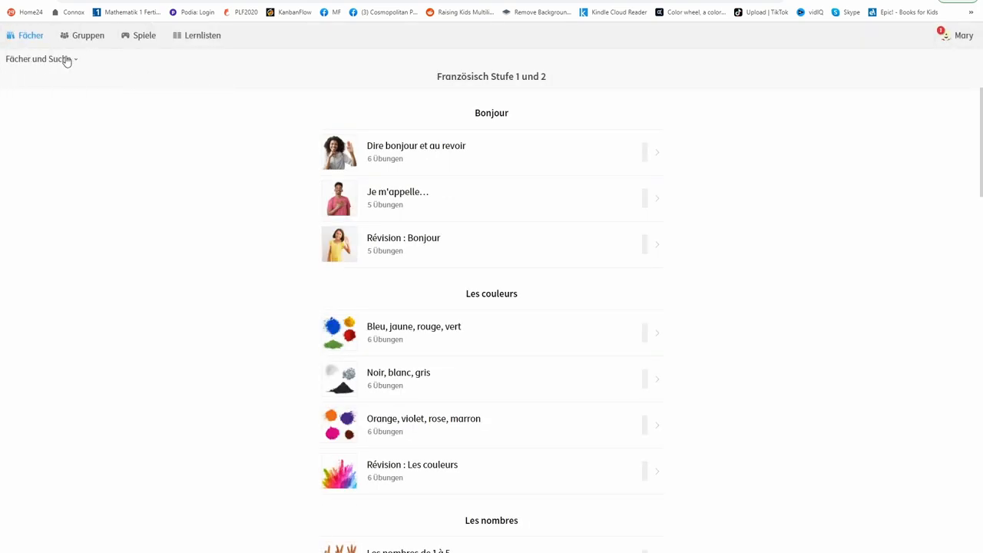
pyautogui.click(38, 60)
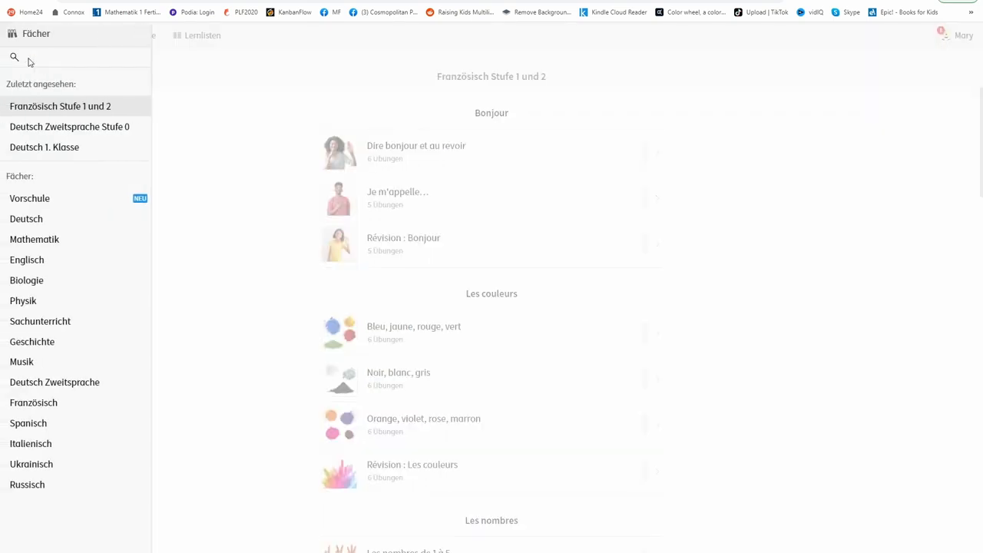
pyautogui.click(29, 36)
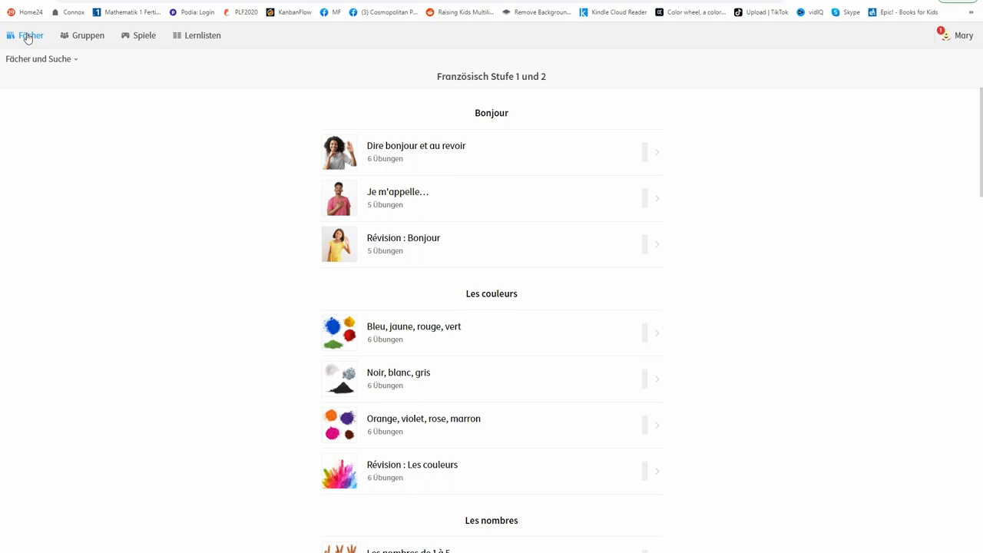
pyautogui.moveTo(65, 63)
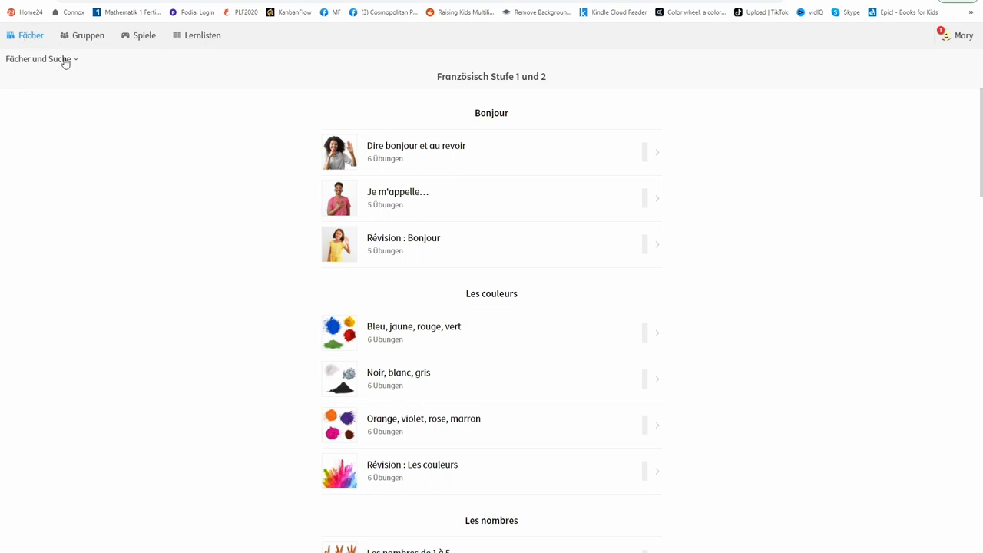